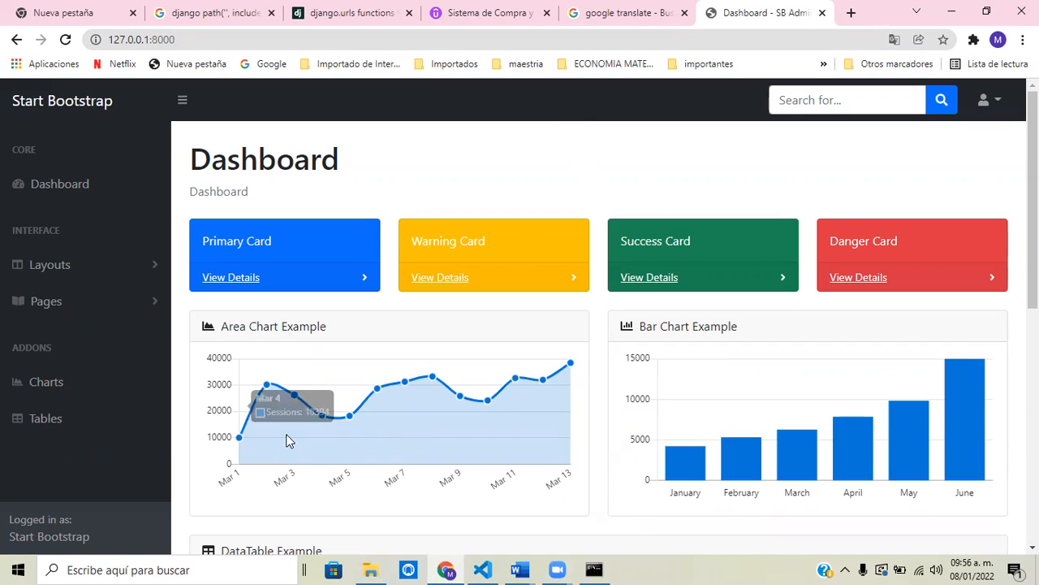
{"action": "mouse_move", "coordinate": [140, 273]}
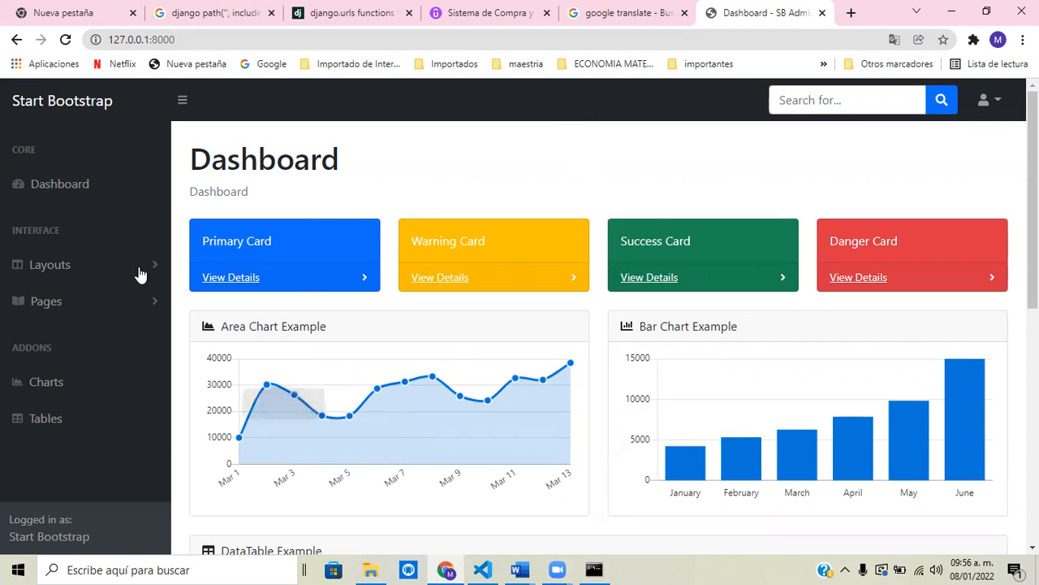
{"action": "mouse_move", "coordinate": [315, 261]}
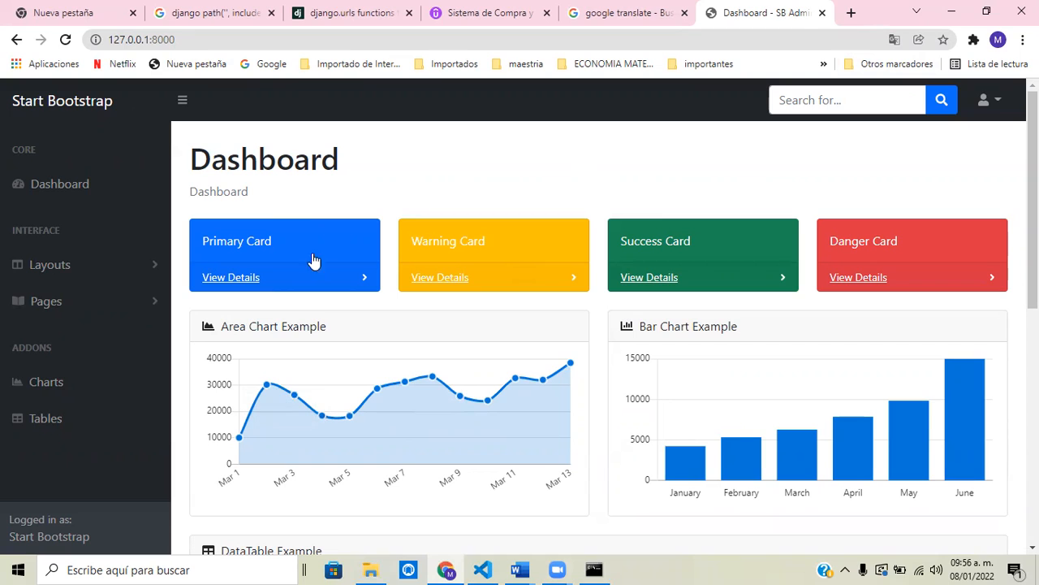
{"action": "mouse_move", "coordinate": [179, 156]}
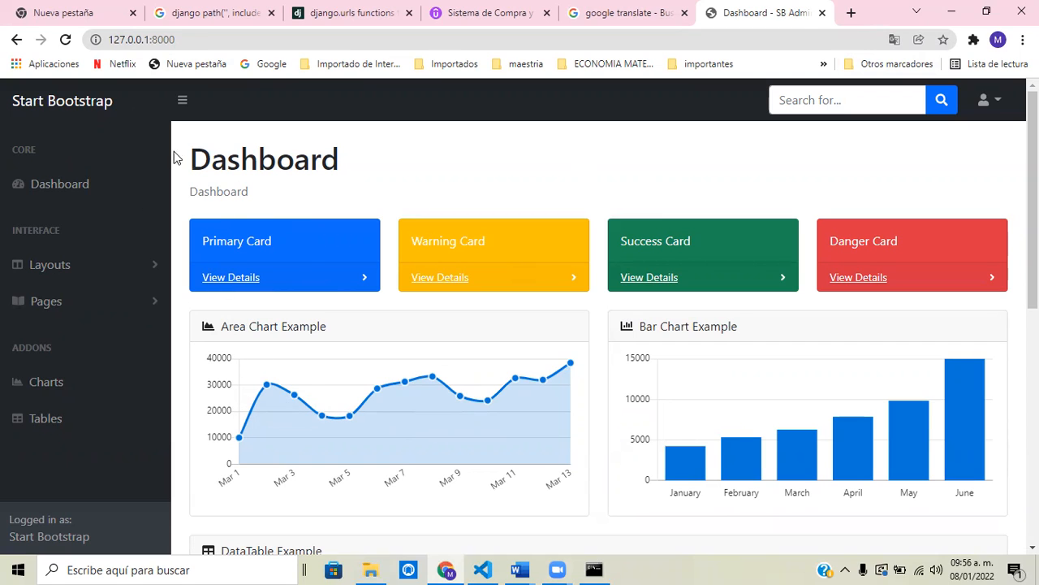
{"action": "mouse_move", "coordinate": [231, 317]}
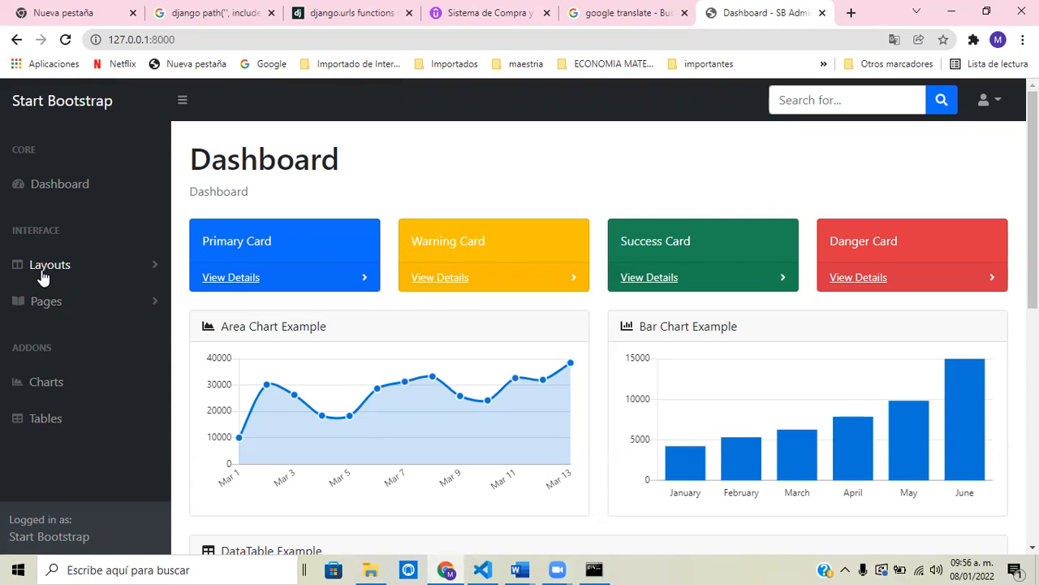
Minimize the modelo2 File Explorer window and bring the Visual Studio Code workspace forward
{"action": "left_click", "coordinate": [49, 264]}
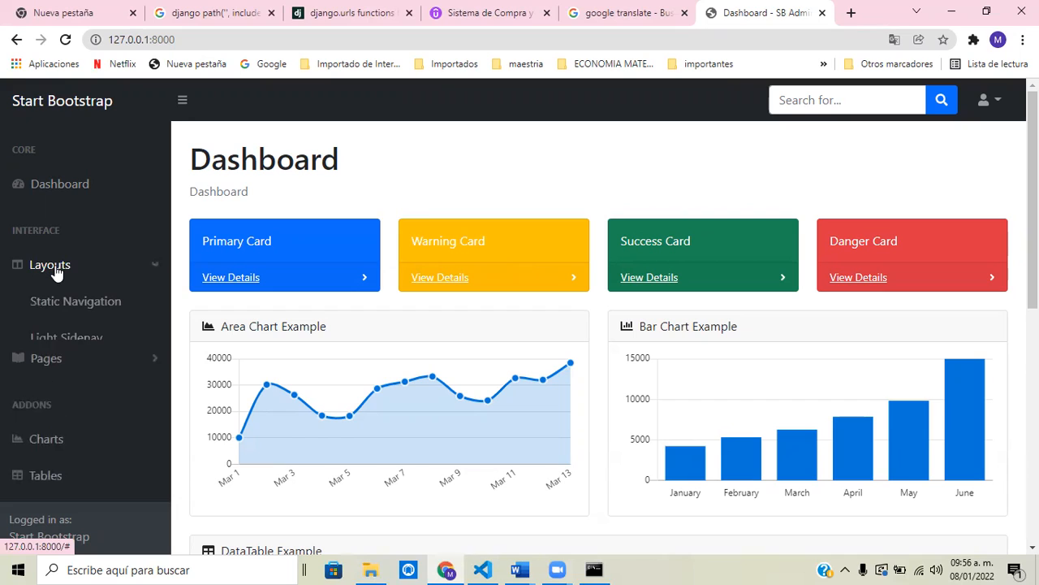
{"action": "left_click", "coordinate": [48, 264]}
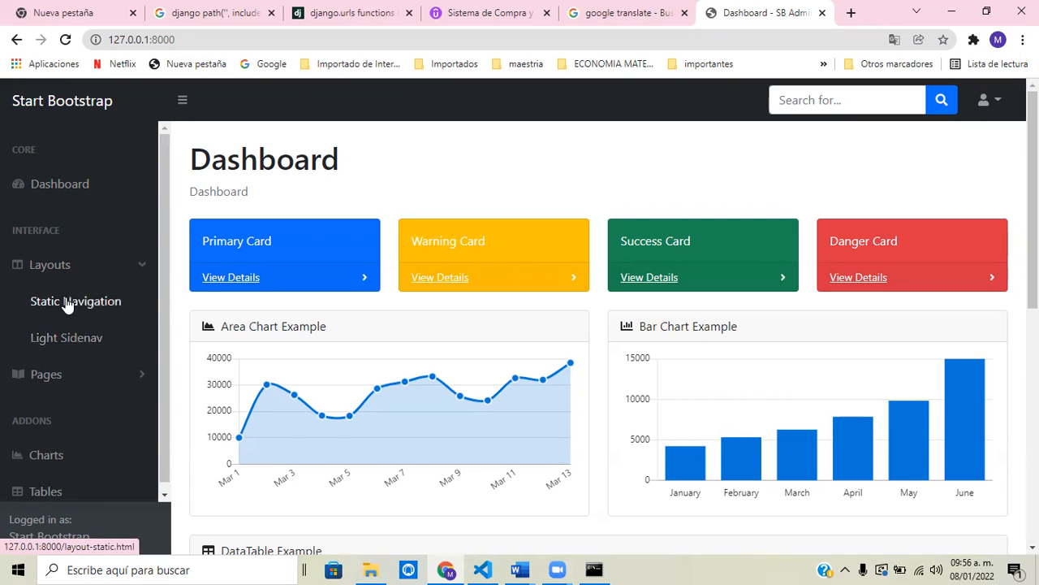
{"action": "left_click", "coordinate": [74, 300]}
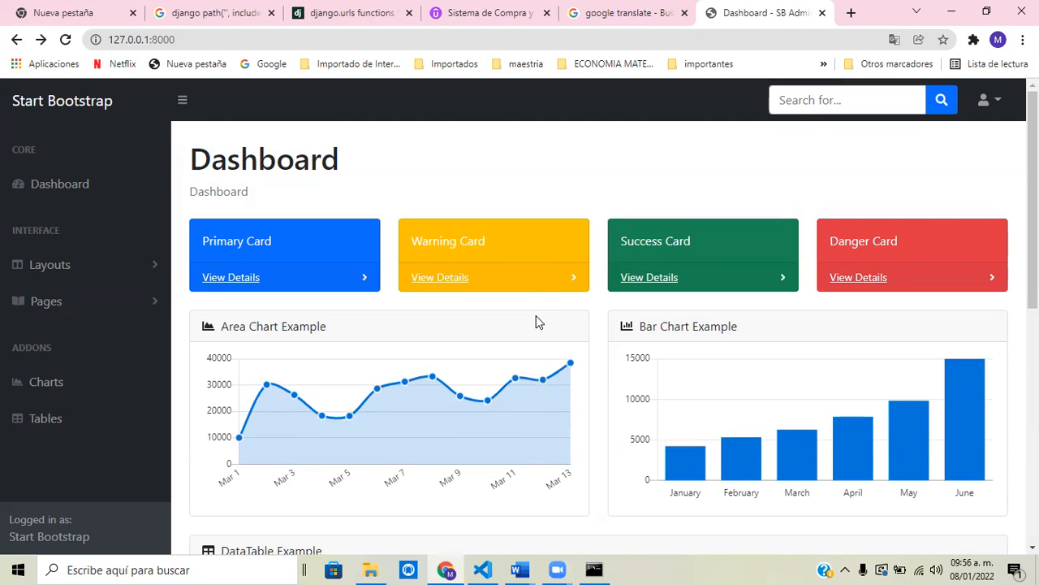
{"action": "mouse_move", "coordinate": [528, 448]}
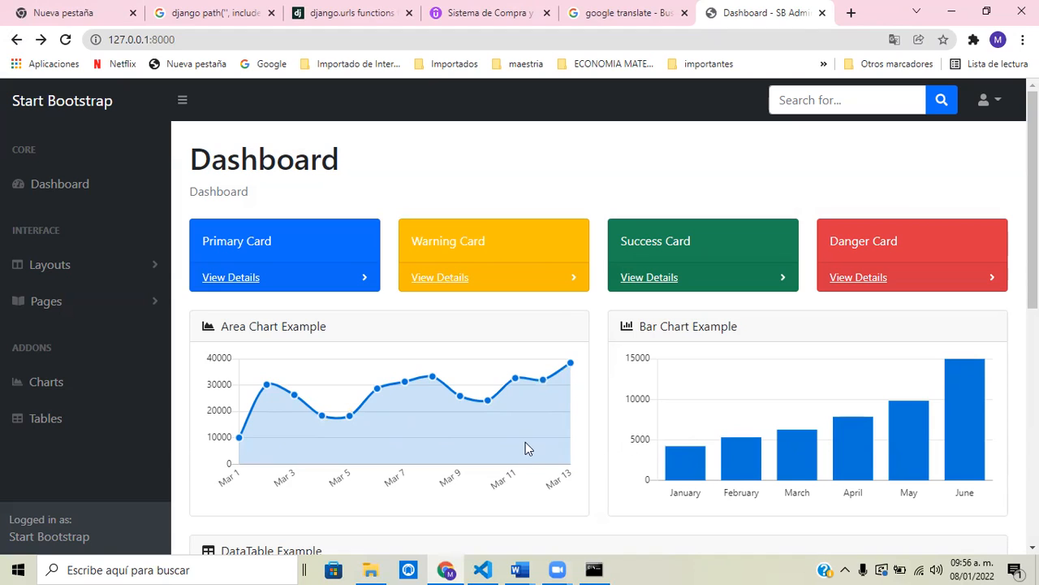
{"action": "mouse_move", "coordinate": [601, 169]}
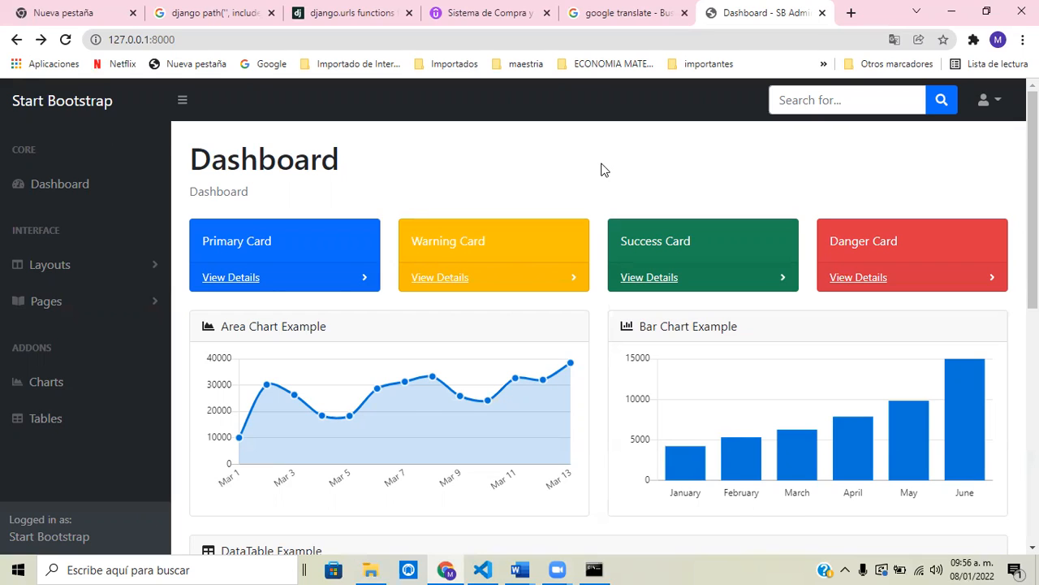
{"action": "mouse_move", "coordinate": [644, 377]}
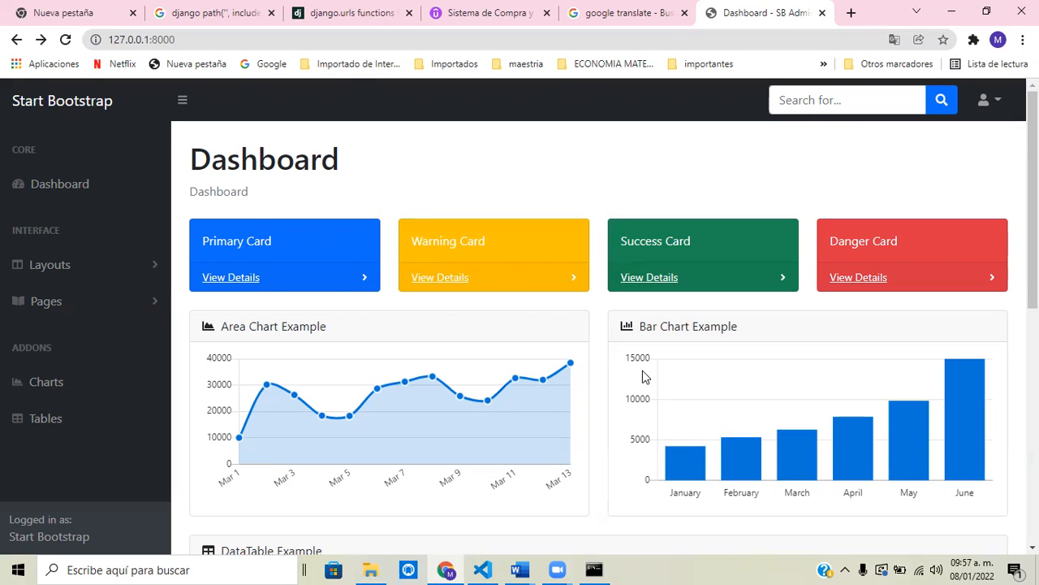
{"action": "mouse_move", "coordinate": [650, 380]}
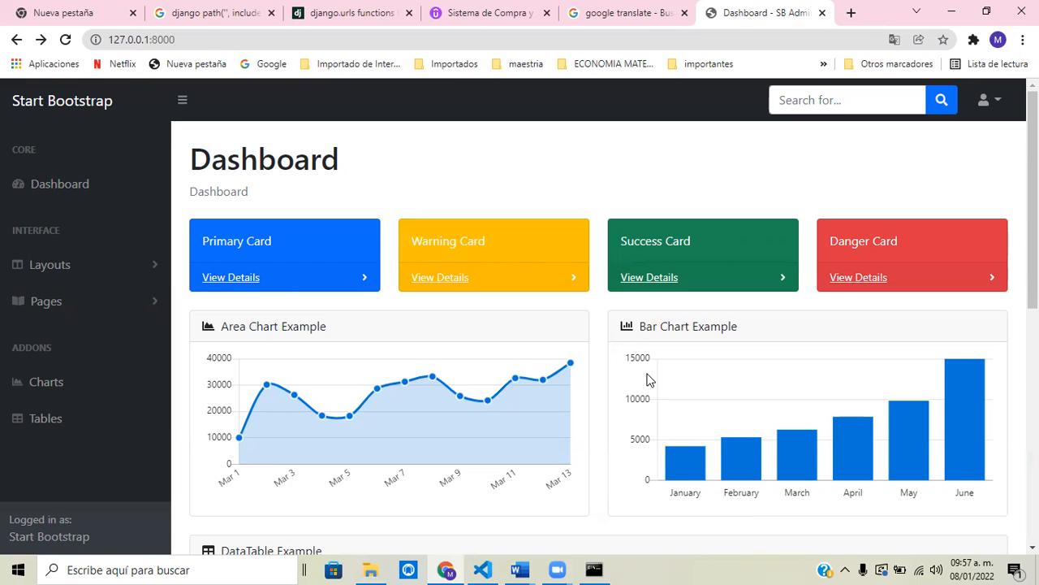
{"action": "mouse_move", "coordinate": [502, 357]}
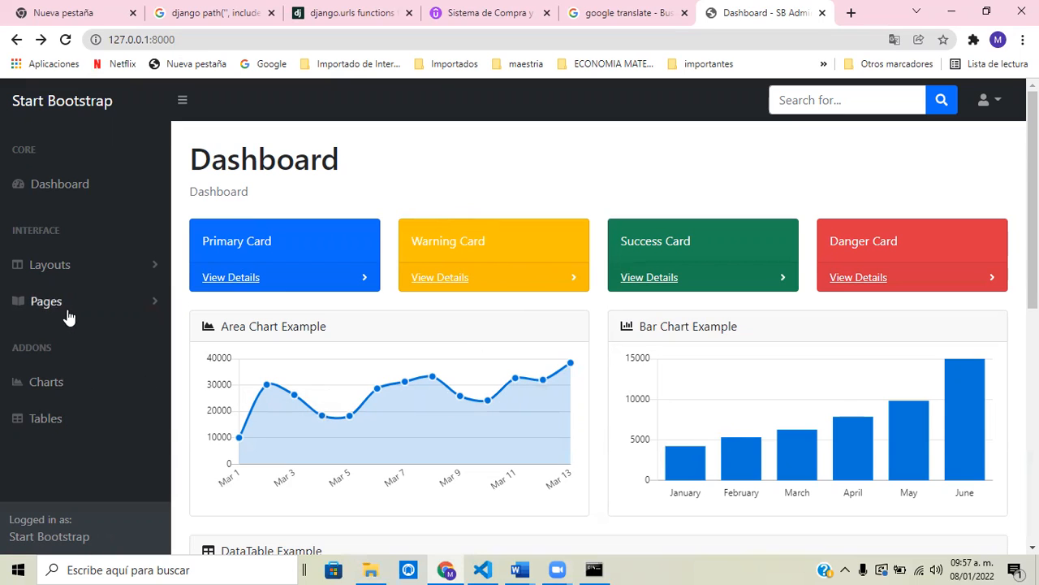
{"action": "mouse_move", "coordinate": [101, 318]}
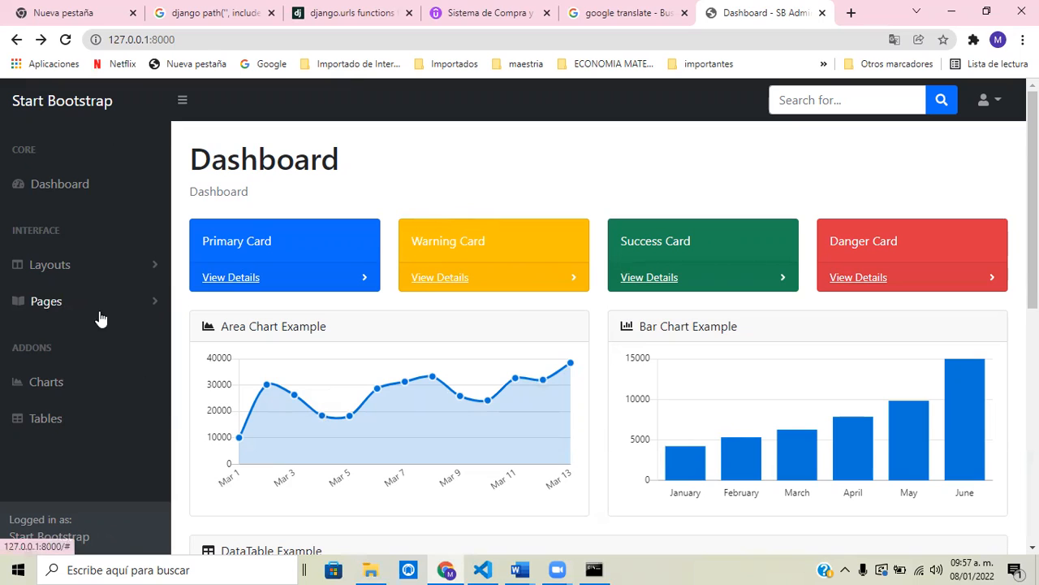
{"action": "mouse_move", "coordinate": [127, 301]}
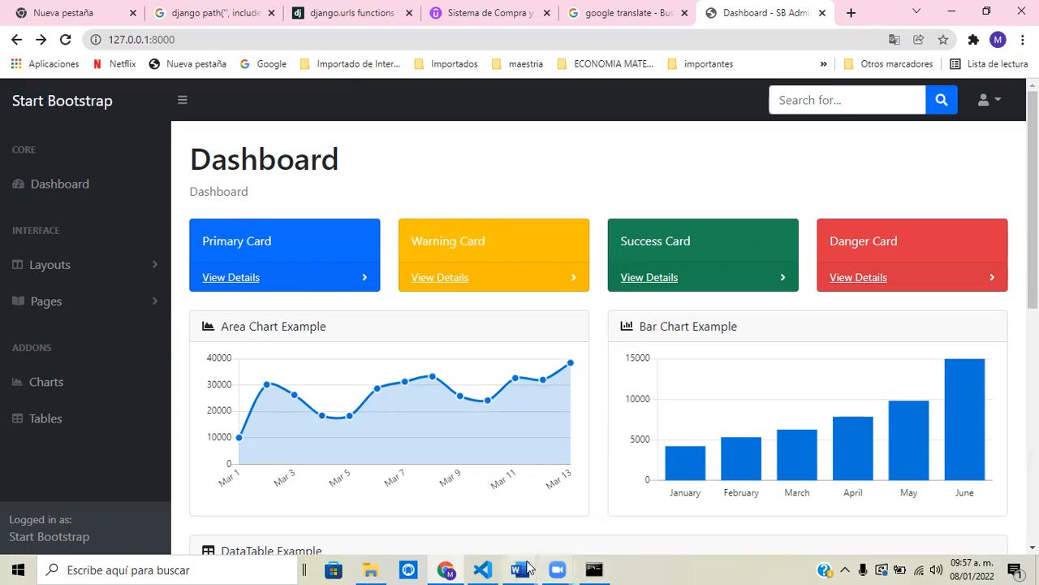
{"action": "mouse_move", "coordinate": [483, 568]}
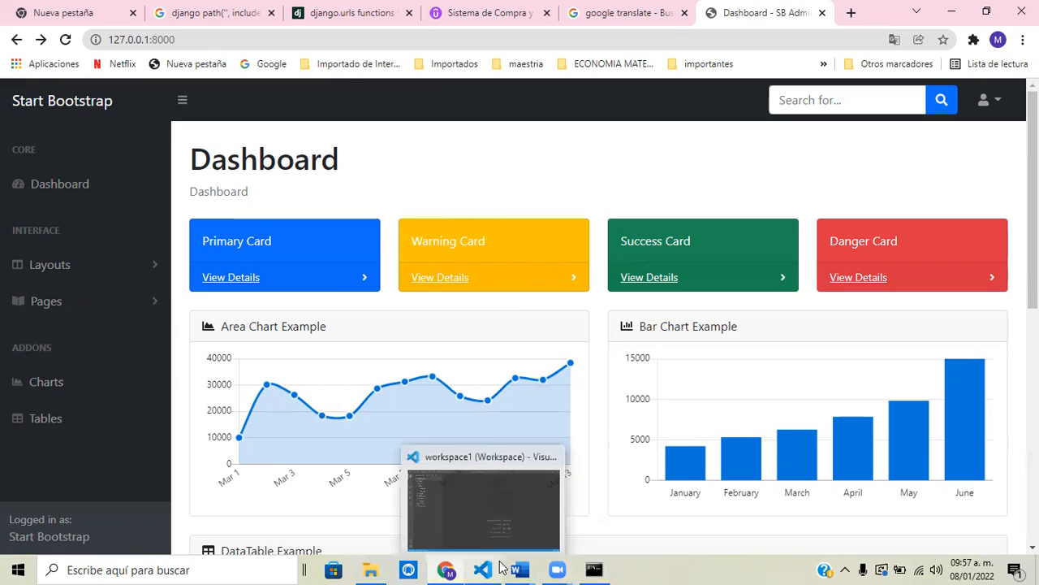
{"action": "mouse_move", "coordinate": [707, 566]}
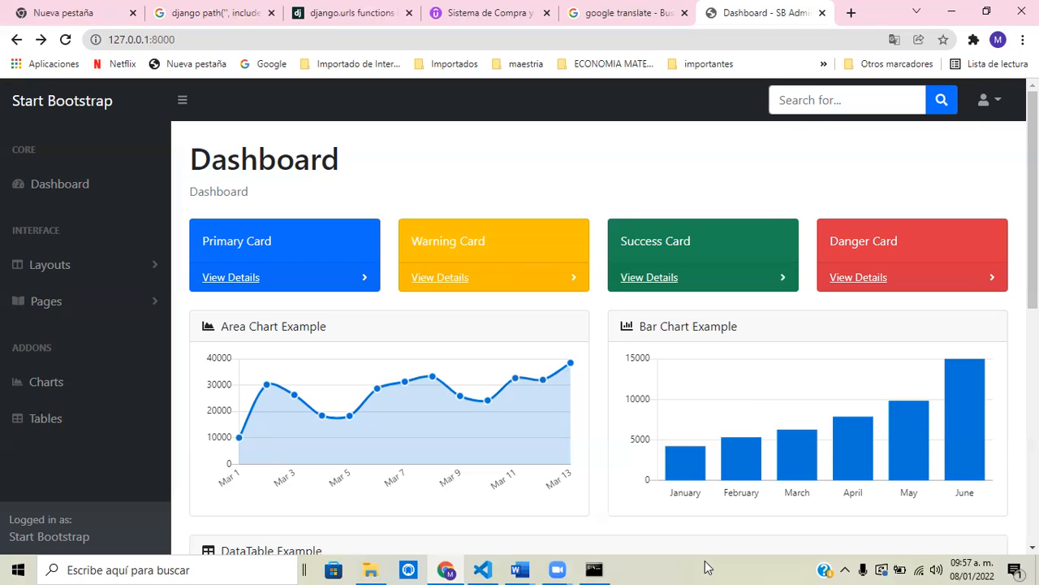
{"action": "mouse_move", "coordinate": [597, 182]}
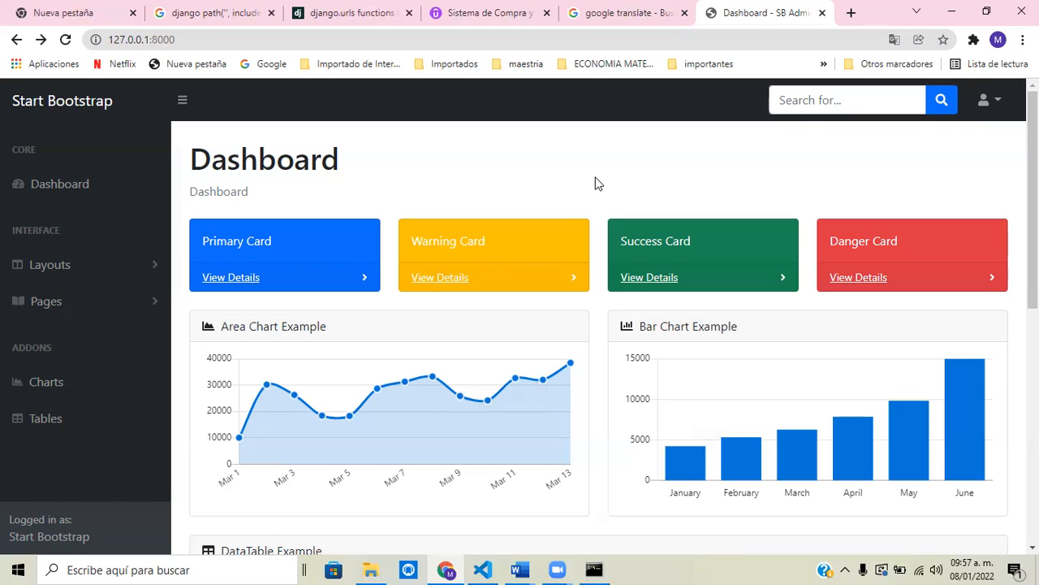
{"action": "mouse_move", "coordinate": [637, 538]}
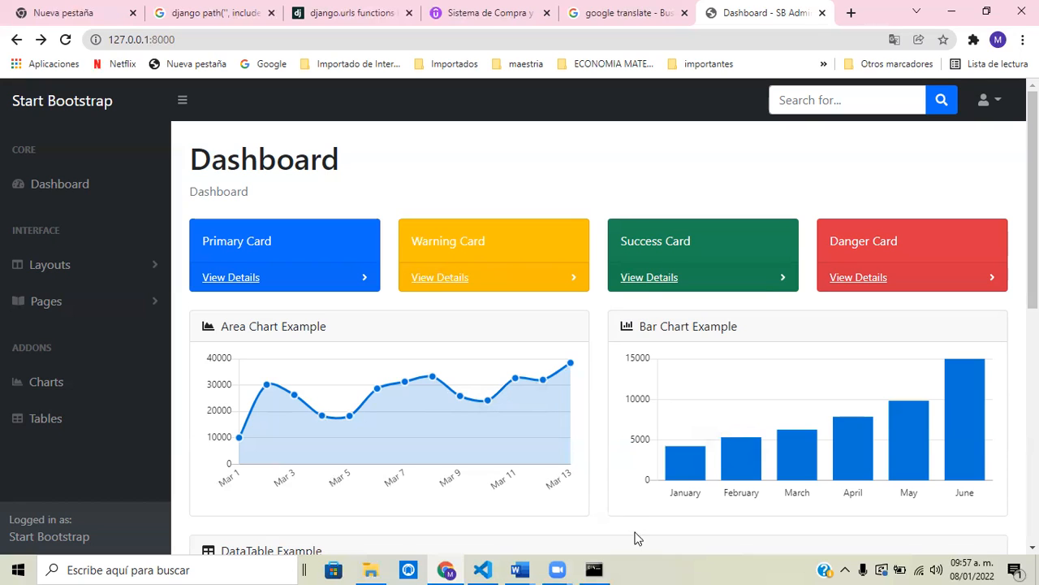
{"action": "mouse_move", "coordinate": [658, 566]}
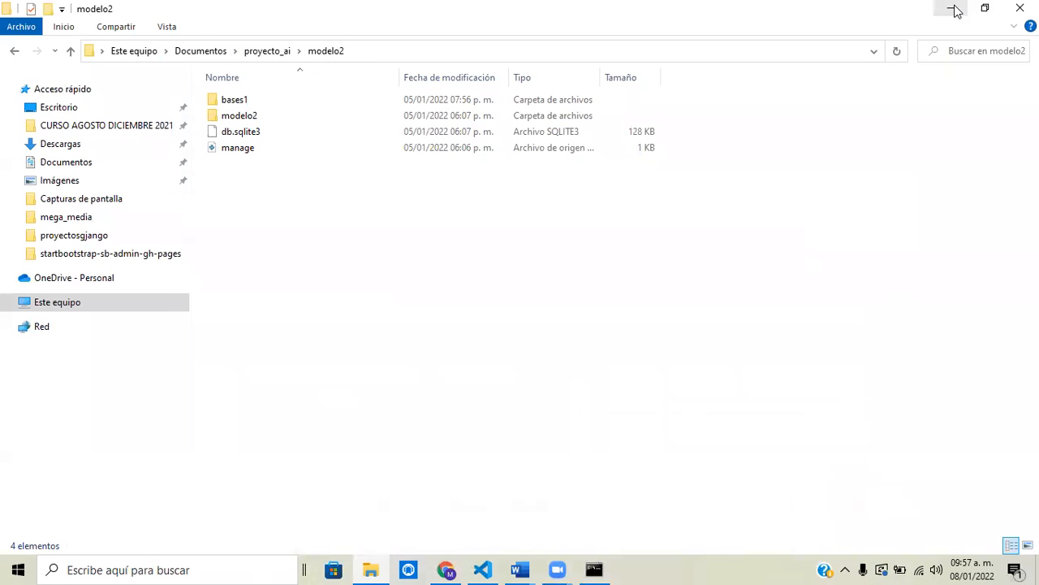
{"action": "mouse_move", "coordinate": [953, 10]}
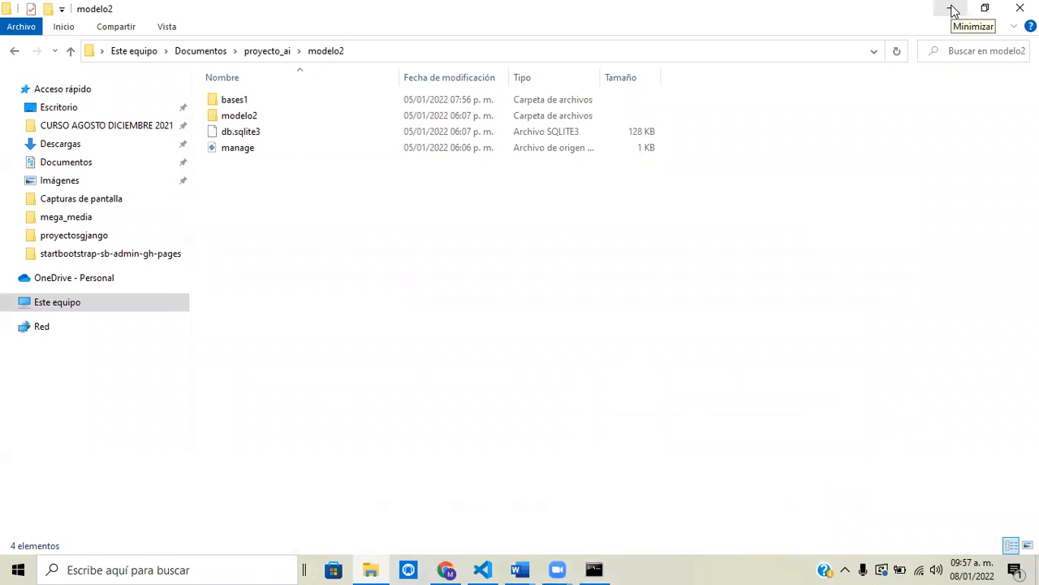
{"action": "left_click", "coordinate": [951, 12]}
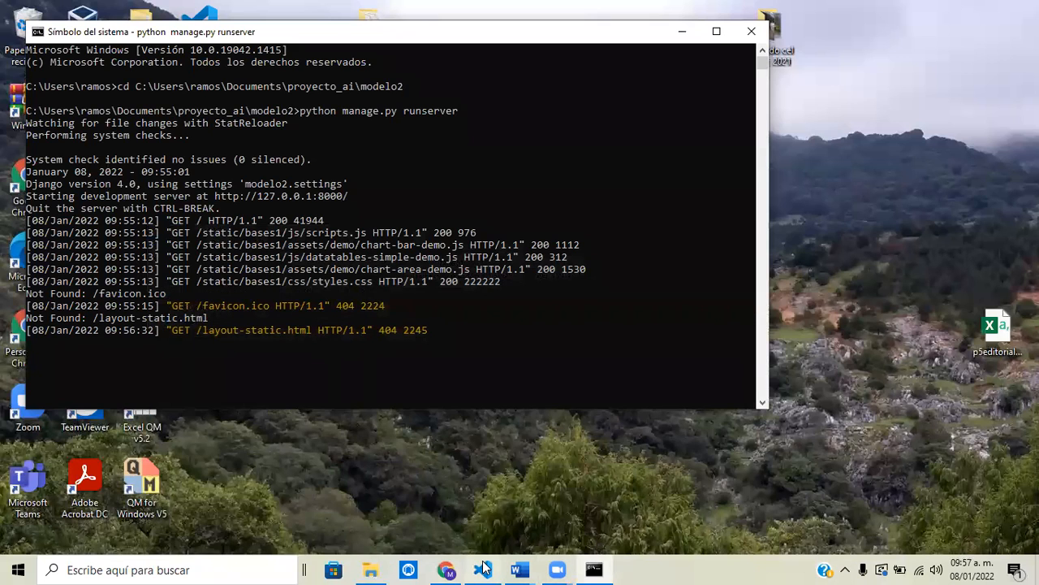
{"action": "left_click", "coordinate": [484, 568]}
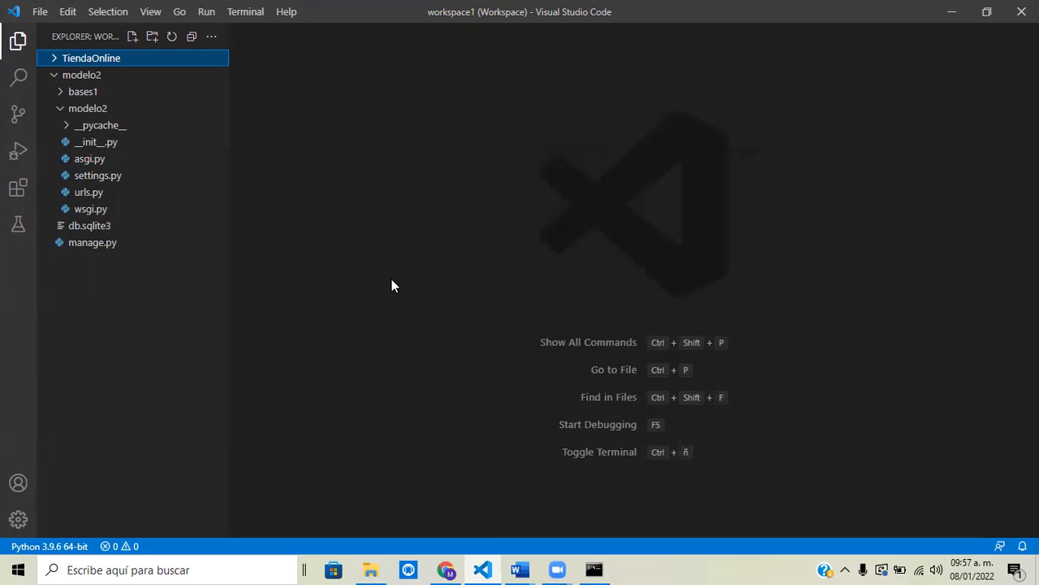
{"action": "mouse_move", "coordinate": [388, 283]}
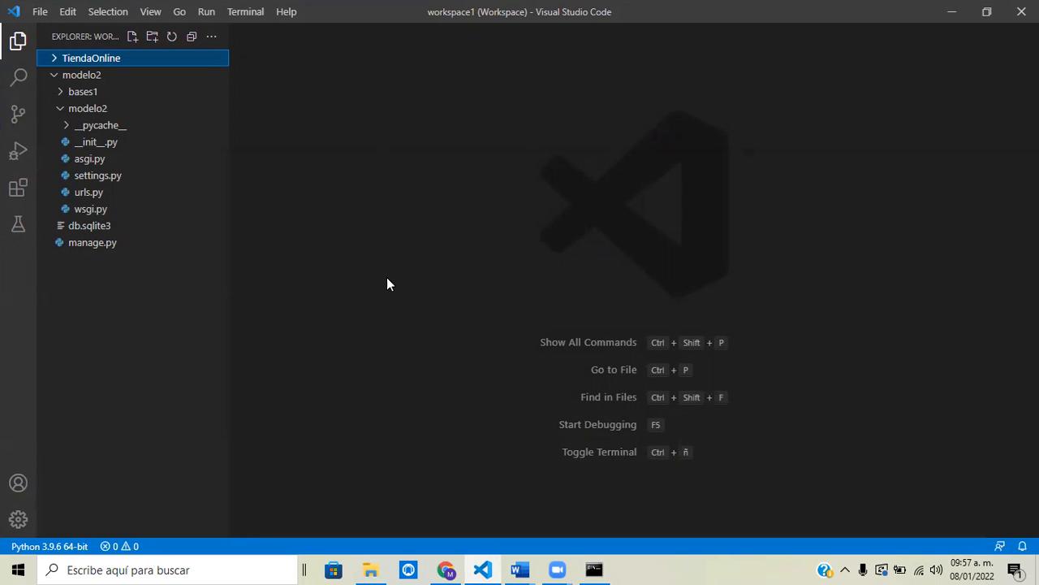
{"action": "mouse_move", "coordinate": [272, 276]}
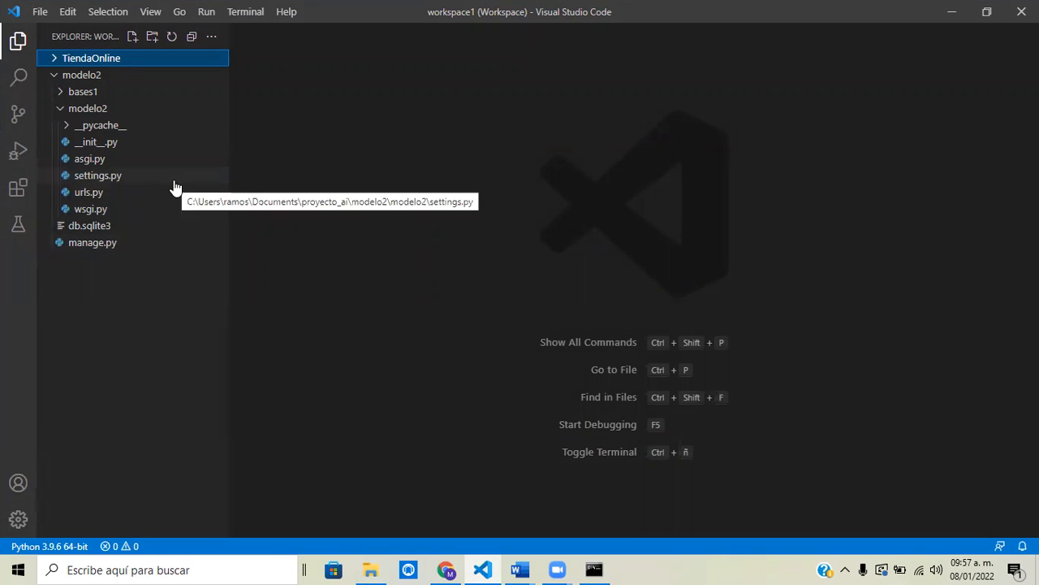
{"action": "mouse_move", "coordinate": [420, 260]}
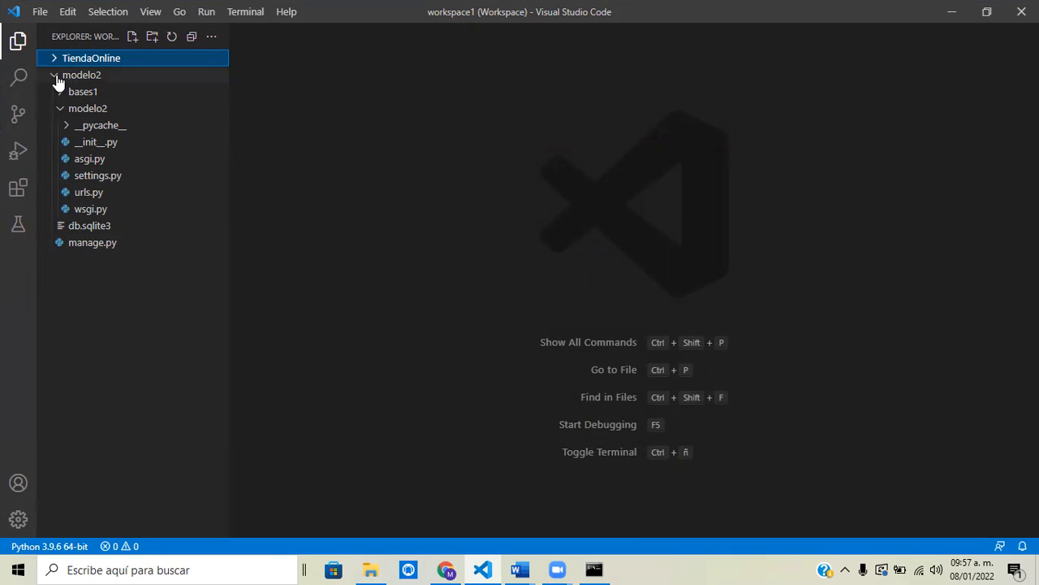
Collapse and re-expand the modelo2 project tree, then expand the bases1 app folder
{"action": "left_click", "coordinate": [81, 75]}
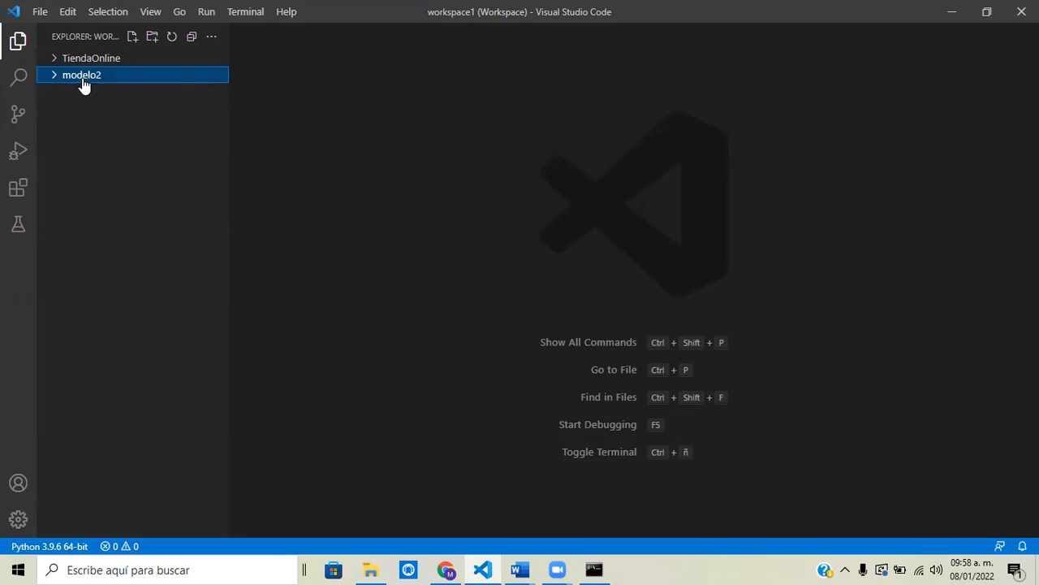
{"action": "mouse_move", "coordinate": [98, 84]}
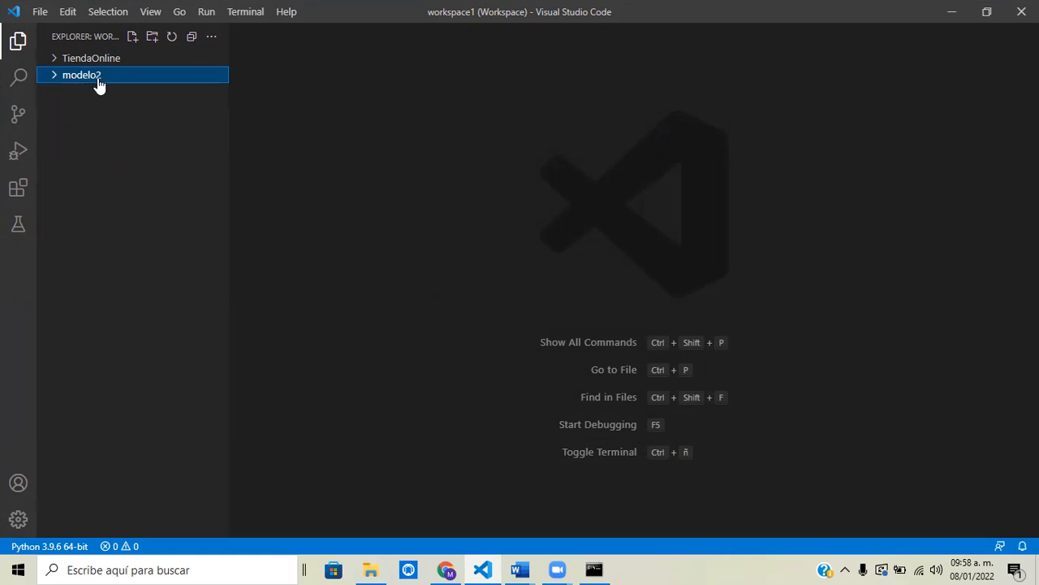
{"action": "mouse_move", "coordinate": [97, 81]}
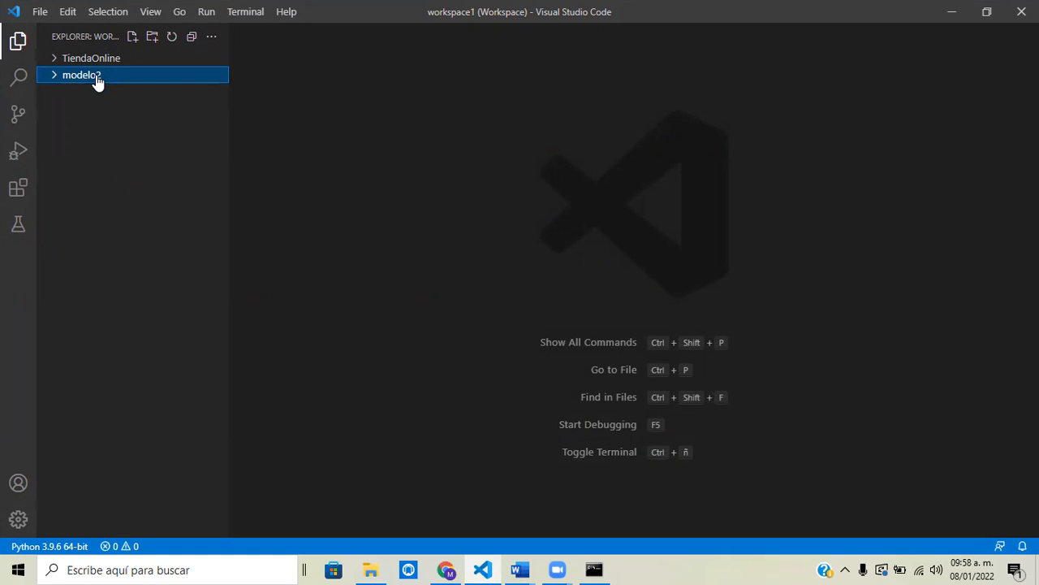
{"action": "mouse_move", "coordinate": [106, 61]}
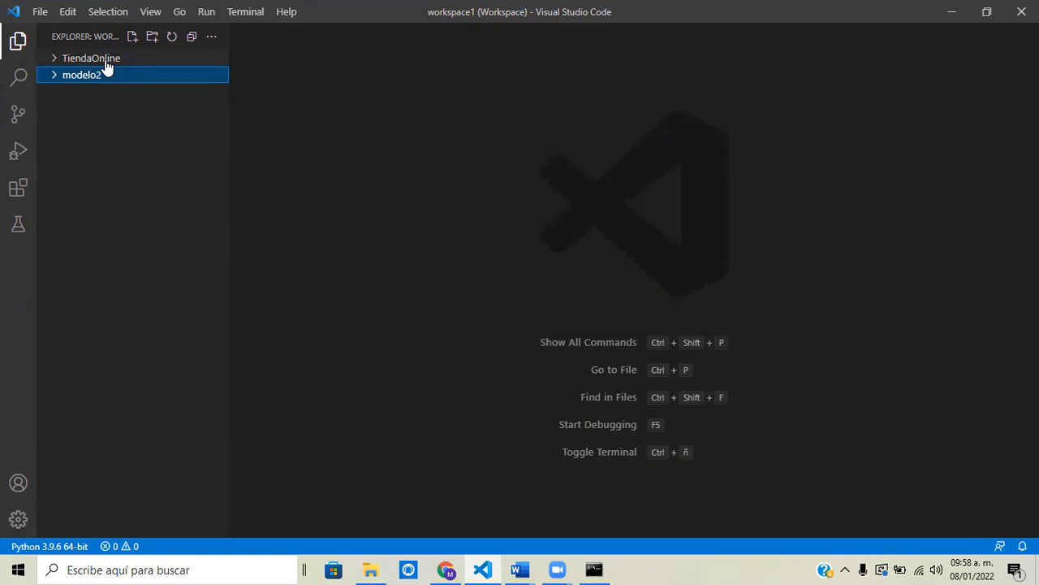
{"action": "mouse_move", "coordinate": [91, 58]}
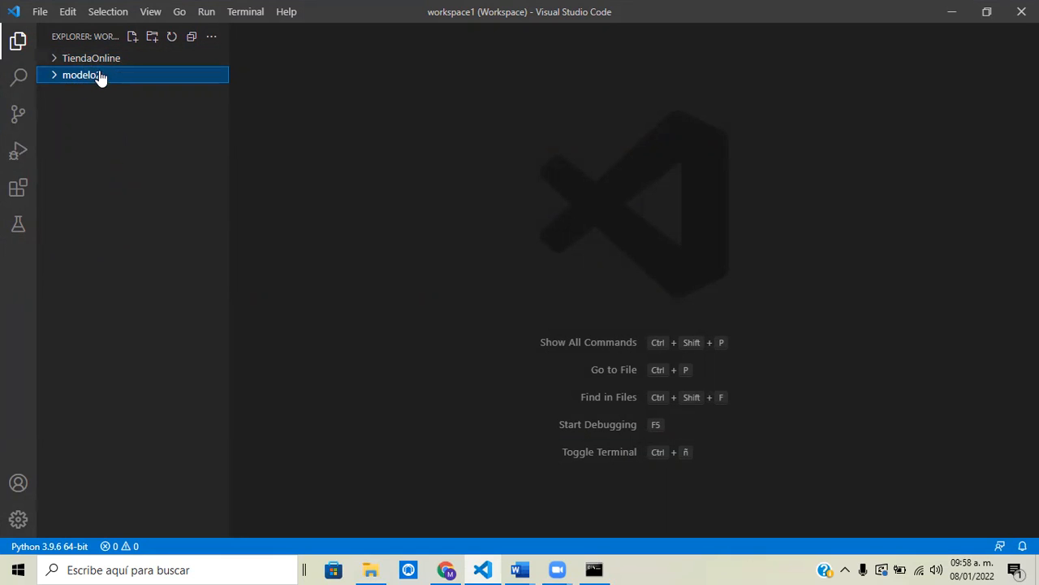
{"action": "mouse_move", "coordinate": [91, 58]}
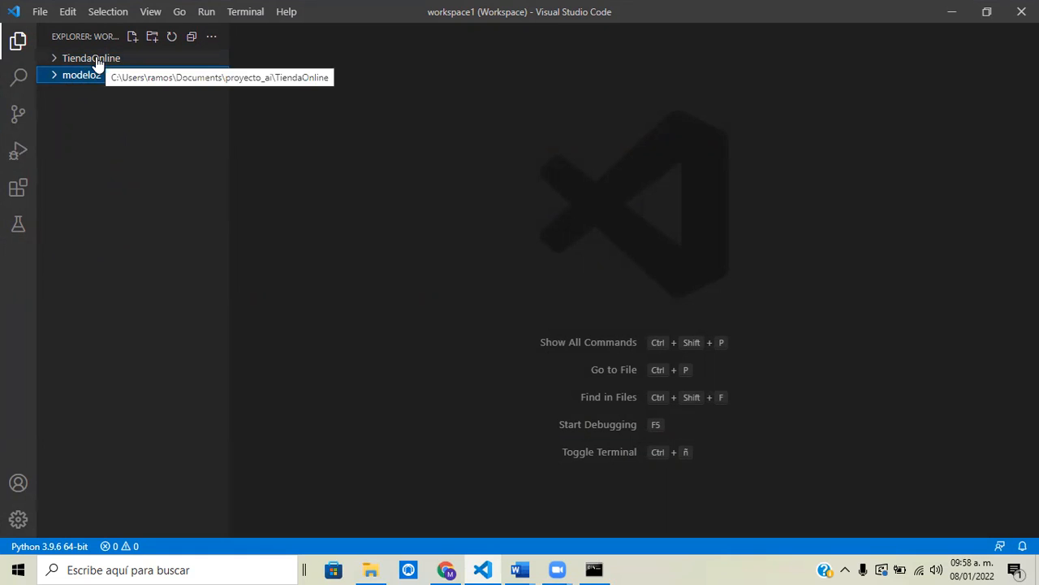
{"action": "left_click", "coordinate": [91, 59]}
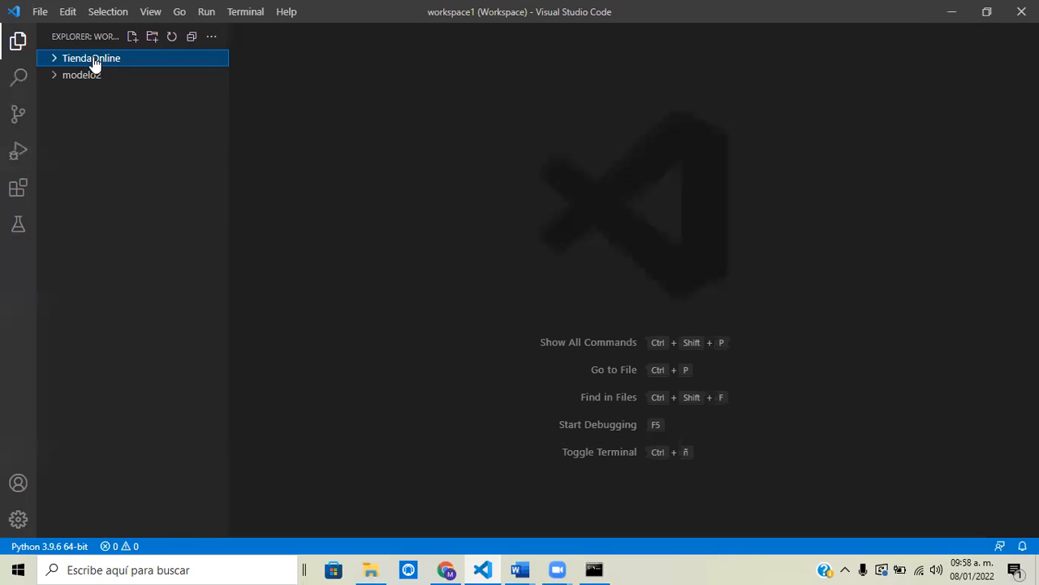
{"action": "mouse_move", "coordinate": [81, 75]}
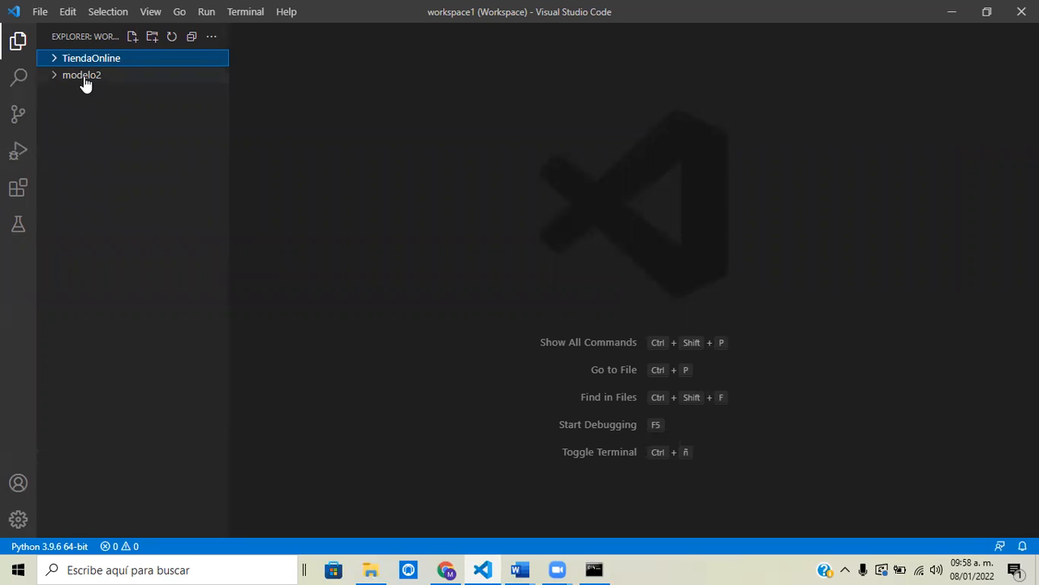
{"action": "left_click", "coordinate": [81, 74]}
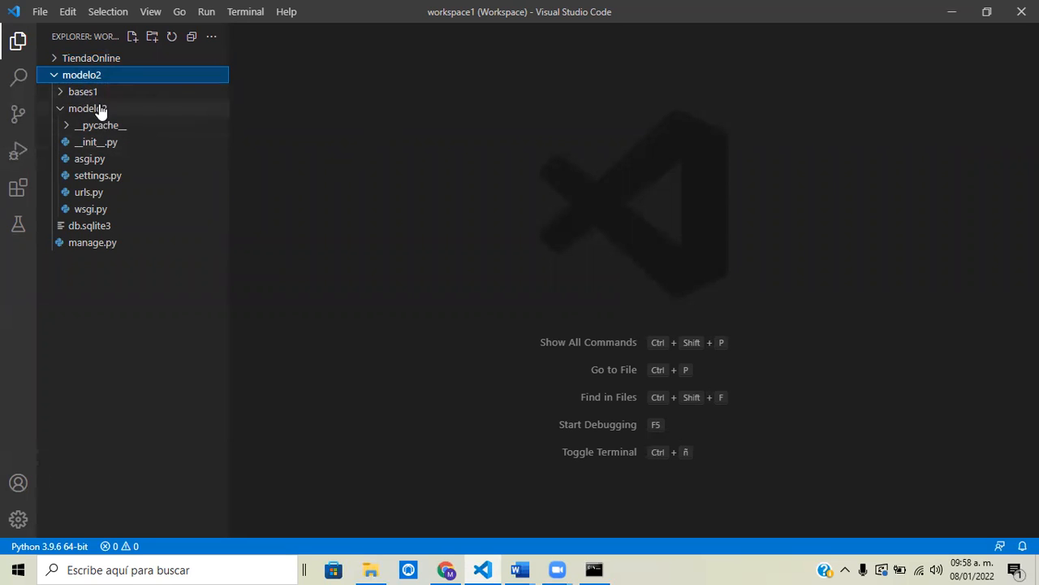
{"action": "left_click", "coordinate": [81, 91]}
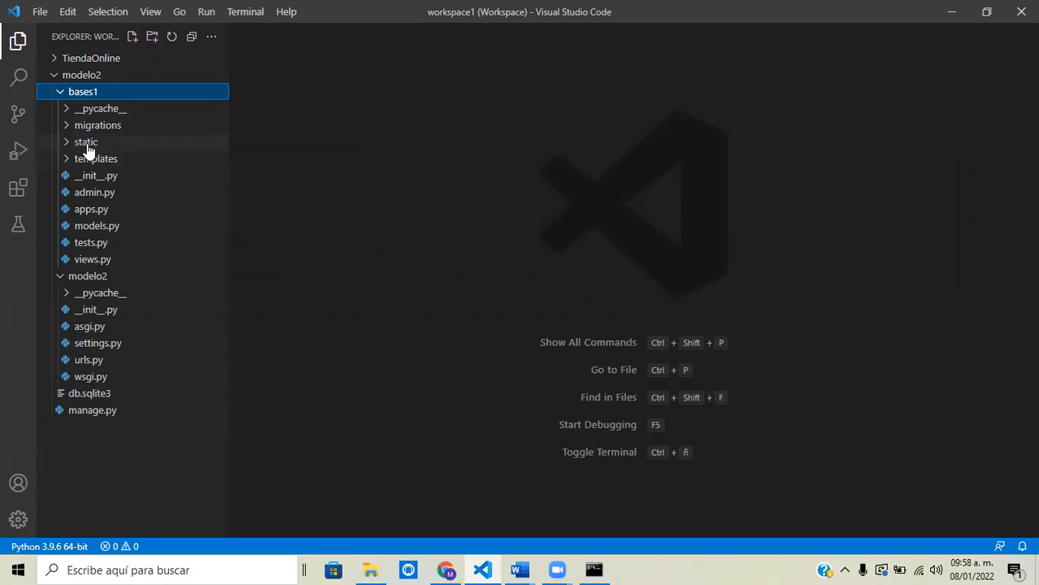
{"action": "mouse_move", "coordinate": [94, 160]}
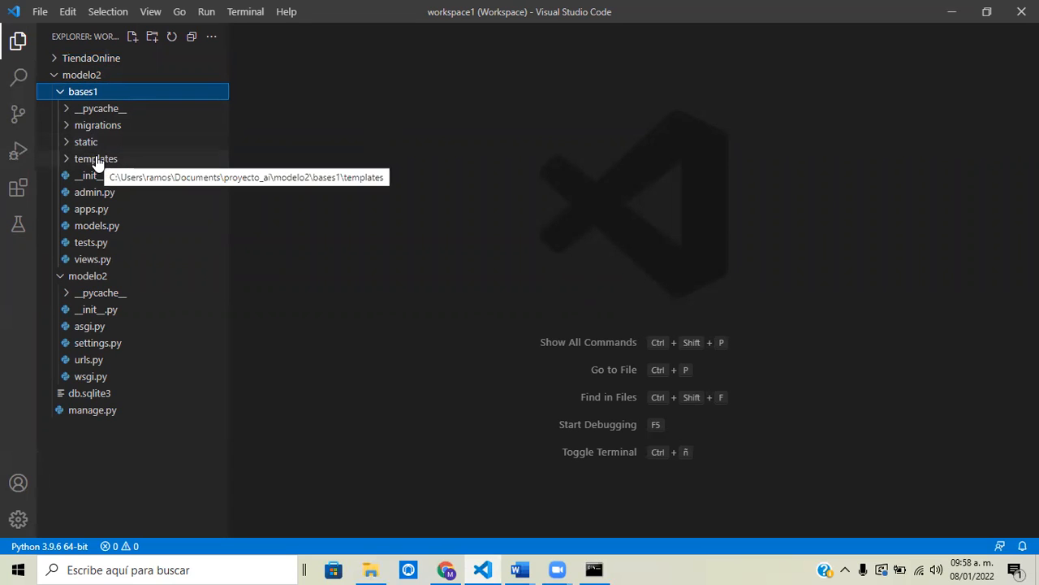
Expand templates\bases1 and open home.html in the editor
{"action": "left_click", "coordinate": [94, 160]}
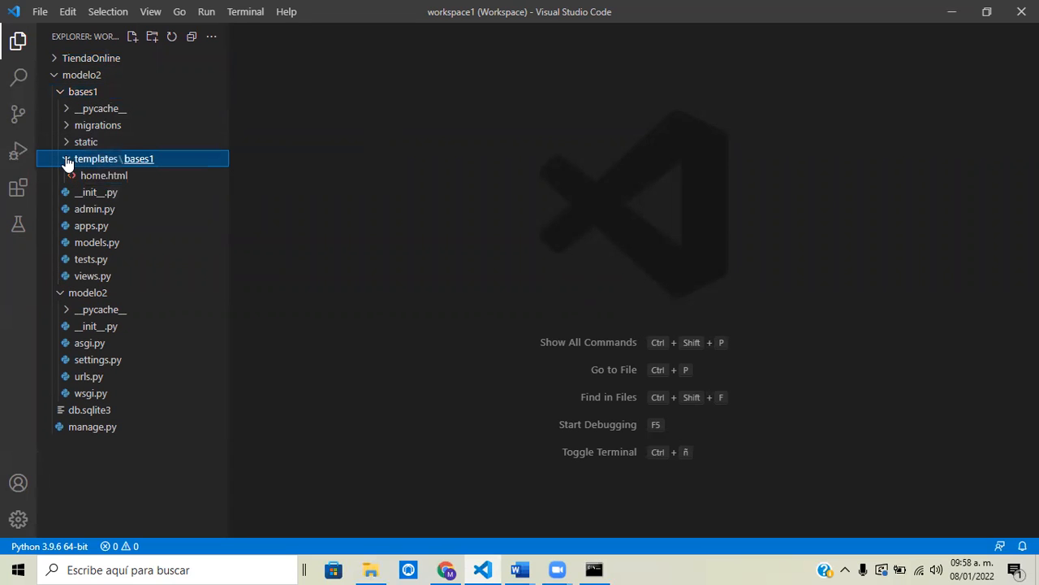
{"action": "left_click", "coordinate": [65, 160]}
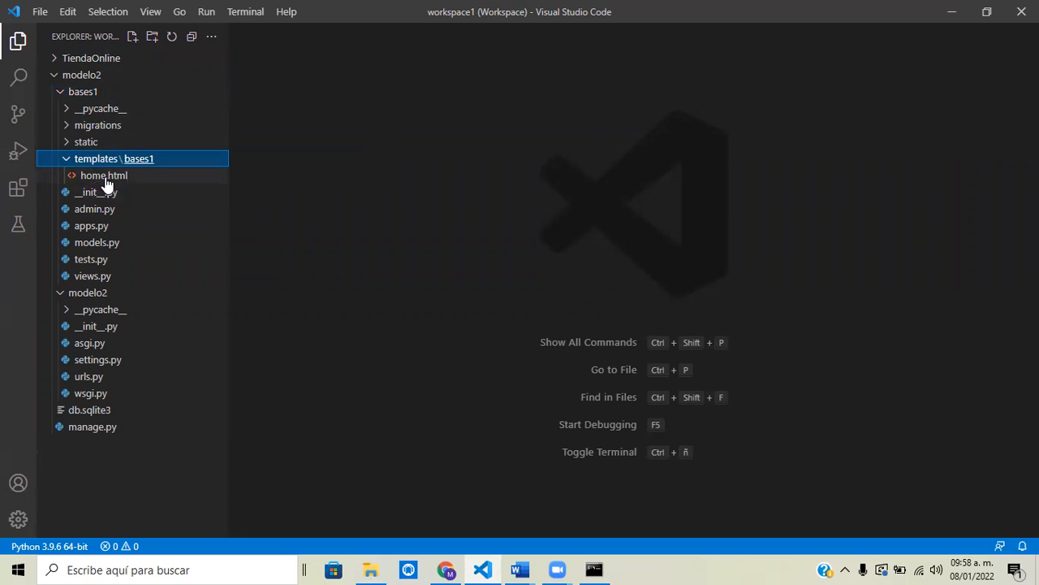
{"action": "mouse_move", "coordinate": [104, 175]}
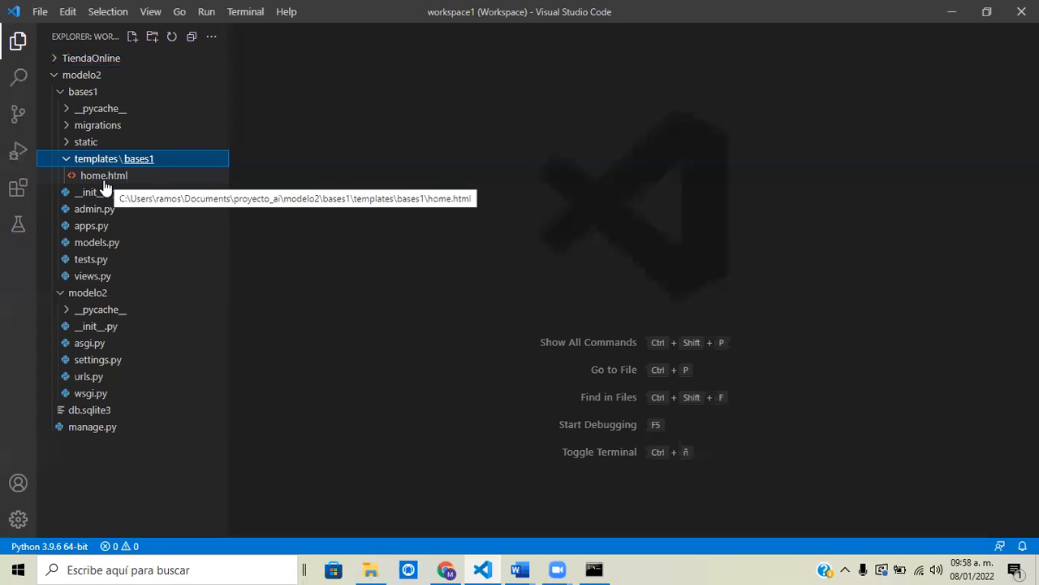
{"action": "mouse_move", "coordinate": [112, 192]}
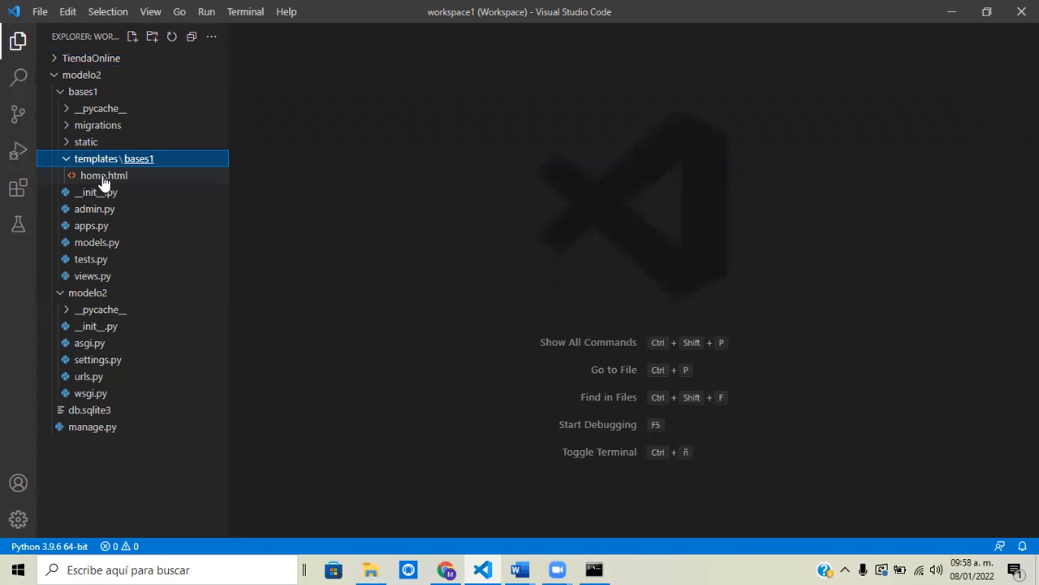
{"action": "double_click", "coordinate": [104, 176]}
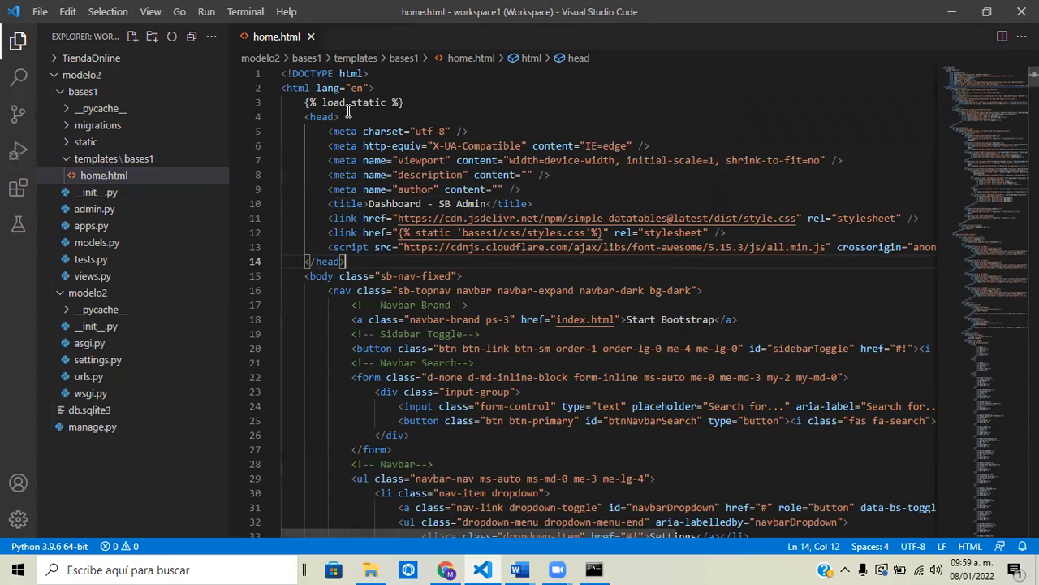
{"action": "mouse_move", "coordinate": [354, 120]}
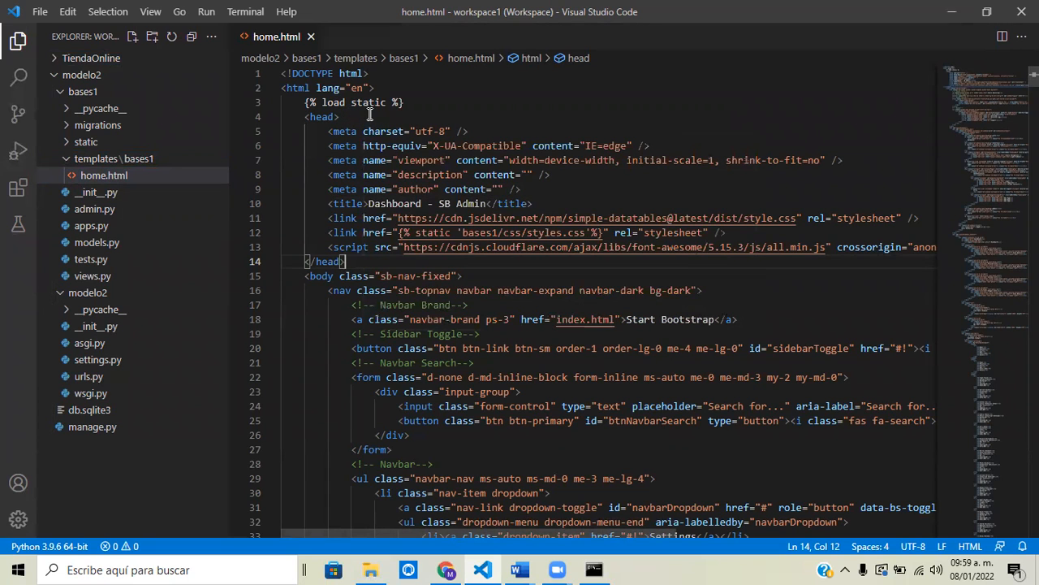
{"action": "mouse_move", "coordinate": [361, 108]}
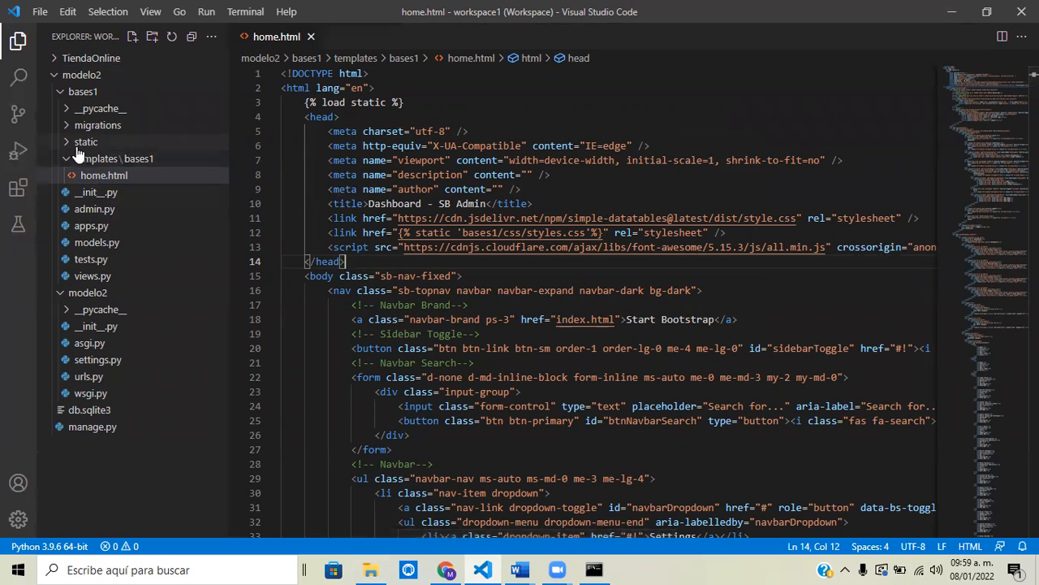
Expand static\bases1 to show its assets, css and js folders
{"action": "left_click", "coordinate": [84, 141]}
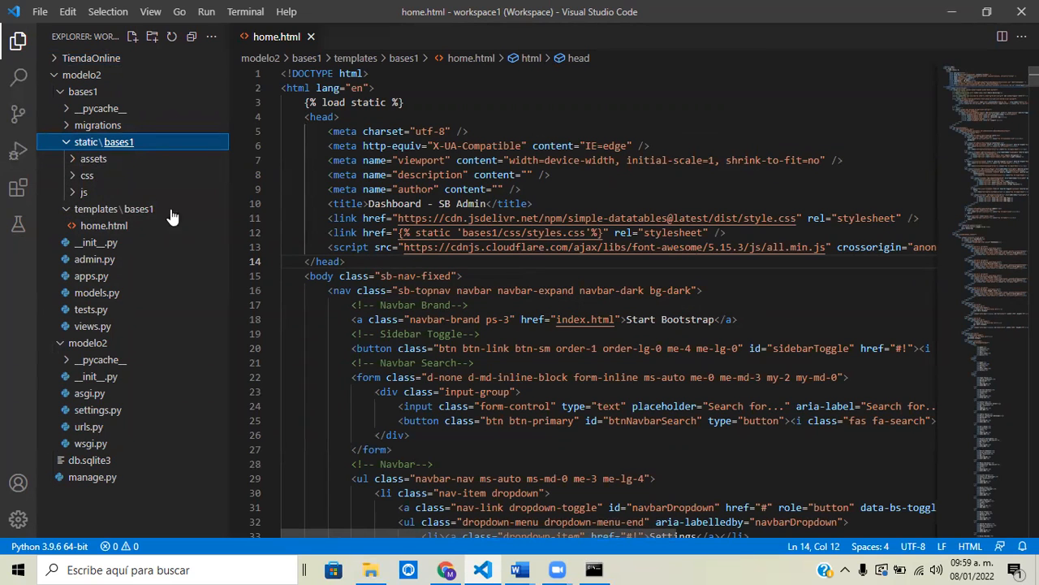
{"action": "mouse_move", "coordinate": [86, 175]}
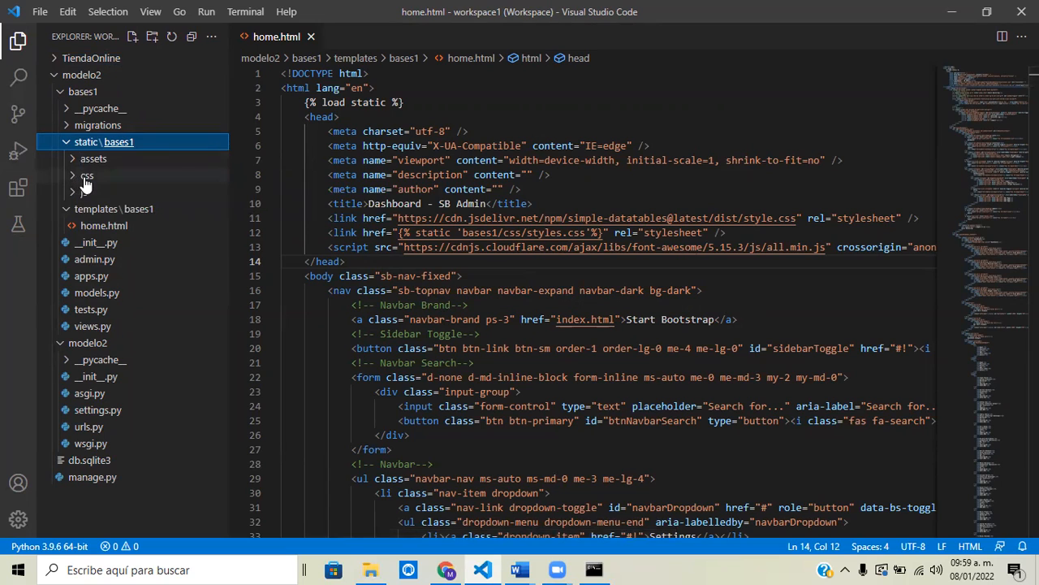
{"action": "mouse_move", "coordinate": [88, 176]}
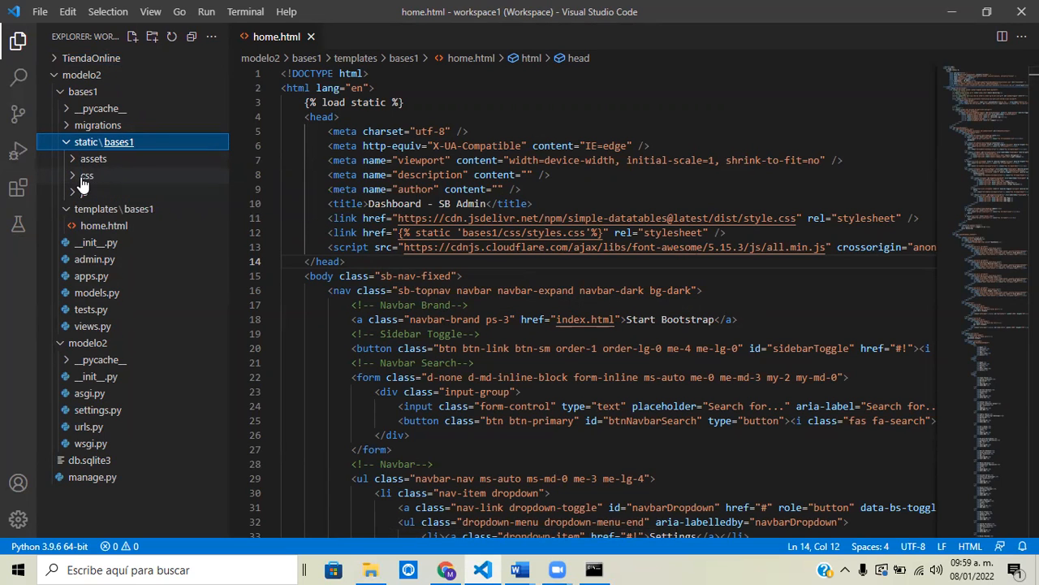
{"action": "left_click", "coordinate": [86, 175]}
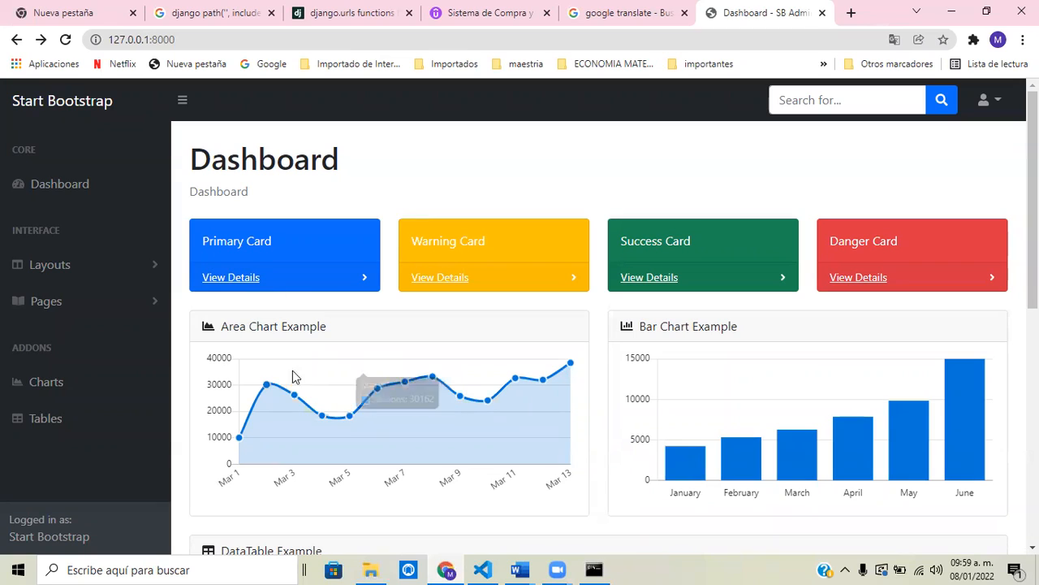
{"action": "mouse_move", "coordinate": [185, 348]}
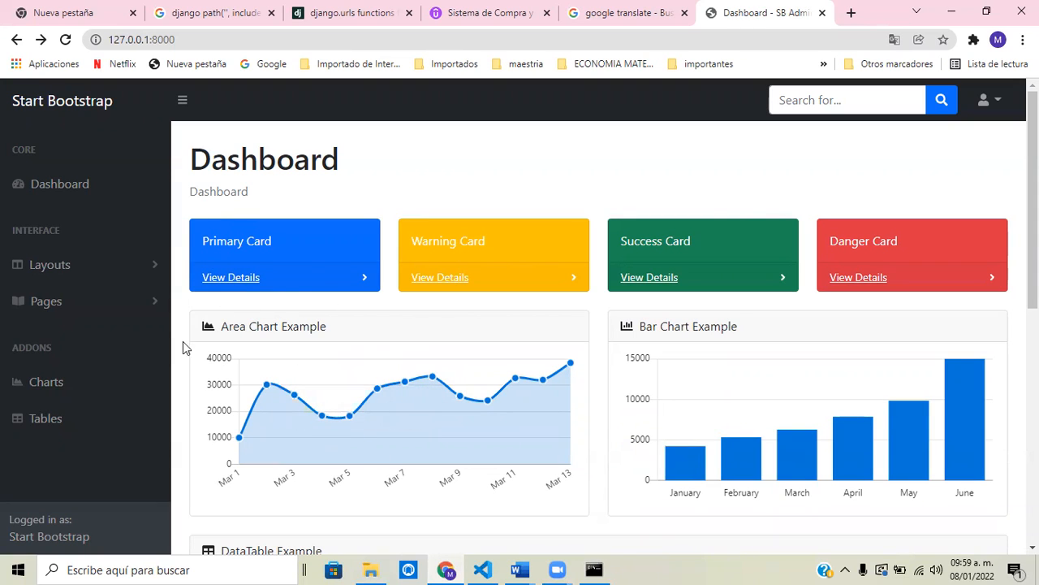
{"action": "mouse_move", "coordinate": [213, 390]}
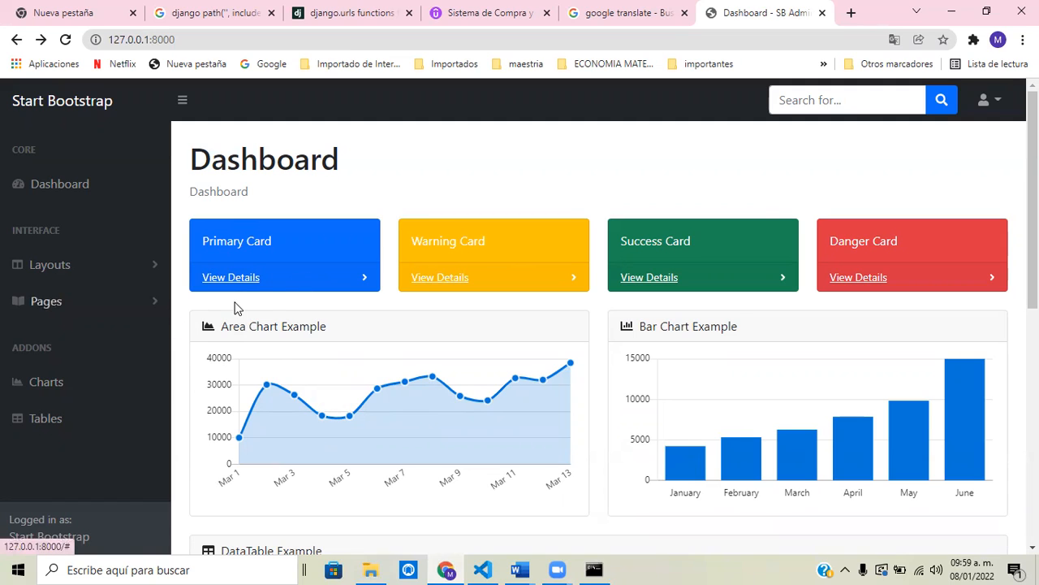
{"action": "mouse_move", "coordinate": [263, 300]}
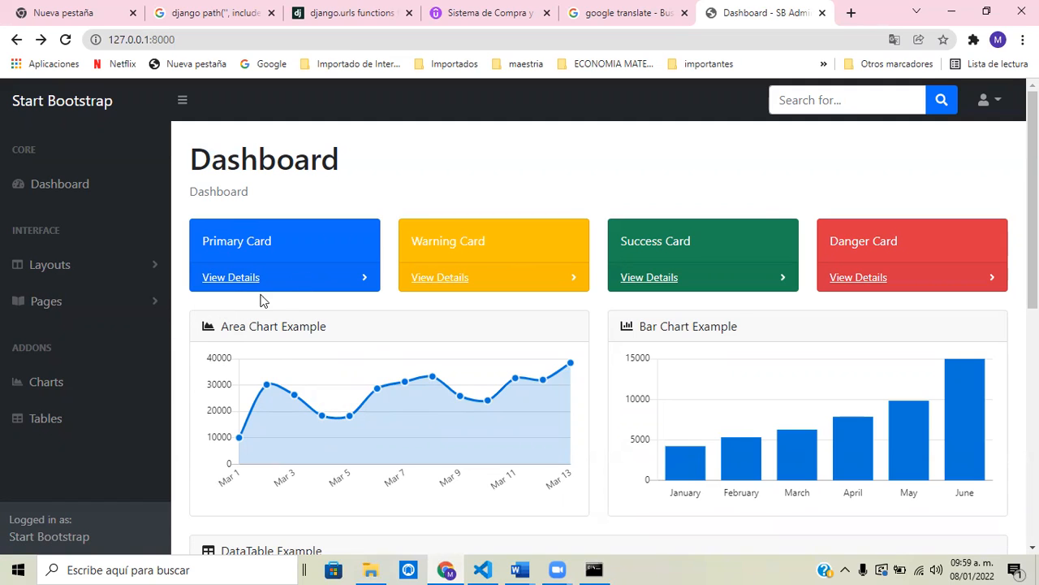
{"action": "mouse_move", "coordinate": [372, 284]}
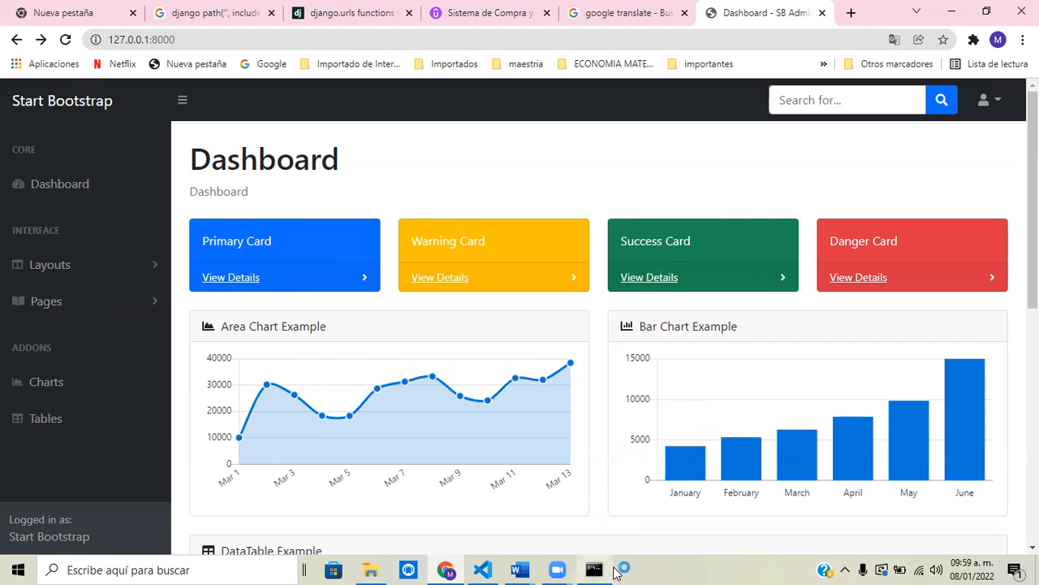
Return from the Chrome dashboard at 127.0.0.1:8000 to Visual Studio Code
{"action": "left_click", "coordinate": [482, 568]}
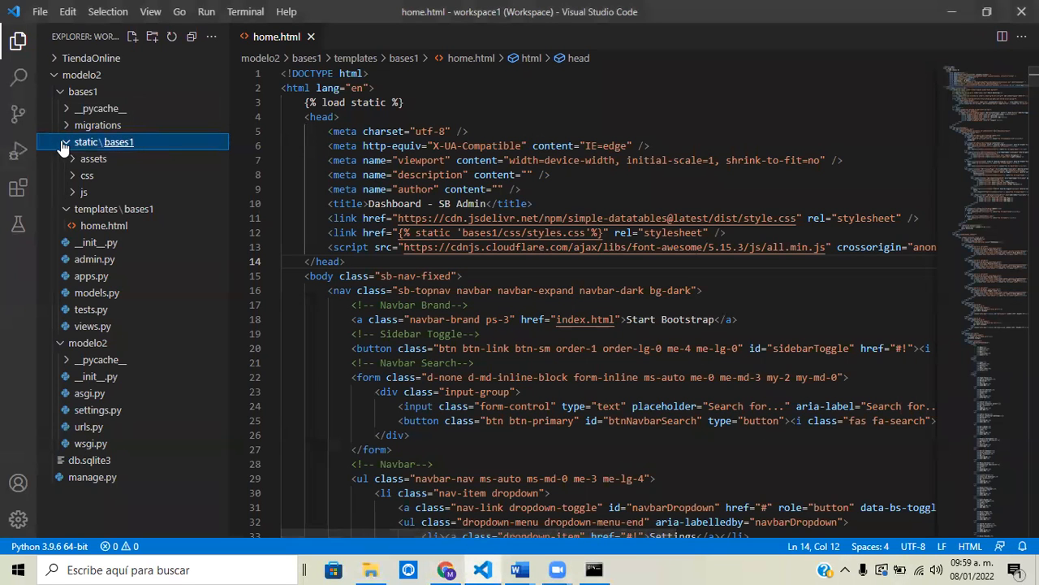
Collapse static\bases1, then collapse and re-expand the bases1 app folder
{"action": "left_click", "coordinate": [66, 141]}
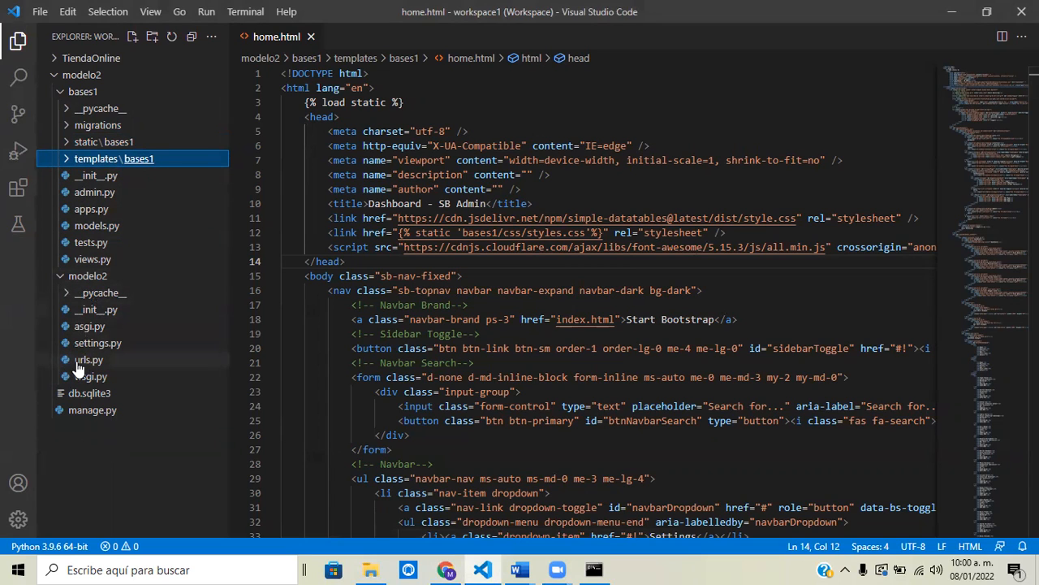
{"action": "mouse_move", "coordinate": [90, 371]}
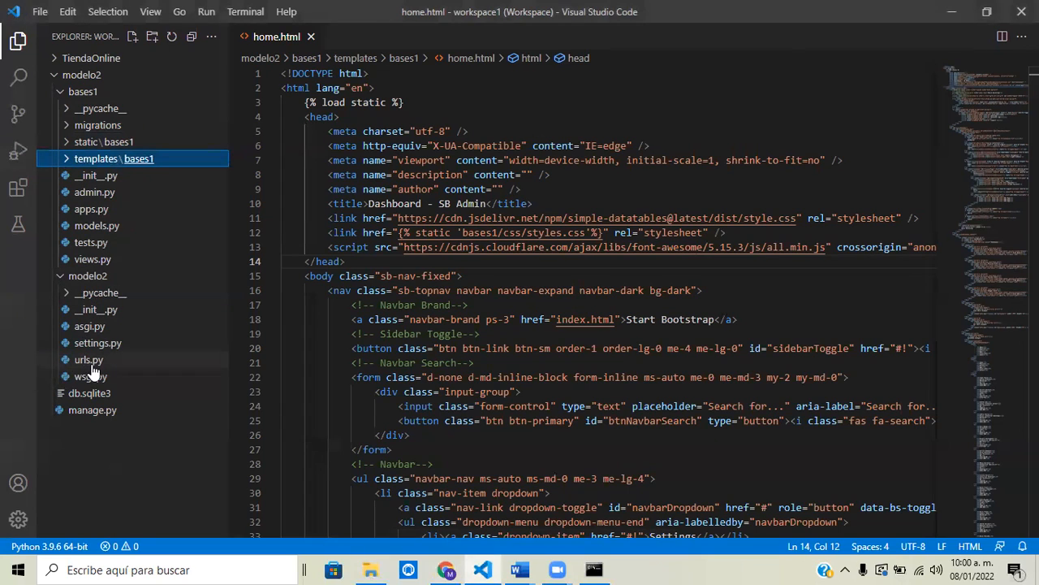
{"action": "mouse_move", "coordinate": [88, 359]}
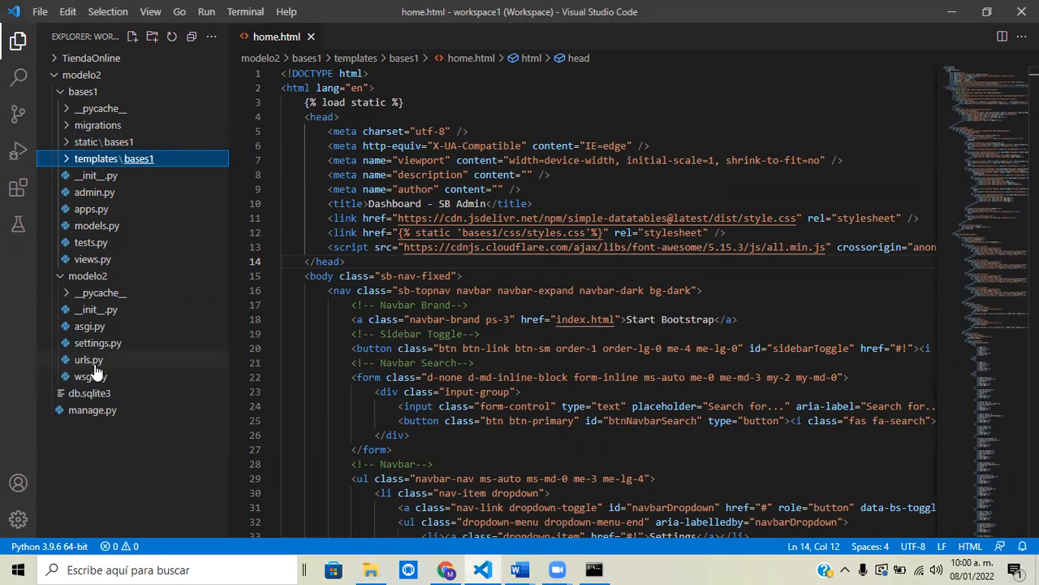
{"action": "mouse_move", "coordinate": [88, 360]}
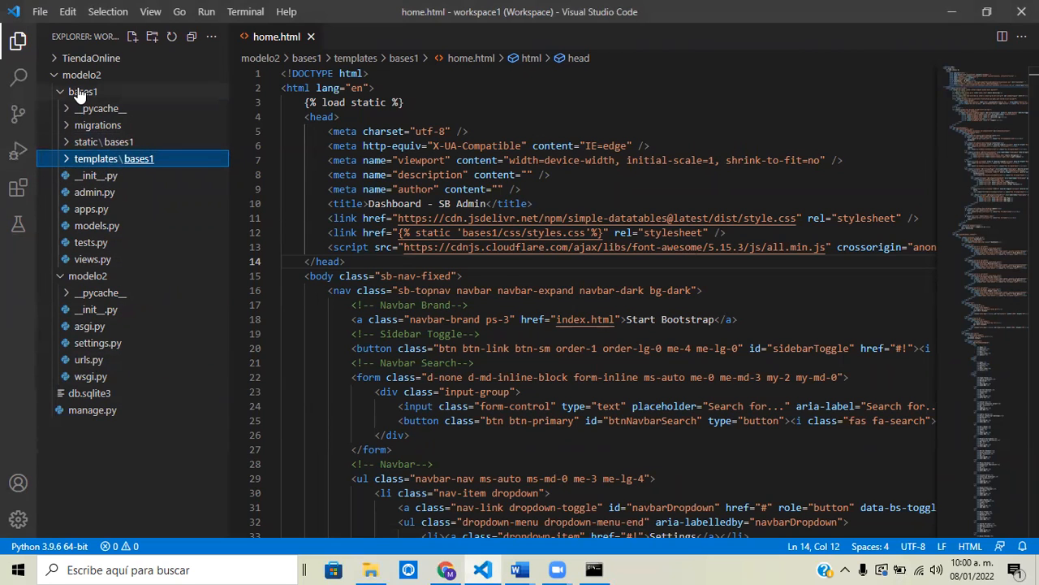
{"action": "left_click", "coordinate": [81, 91]}
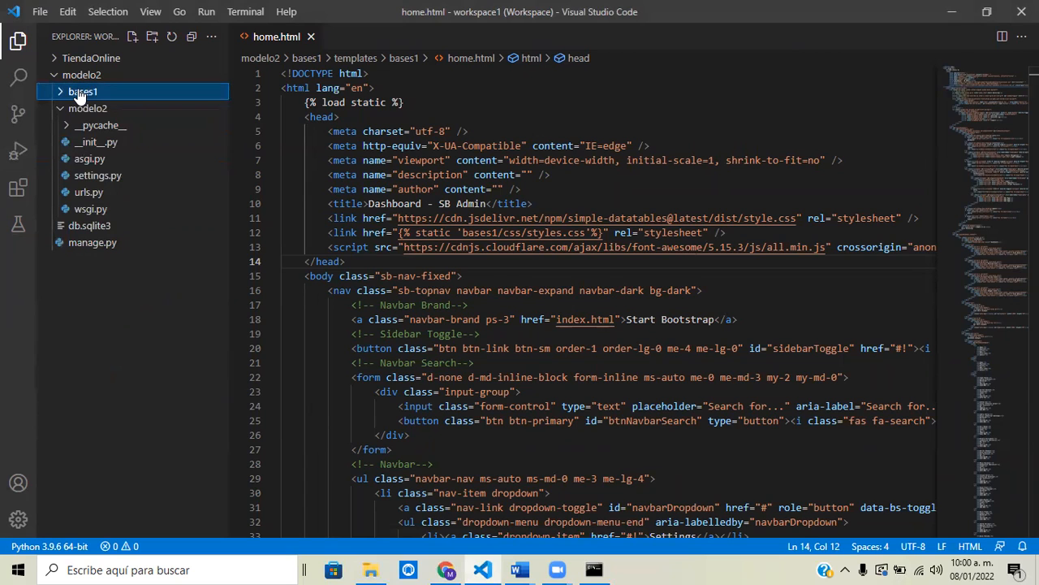
{"action": "left_click", "coordinate": [83, 91]}
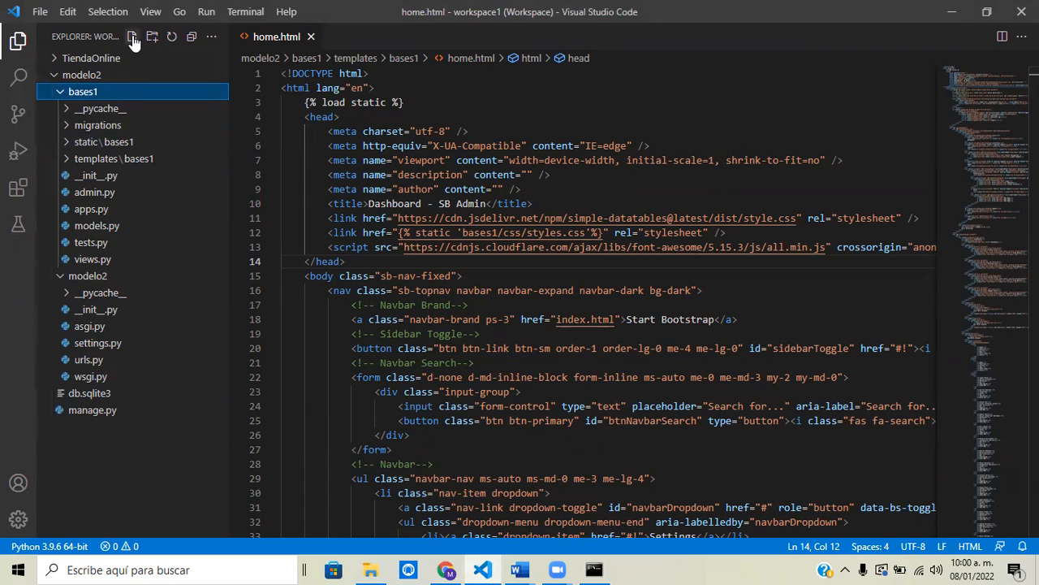
Create a new urls.py file inside the bases1 app and open it
{"action": "left_click", "coordinate": [133, 36]}
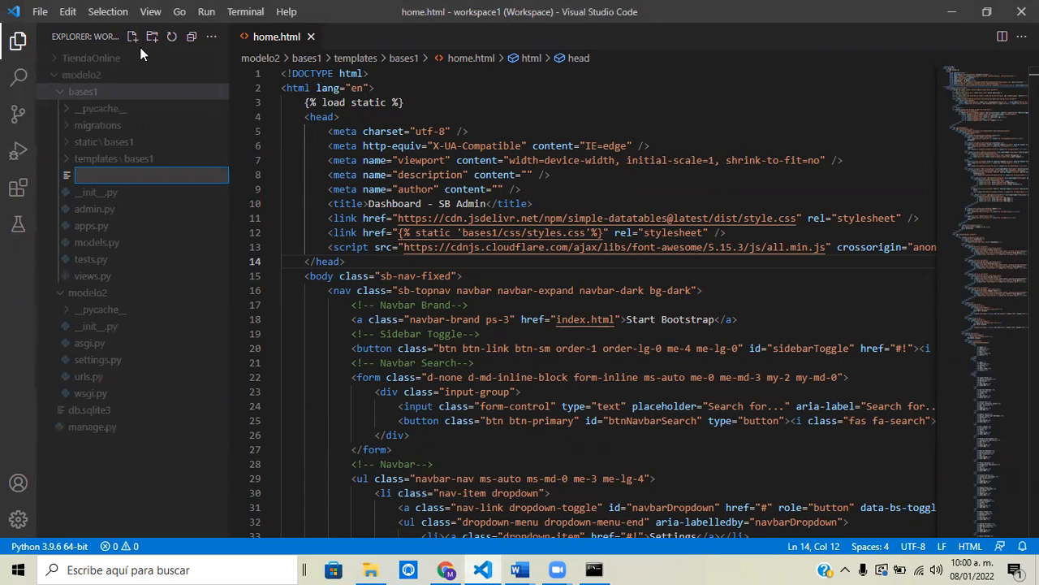
{"action": "type", "text": "ua"}
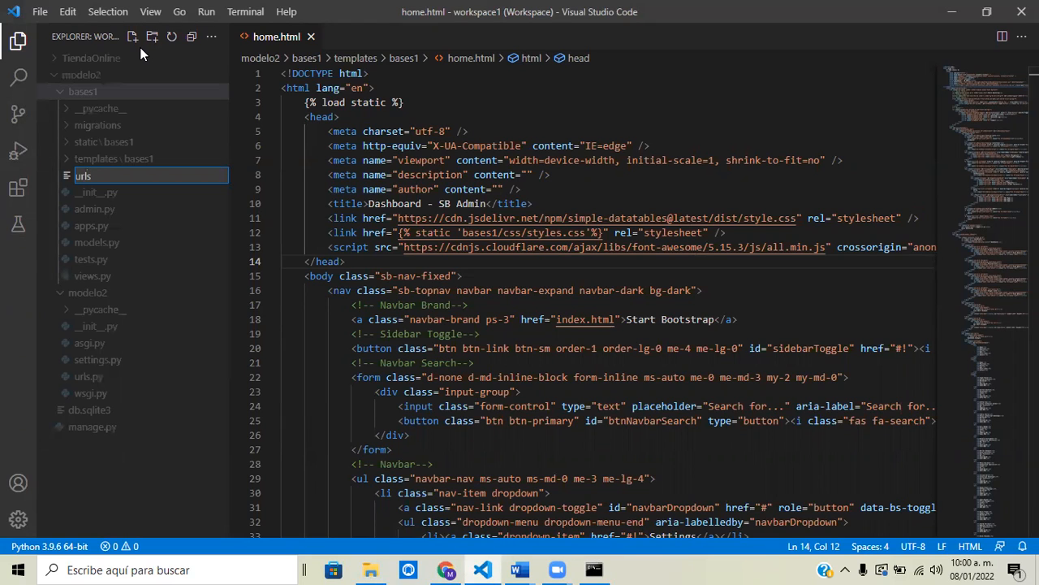
{"action": "type", "text": ".py"}
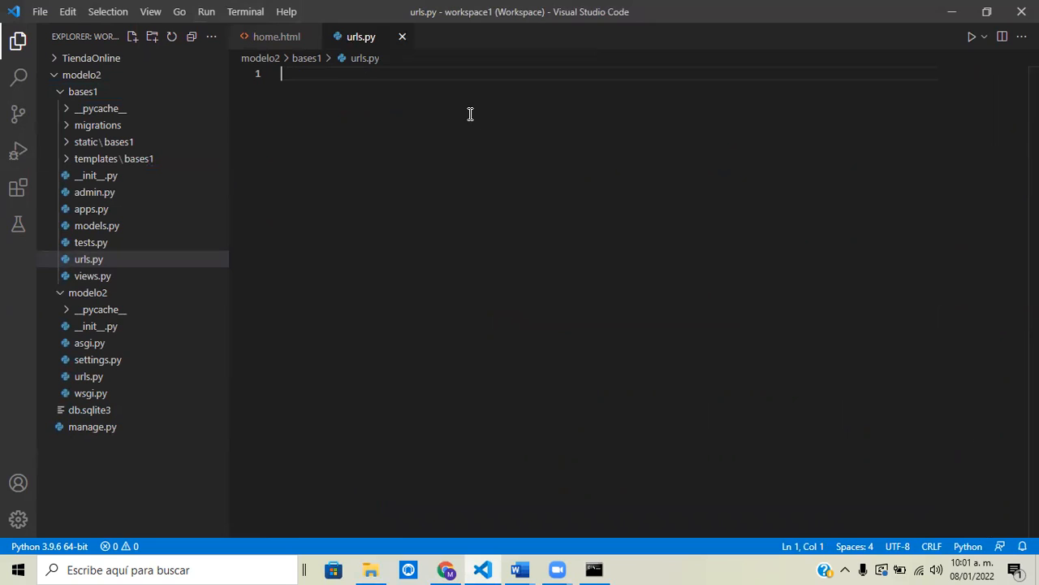
{"action": "mouse_move", "coordinate": [458, 179]}
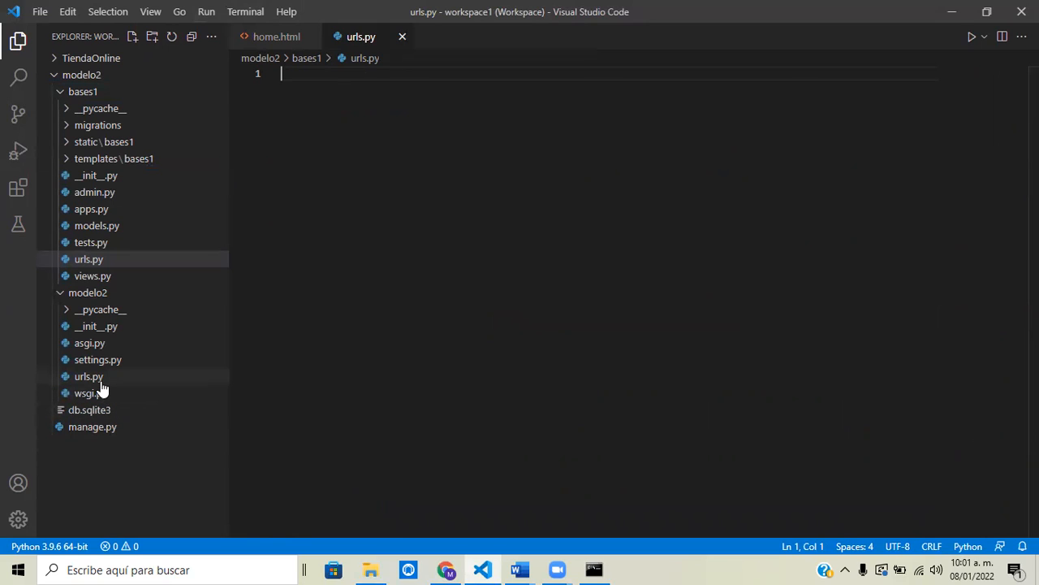
{"action": "mouse_move", "coordinate": [94, 387]}
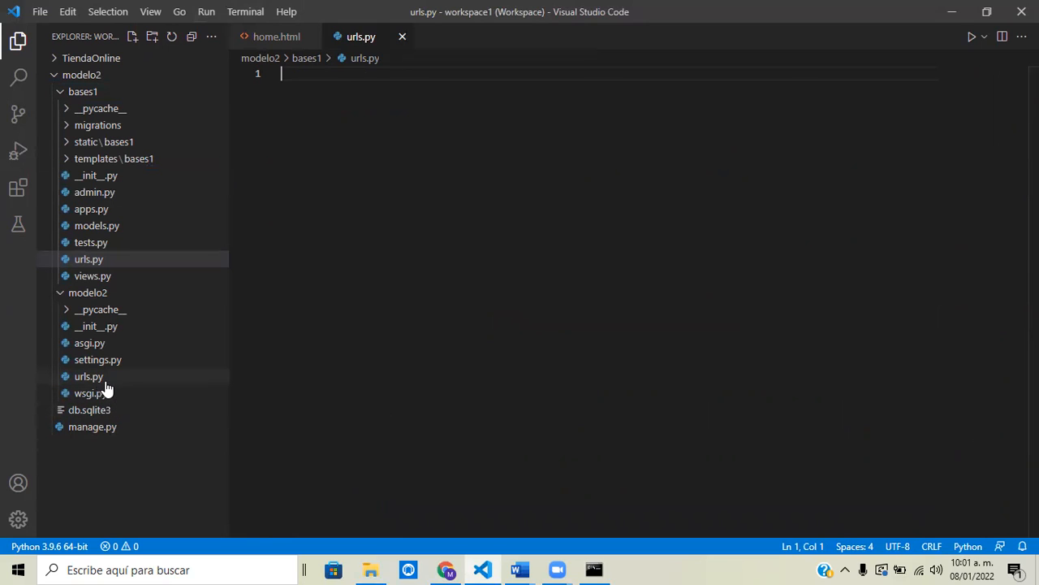
Copy modelo2 urls.py's imports and admin/Home urlpatterns into the bases1 urls.py
{"action": "left_click", "coordinate": [88, 258]}
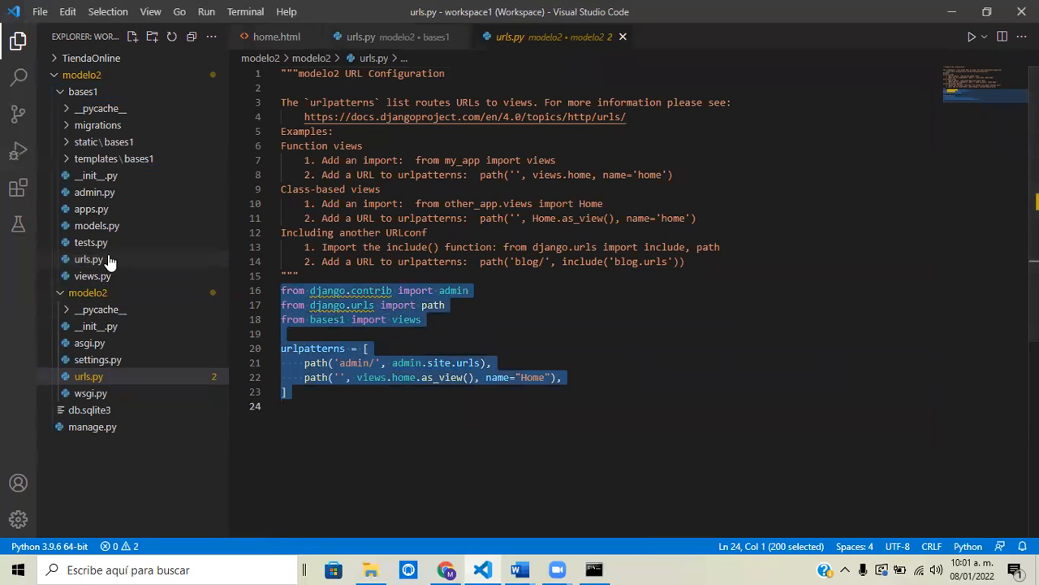
{"action": "left_click", "coordinate": [88, 258]}
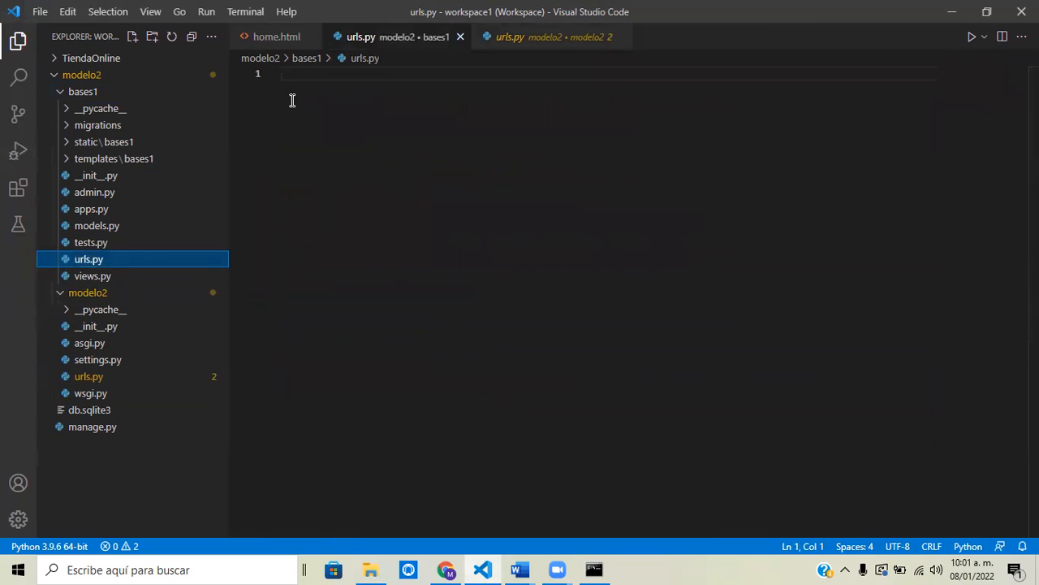
{"action": "type", "text": "from django.contrib import admin"}
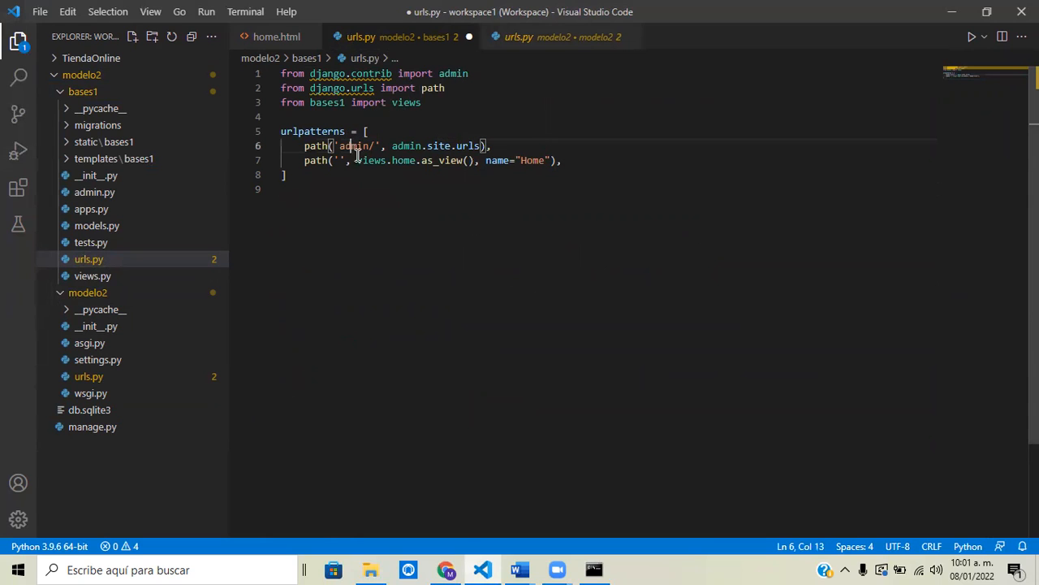
{"action": "mouse_move", "coordinate": [127, 273]}
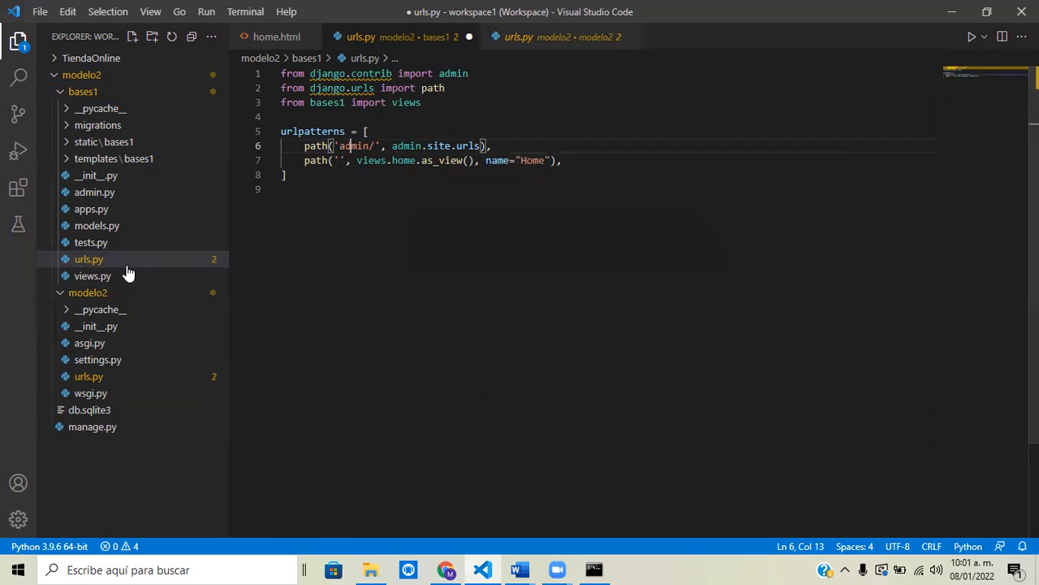
{"action": "mouse_move", "coordinate": [88, 260]}
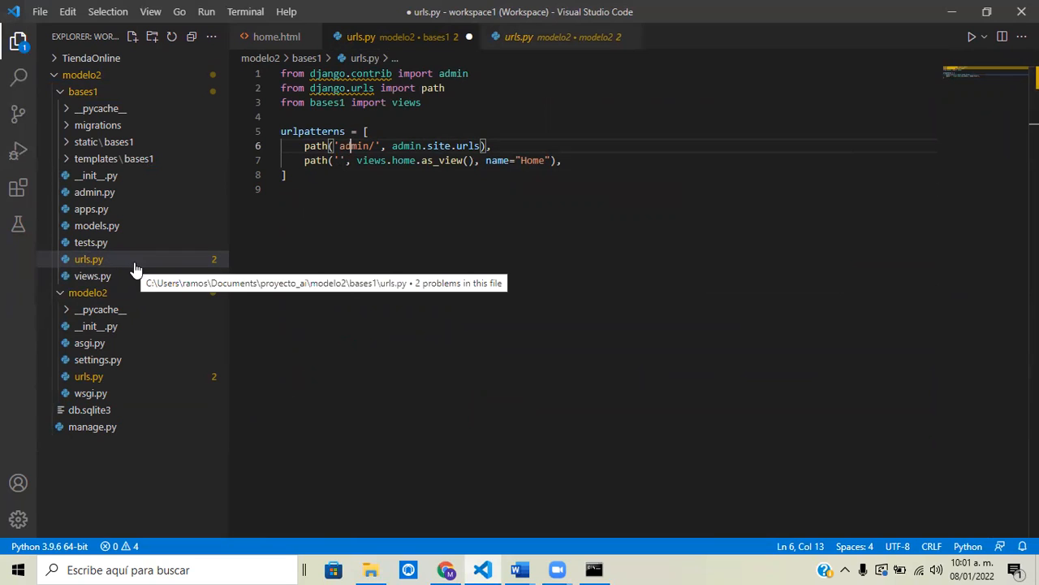
{"action": "mouse_move", "coordinate": [96, 263]}
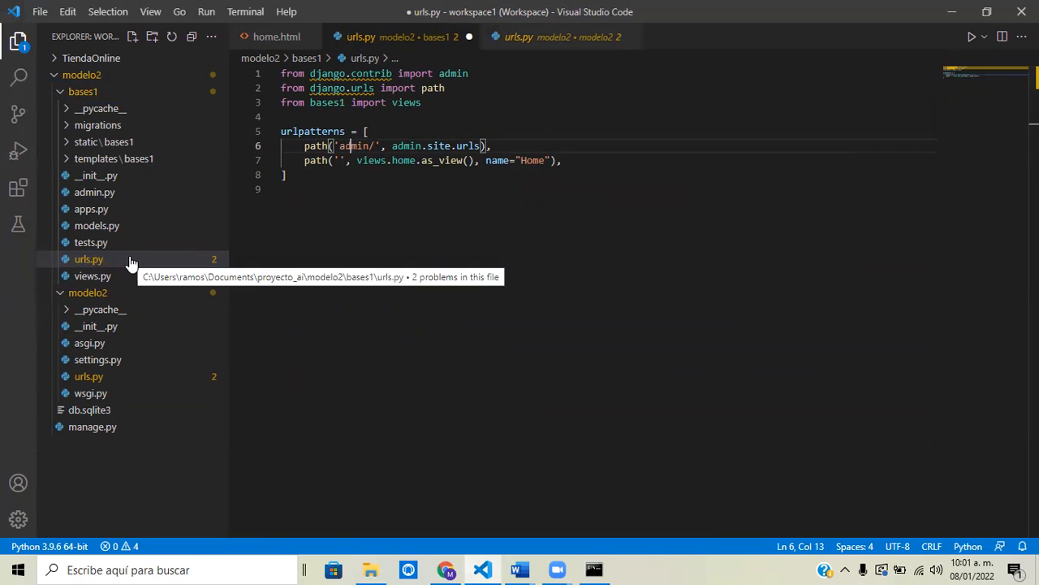
{"action": "mouse_move", "coordinate": [417, 260]}
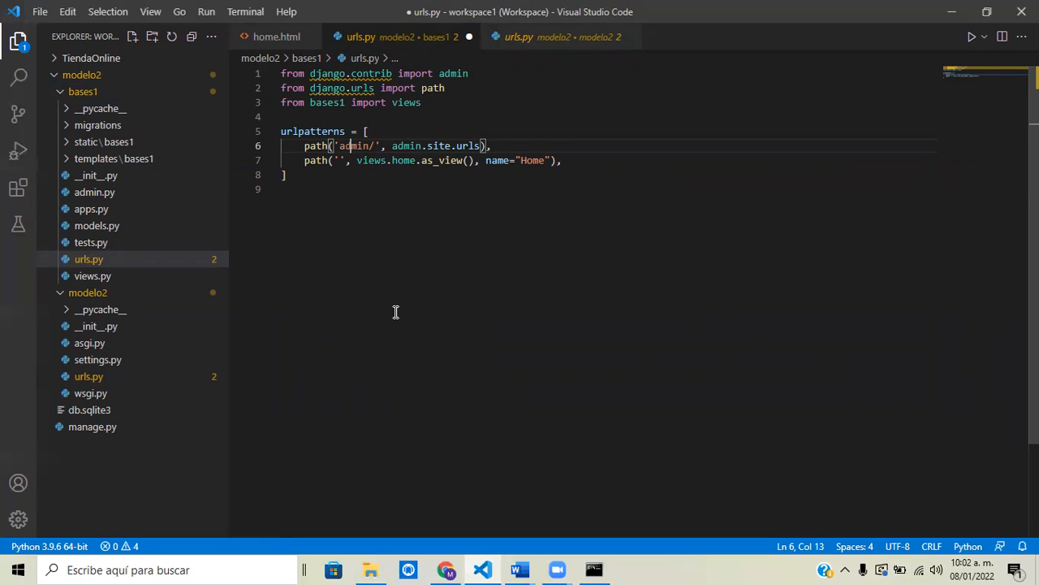
{"action": "mouse_move", "coordinate": [396, 304]}
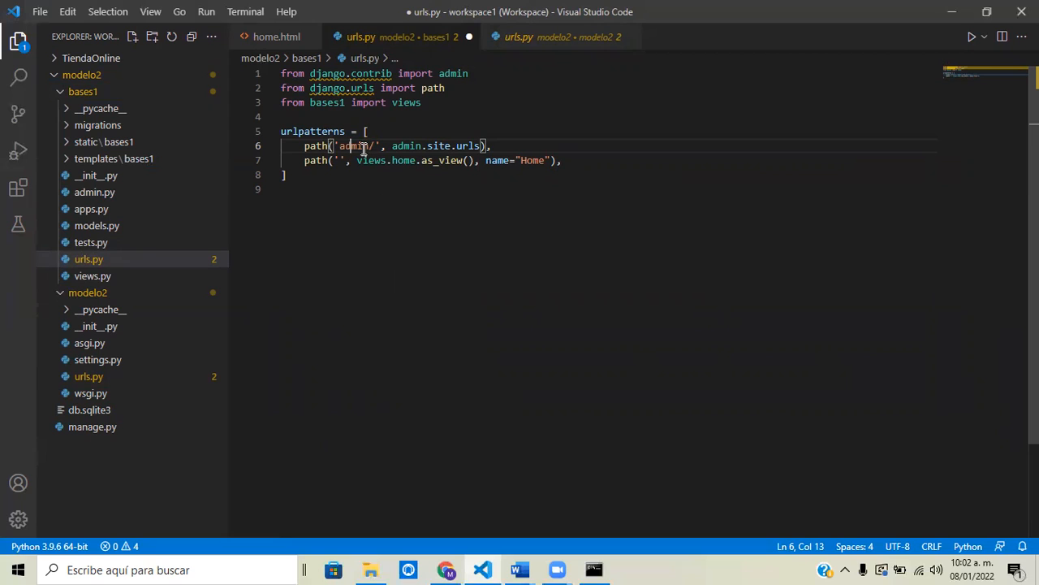
{"action": "mouse_move", "coordinate": [166, 185]}
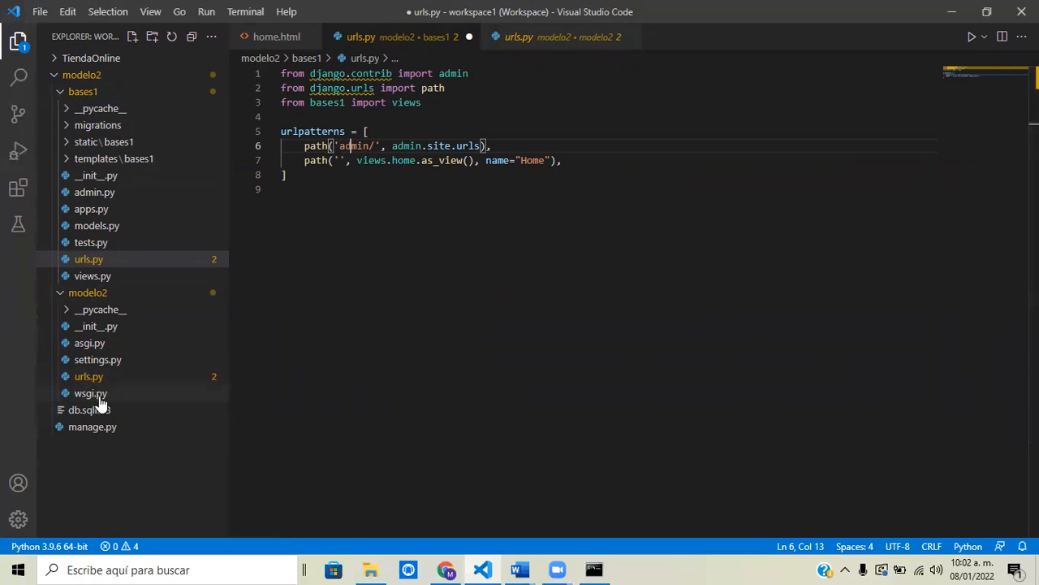
{"action": "mouse_move", "coordinate": [110, 398]}
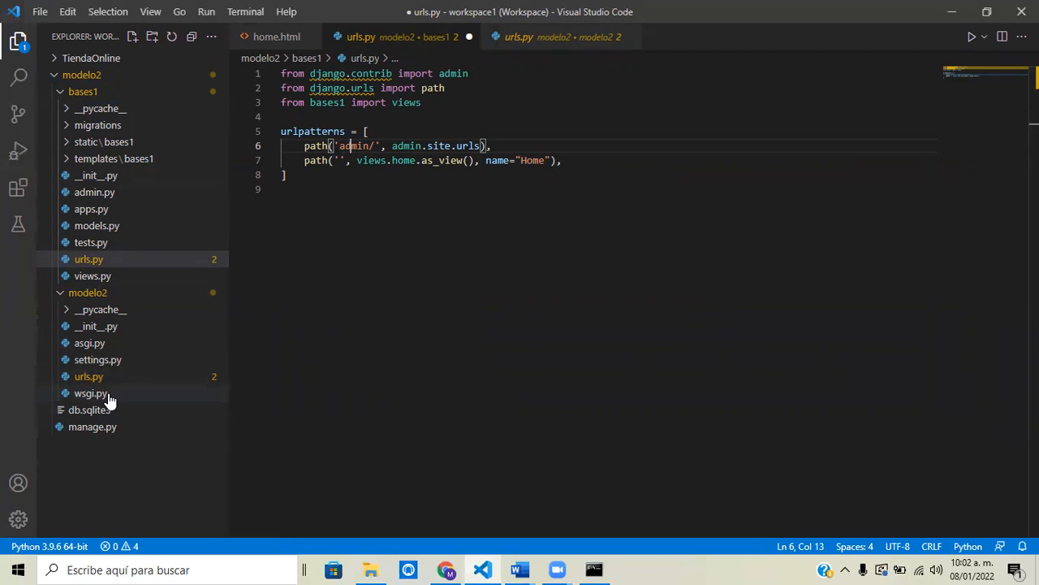
{"action": "mouse_move", "coordinate": [90, 393]}
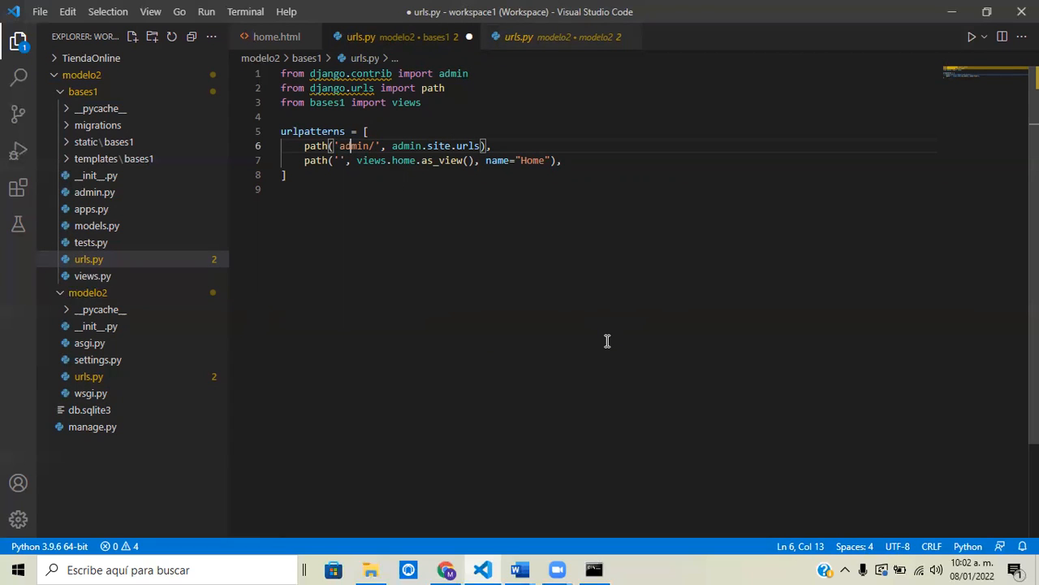
{"action": "mouse_move", "coordinate": [517, 331]}
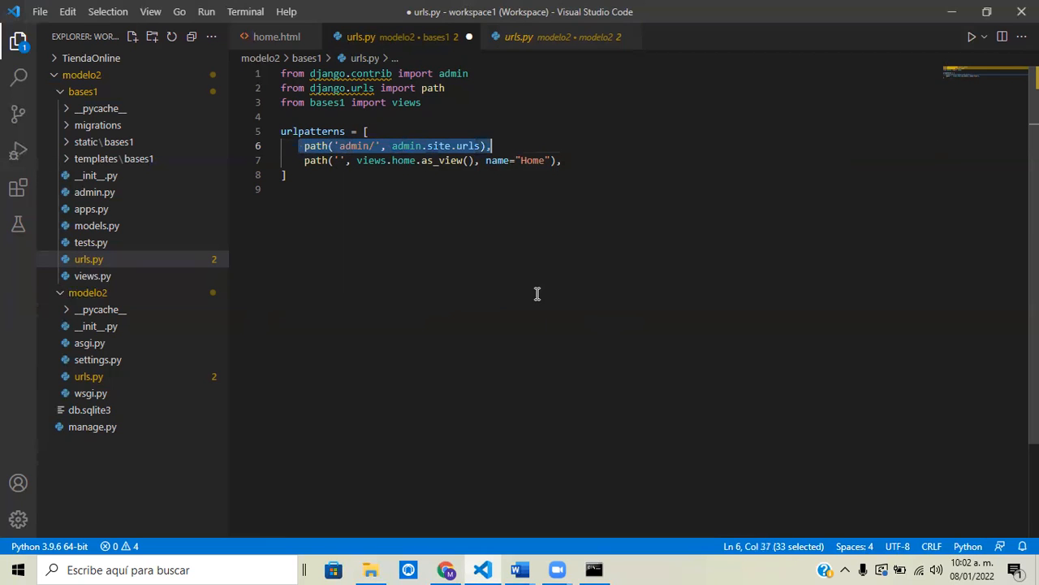
Delete the admin route and admin import from bases1 urls.py, keeping Home, and save
{"action": "key", "text": "Delete"}
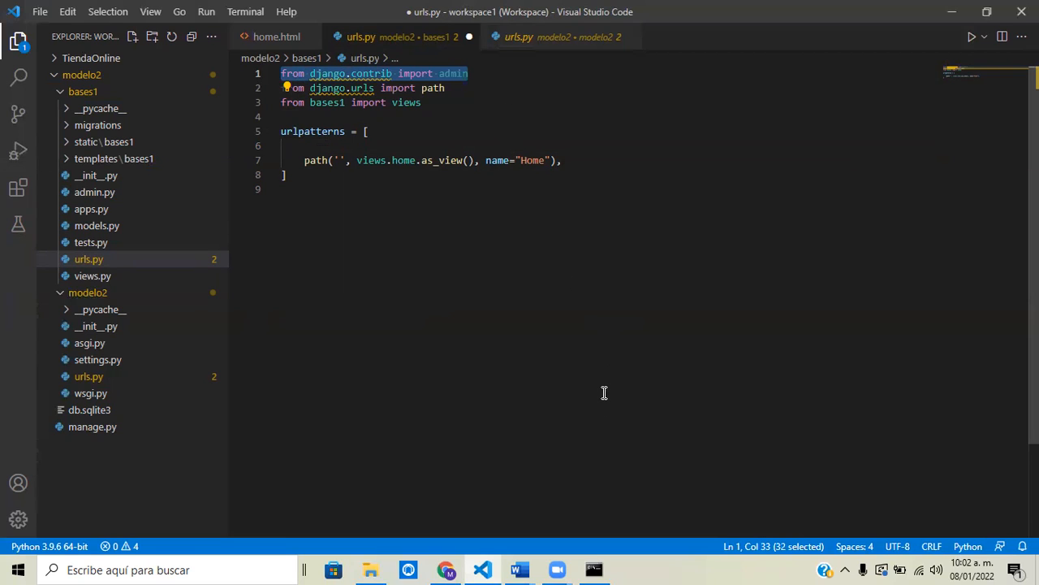
{"action": "key", "text": "Delete"}
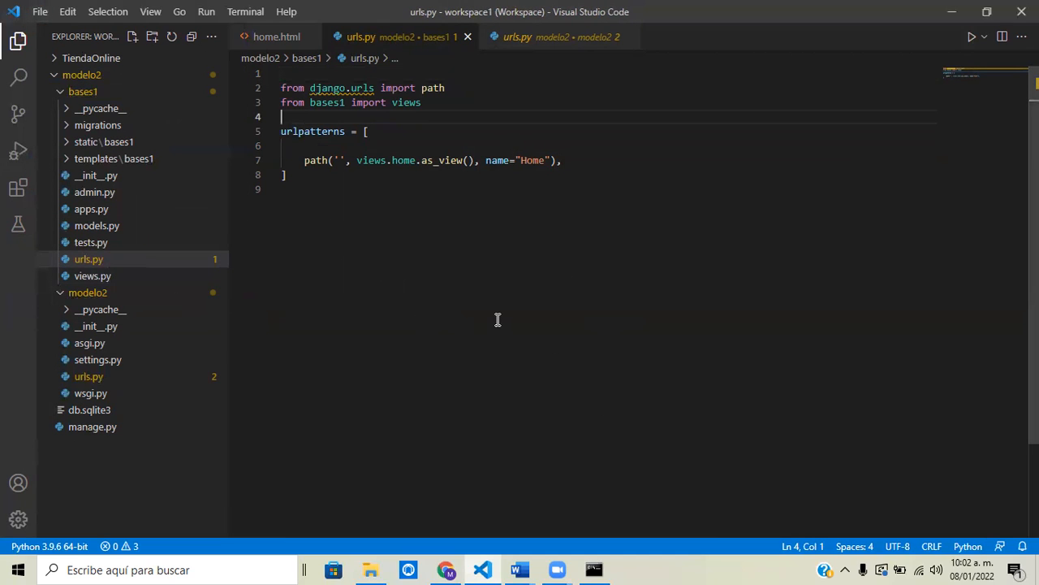
{"action": "mouse_move", "coordinate": [487, 318]}
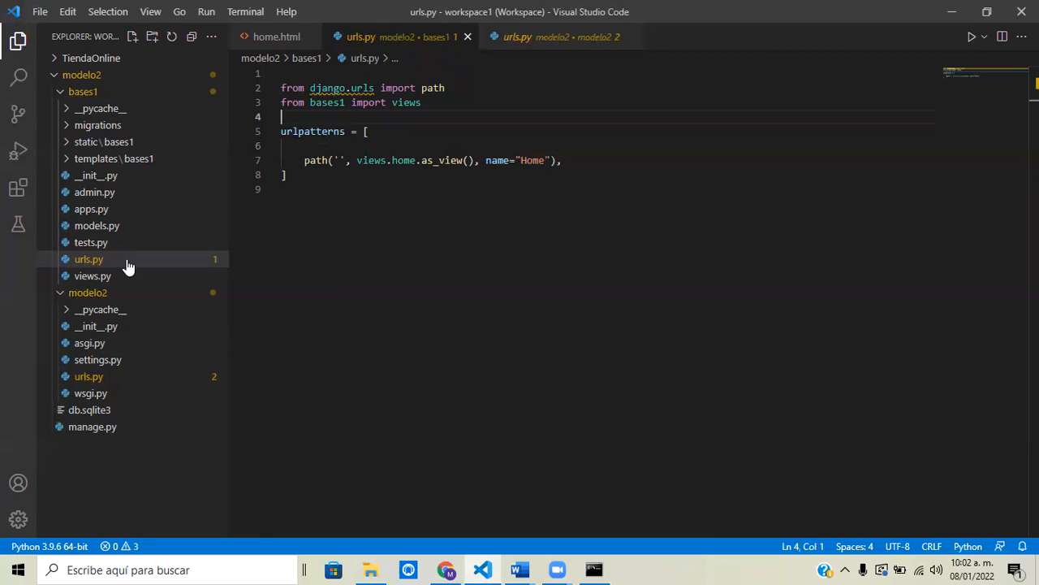
{"action": "mouse_move", "coordinate": [88, 258]}
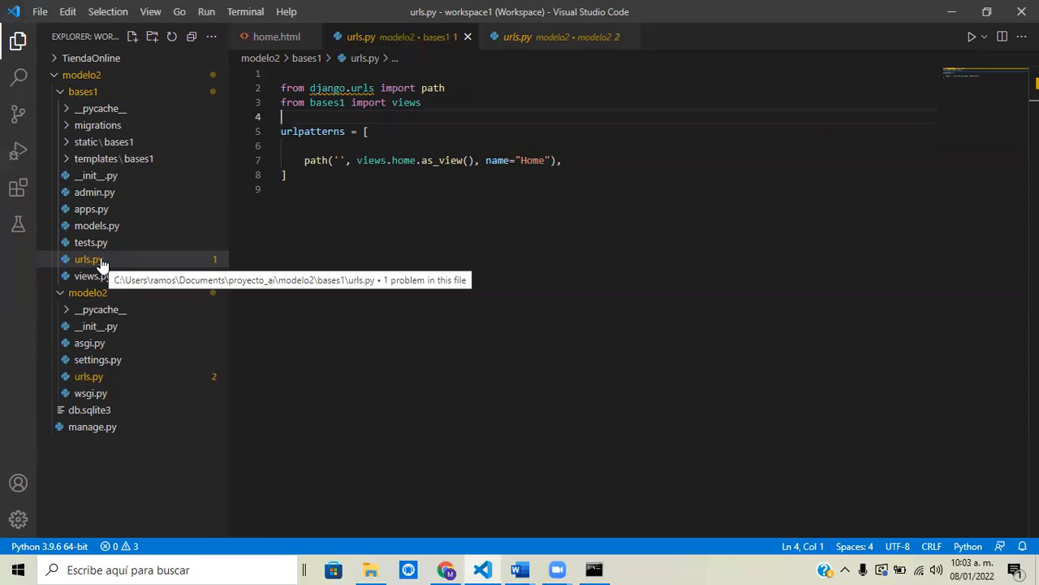
{"action": "mouse_move", "coordinate": [615, 108]}
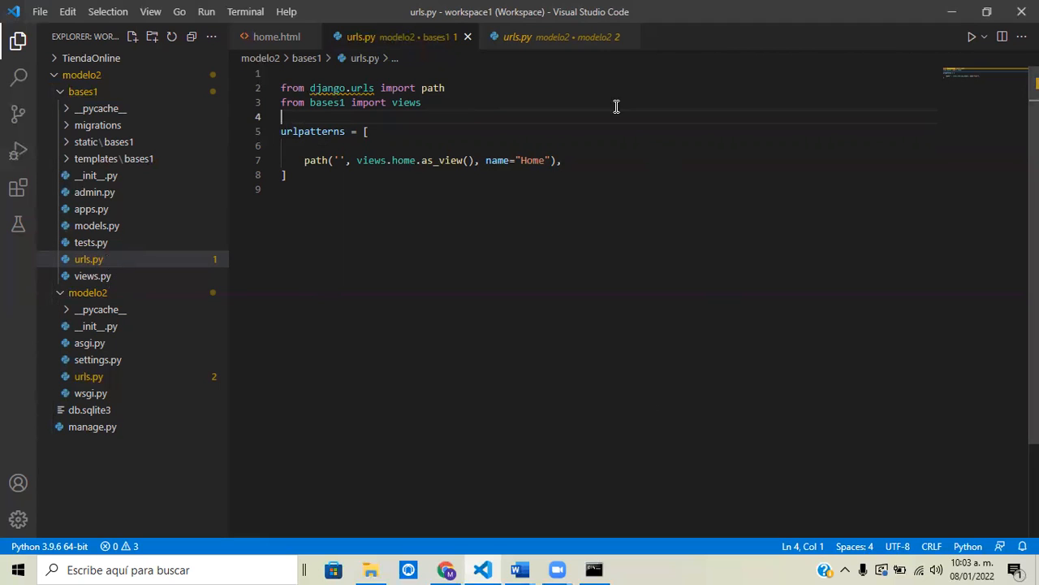
{"action": "mouse_move", "coordinate": [517, 35]}
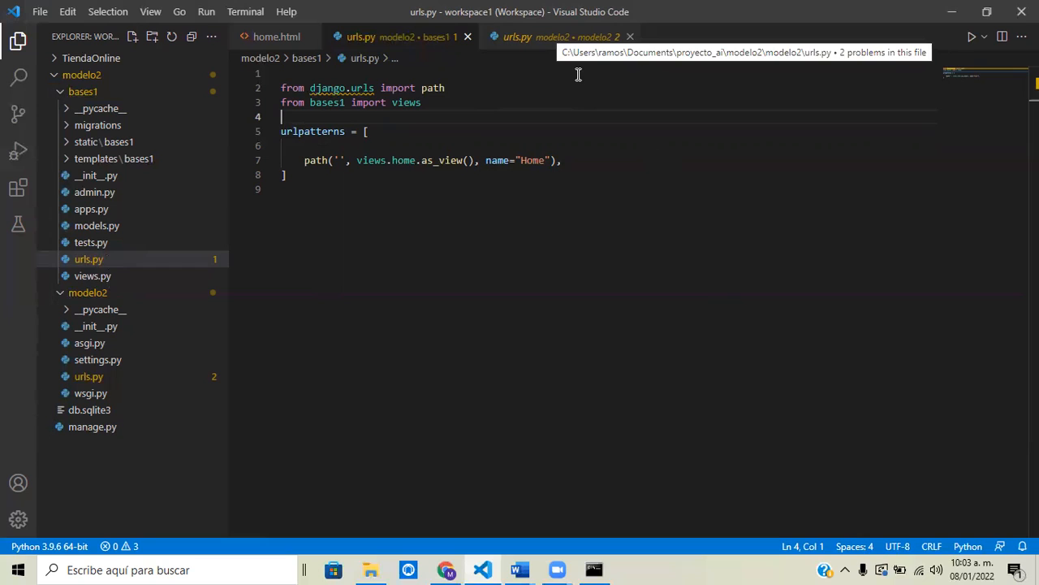
{"action": "mouse_move", "coordinate": [403, 161]}
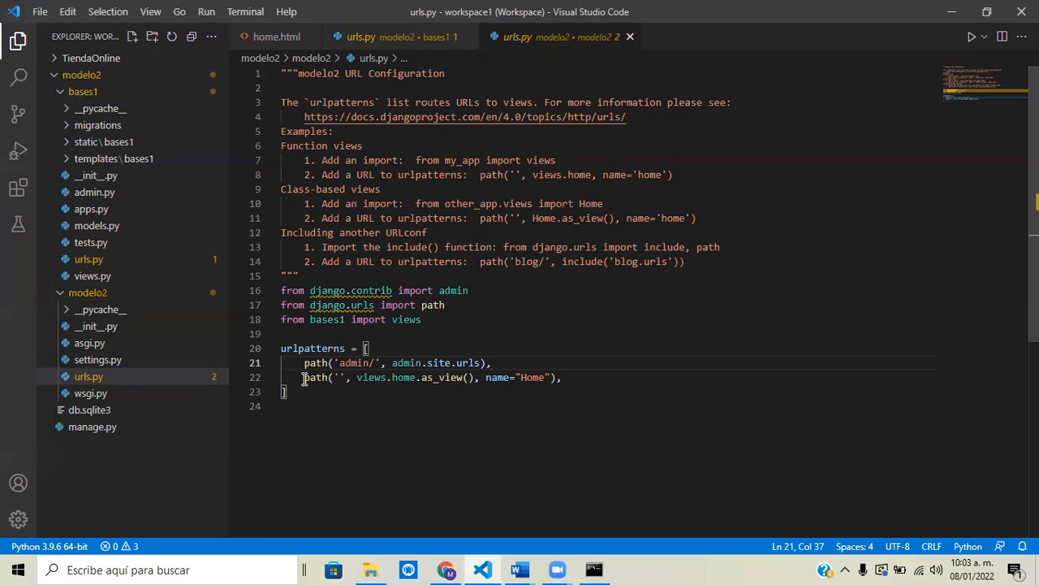
Delete the Home route and the 'from bases1 import views' line from modelo2 urls.py
{"action": "left_click_drag", "start_coordinate": [304, 377], "coordinate": [561, 377]}
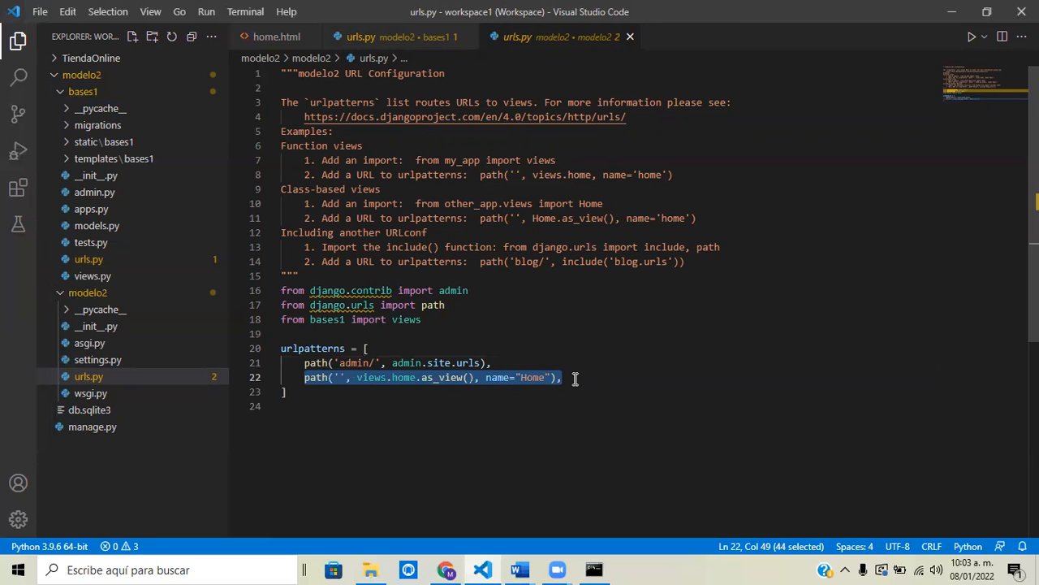
{"action": "key", "text": "Delete"}
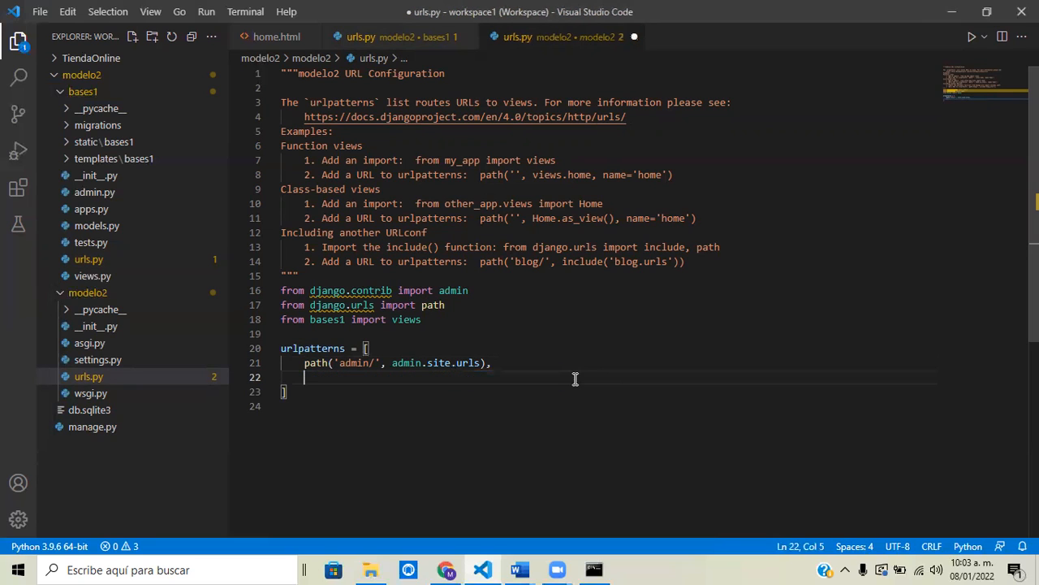
{"action": "mouse_move", "coordinate": [534, 390]}
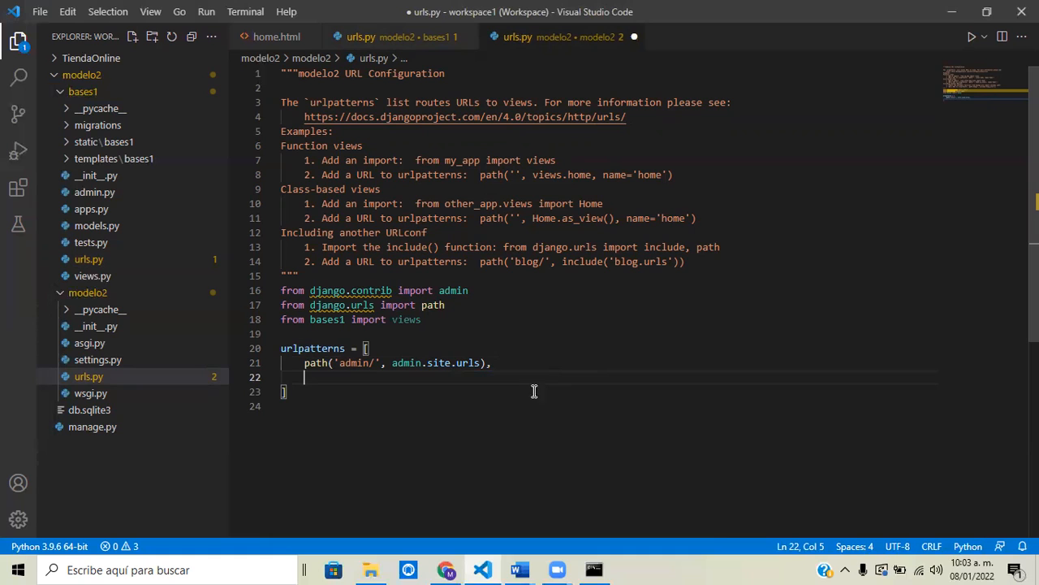
{"action": "mouse_move", "coordinate": [429, 312]}
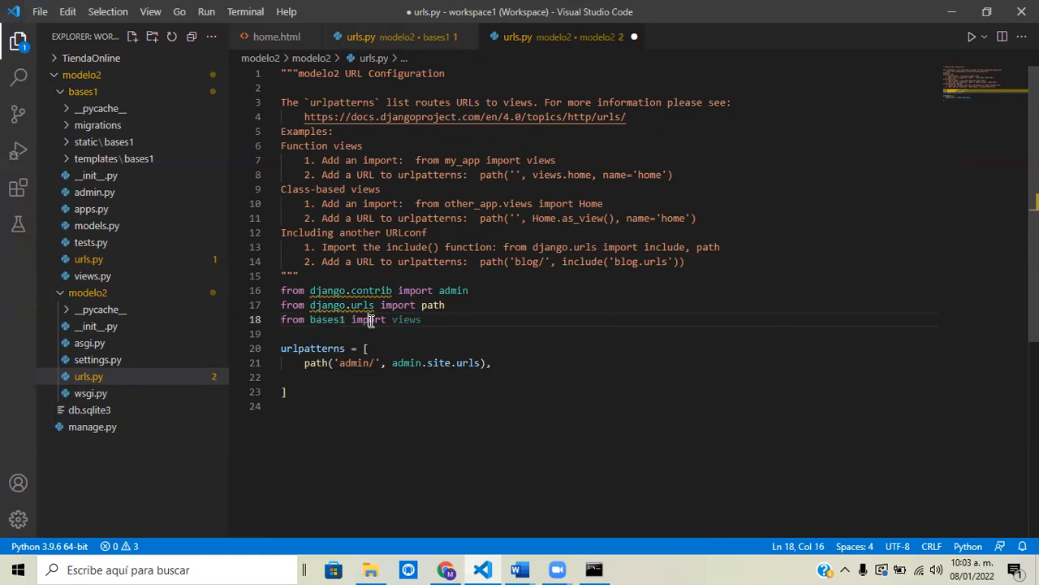
{"action": "double_click", "coordinate": [406, 319]}
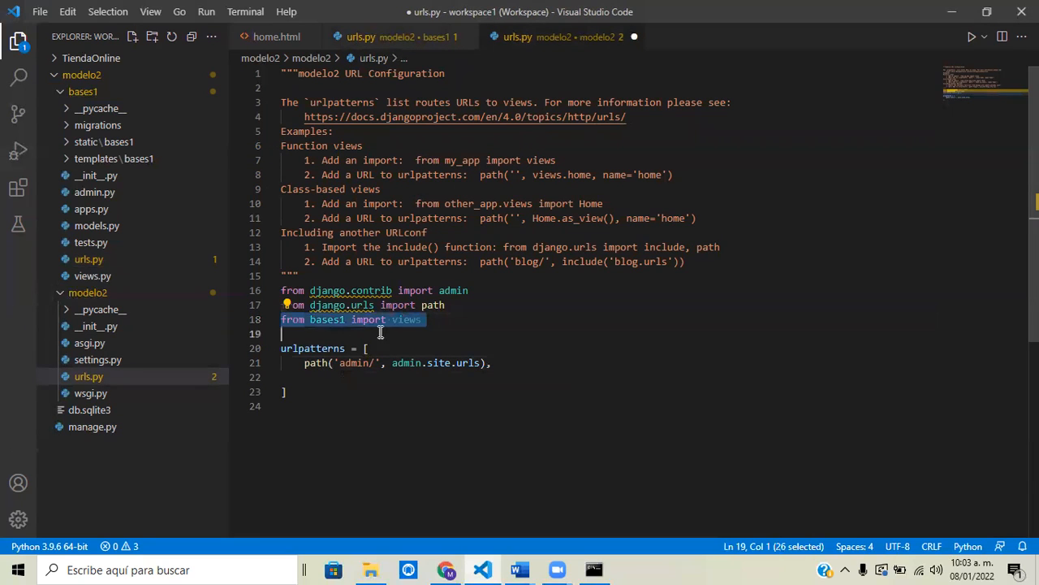
{"action": "mouse_move", "coordinate": [429, 331]}
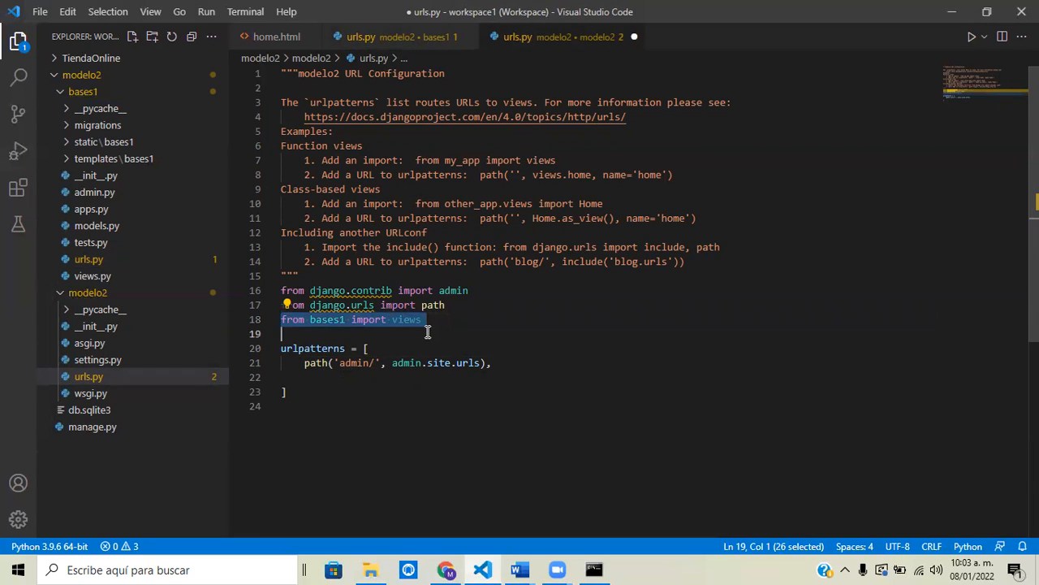
{"action": "key", "text": "Delete"}
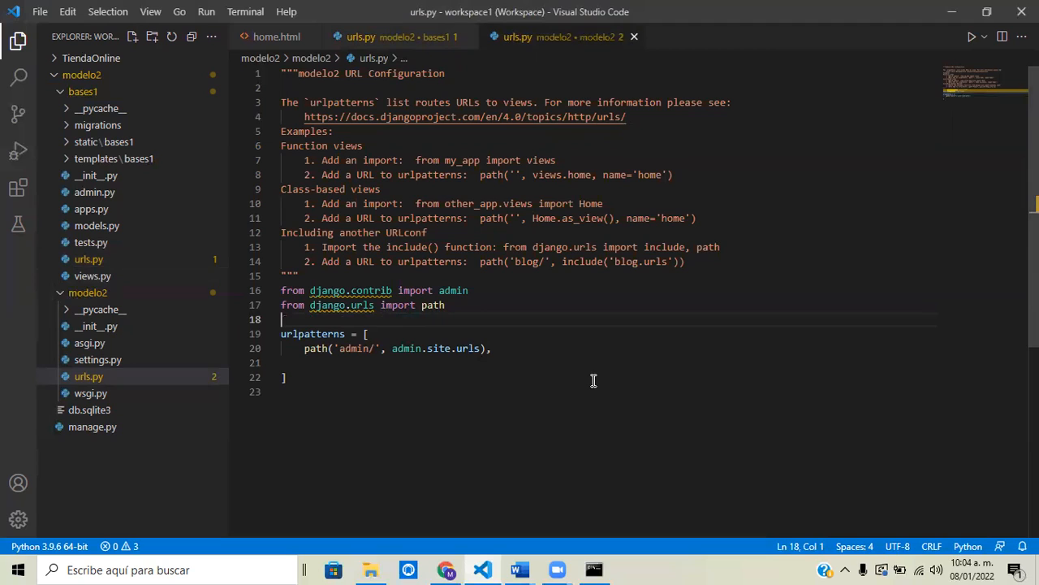
{"action": "mouse_move", "coordinate": [364, 373]}
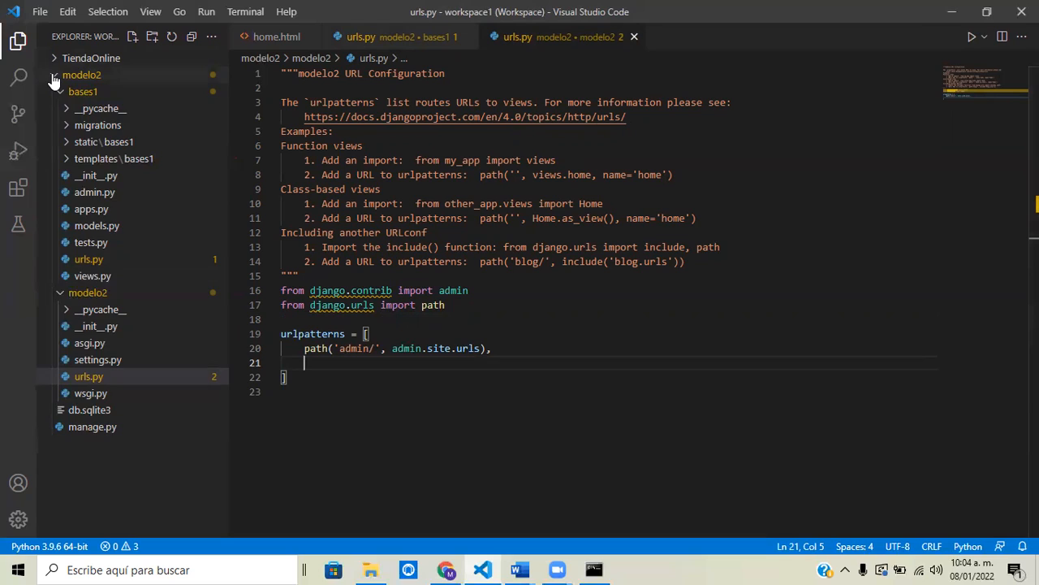
Collapse the modelo2 project folder and look inside the TiendaOnline project folder
{"action": "left_click", "coordinate": [81, 75]}
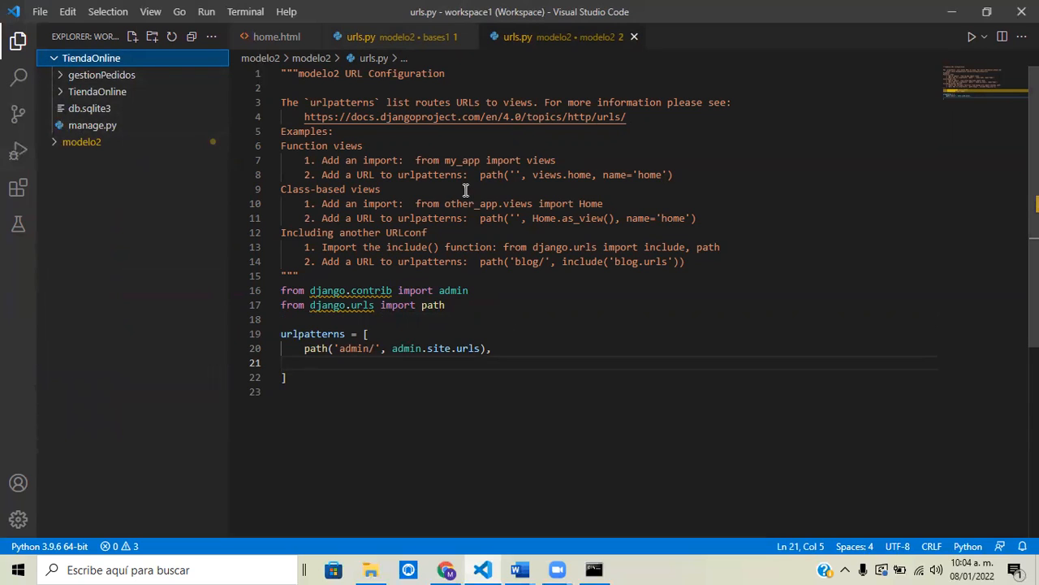
{"action": "mouse_move", "coordinate": [520, 181]}
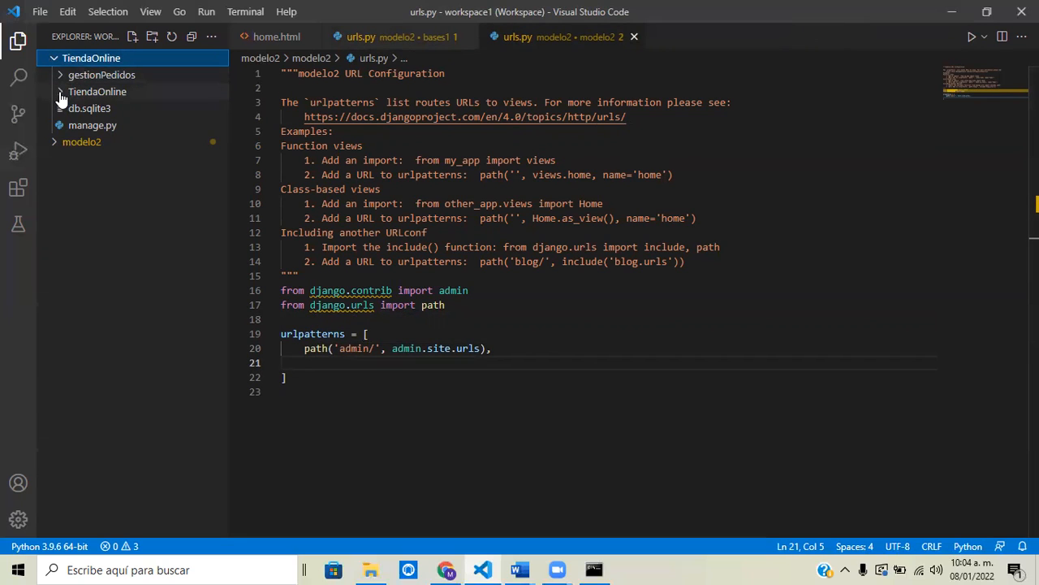
{"action": "left_click", "coordinate": [98, 91]}
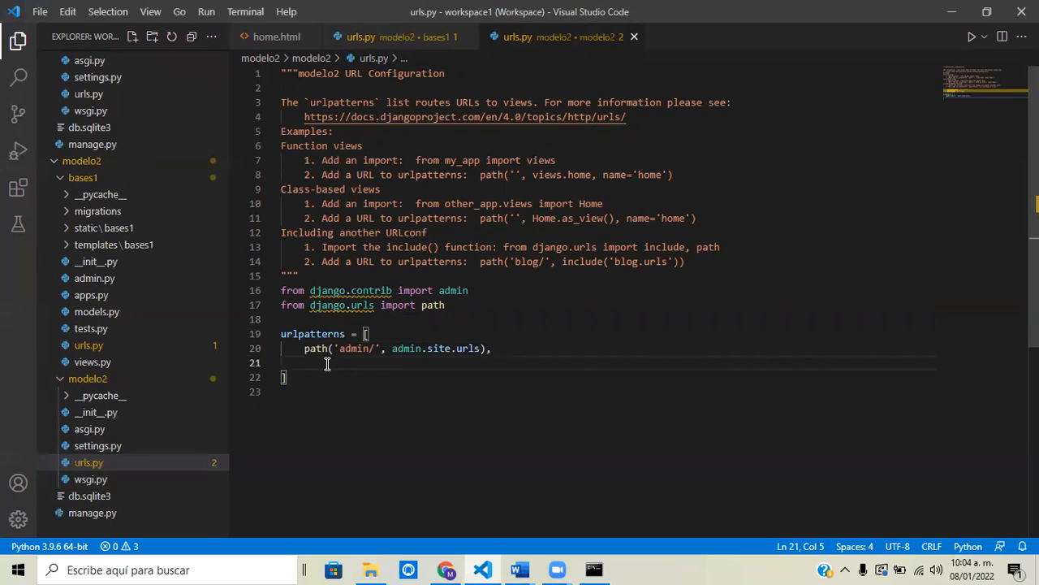
Add path('', include(('gestionPedidos.urls','gestionPedidos'), namespace='gestionPedidos')) to urlpatterns
{"action": "type", "text": "path('', include(('gestionPedidos.urls', 'gestionPedidos'), namespace='gestionPedidos')),"}
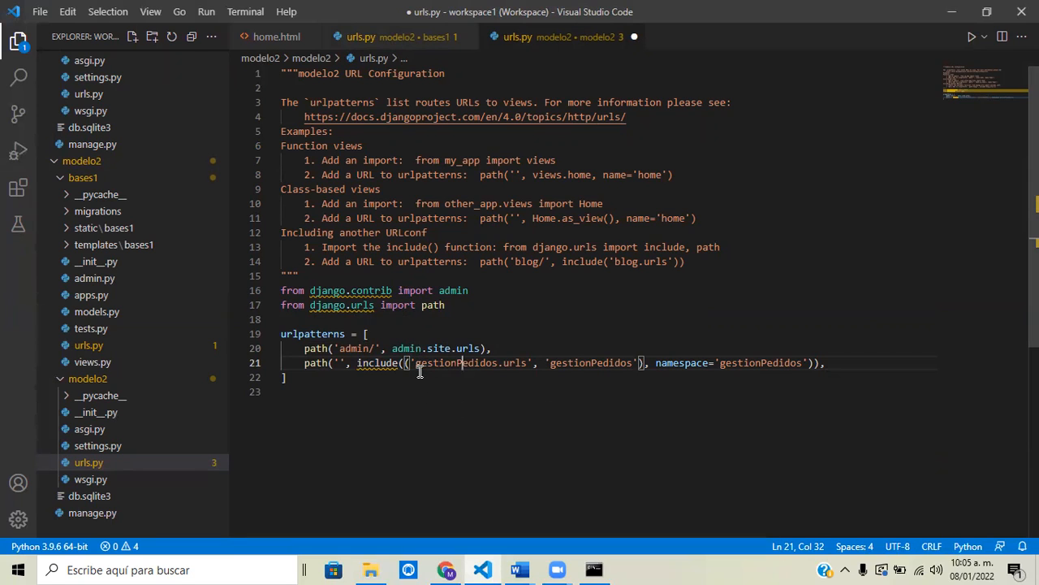
{"action": "mouse_move", "coordinate": [419, 372]}
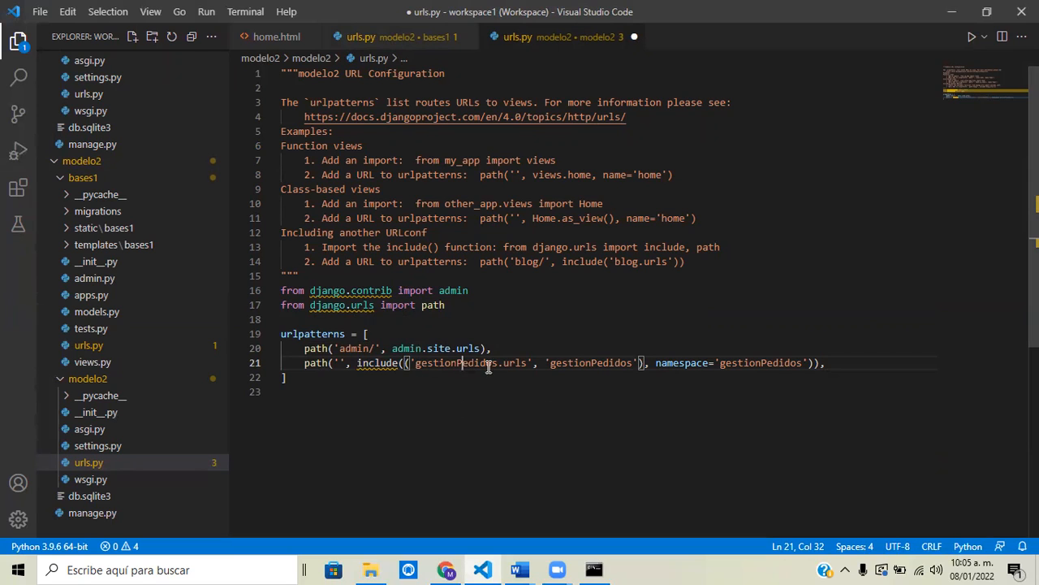
{"action": "mouse_move", "coordinate": [533, 368]}
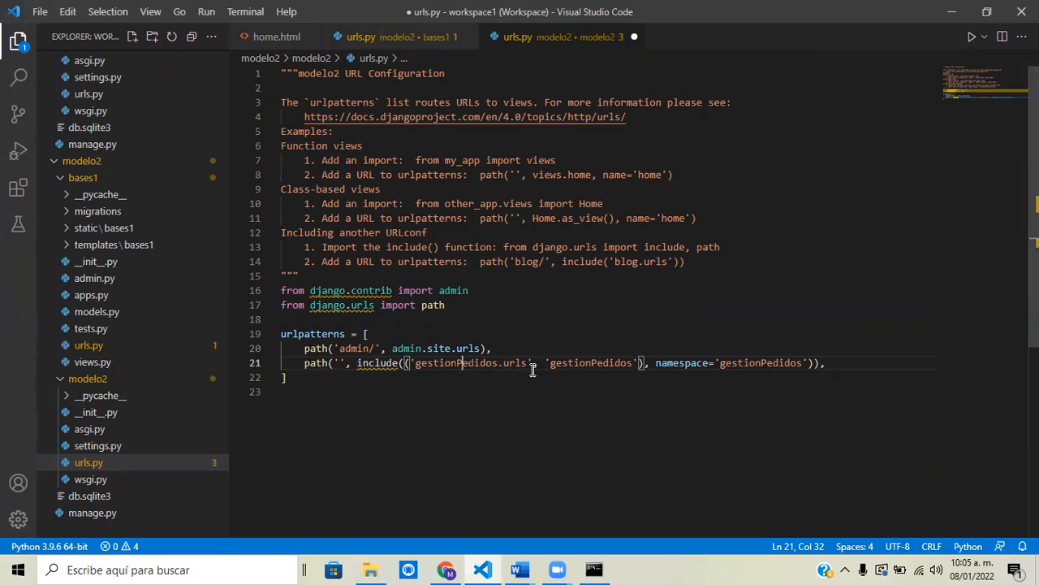
Replace each gestionPedidos in the new route with bases1 (module, app name, namespace)
{"action": "double_click", "coordinate": [449, 362]}
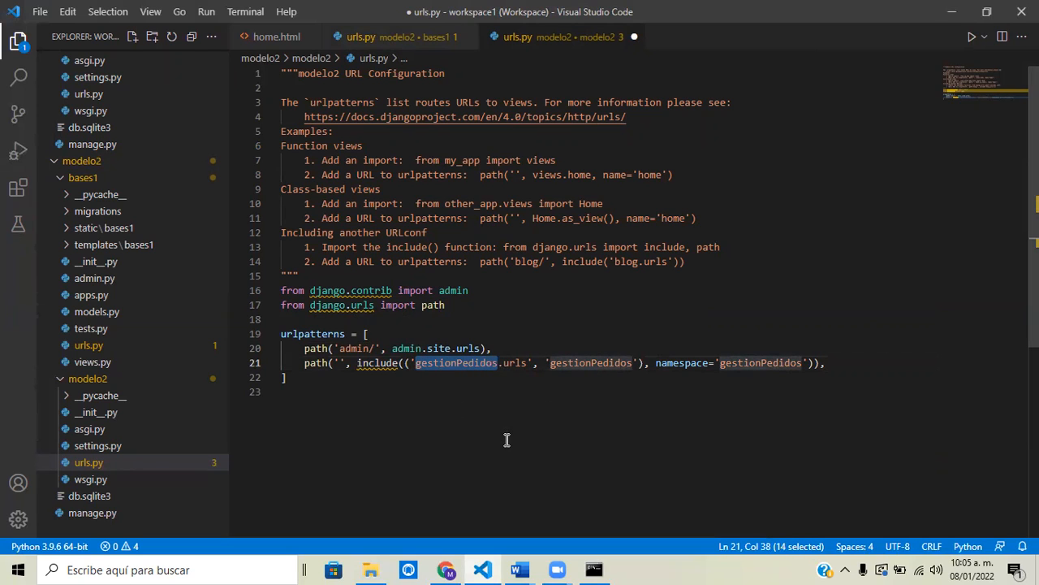
{"action": "mouse_move", "coordinate": [431, 372]}
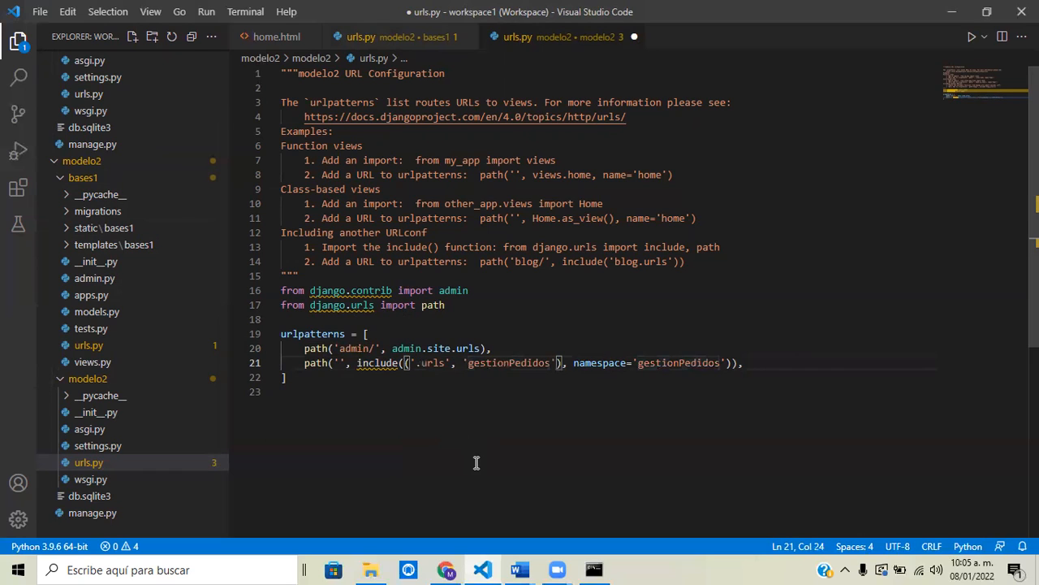
{"action": "type", "text": "bases1"}
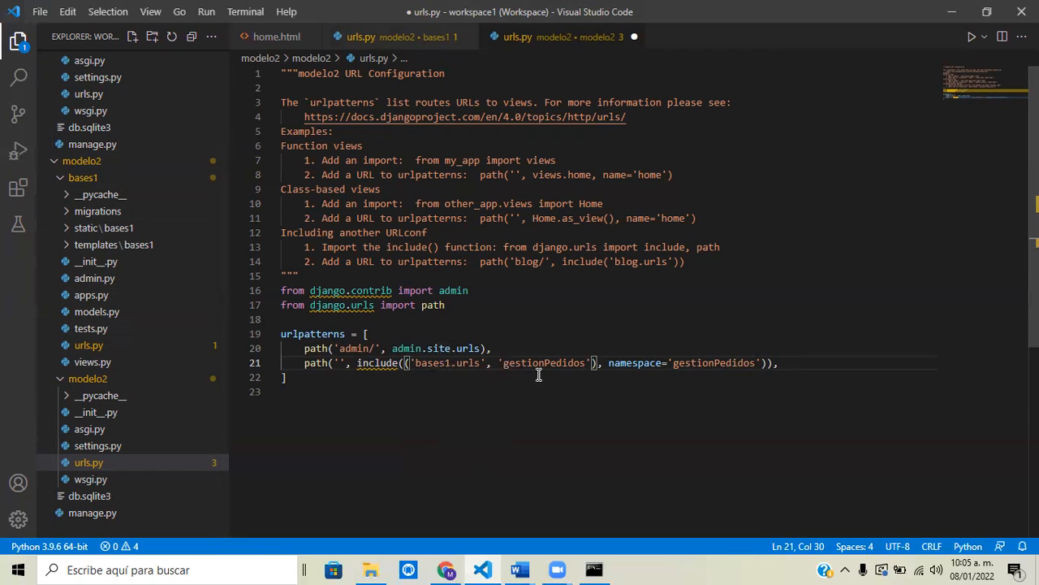
{"action": "double_click", "coordinate": [430, 364]}
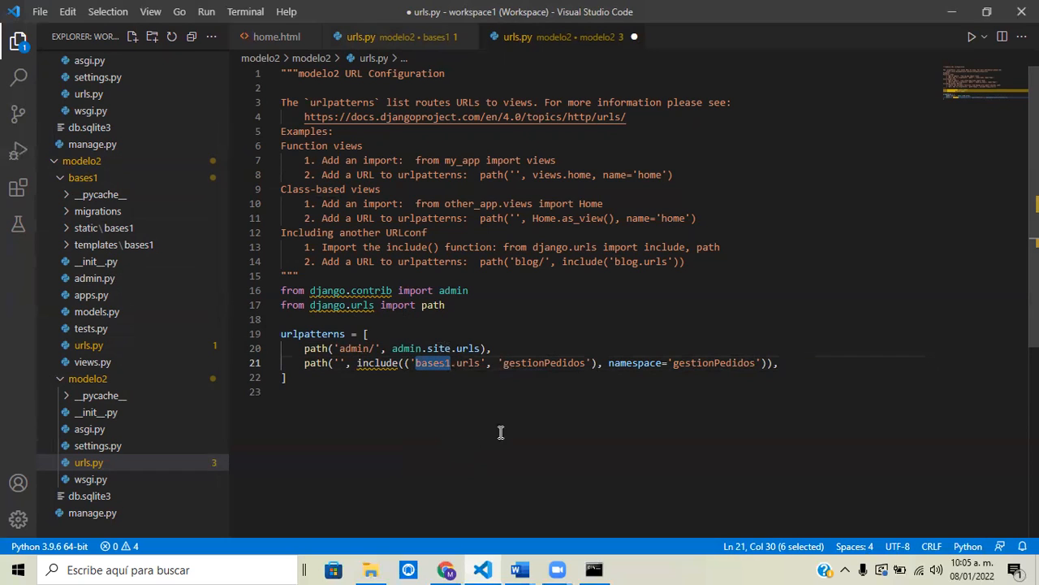
{"action": "double_click", "coordinate": [539, 364]}
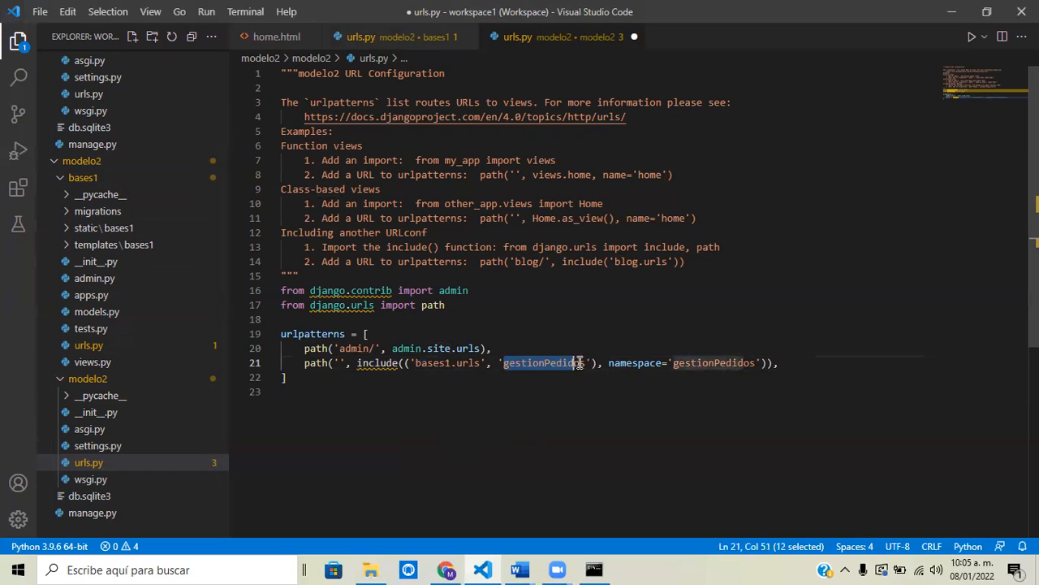
{"action": "type", "text": "bases1"}
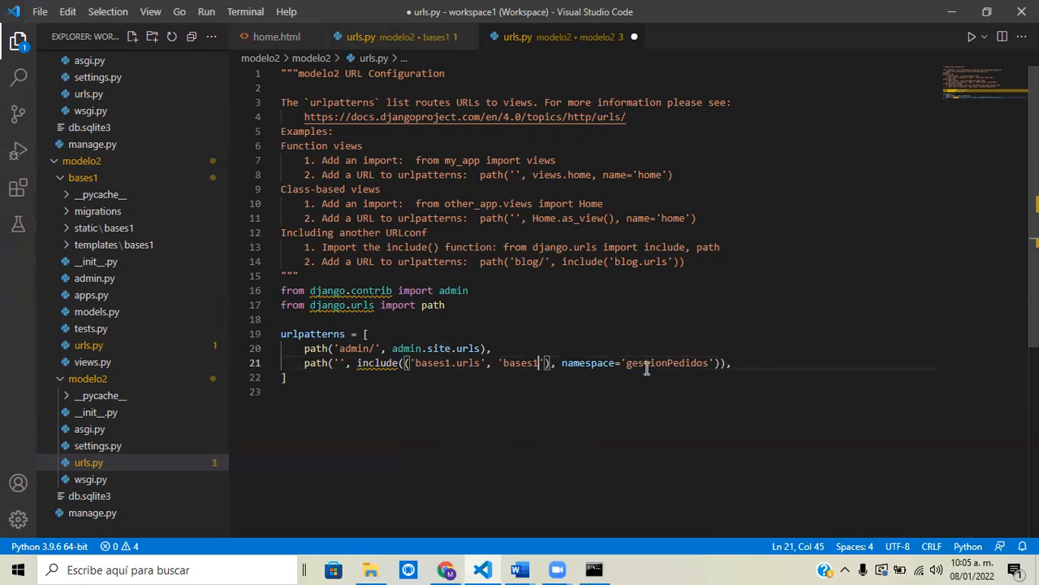
{"action": "double_click", "coordinate": [666, 362]}
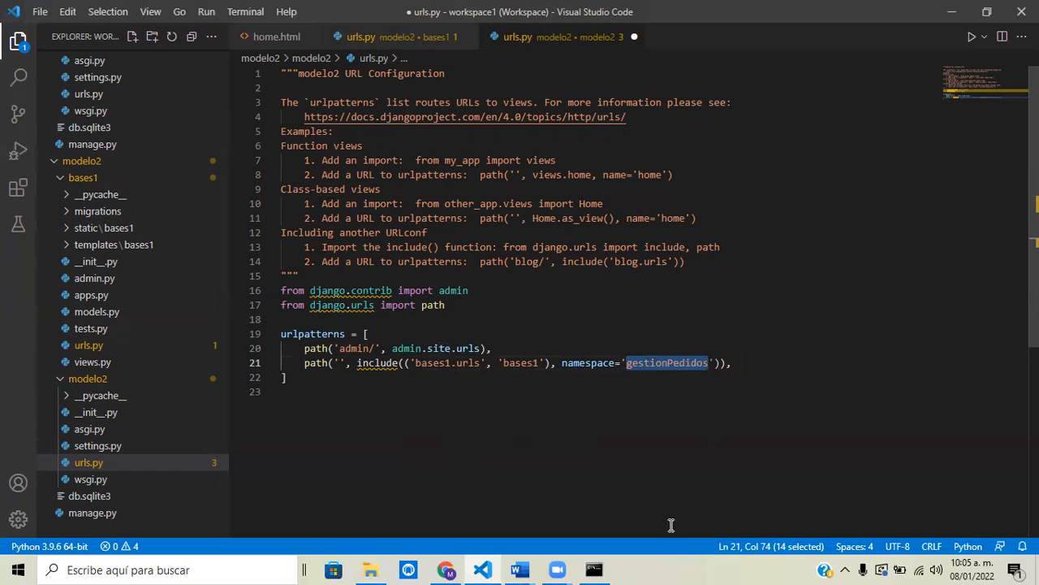
{"action": "type", "text": "bases1"}
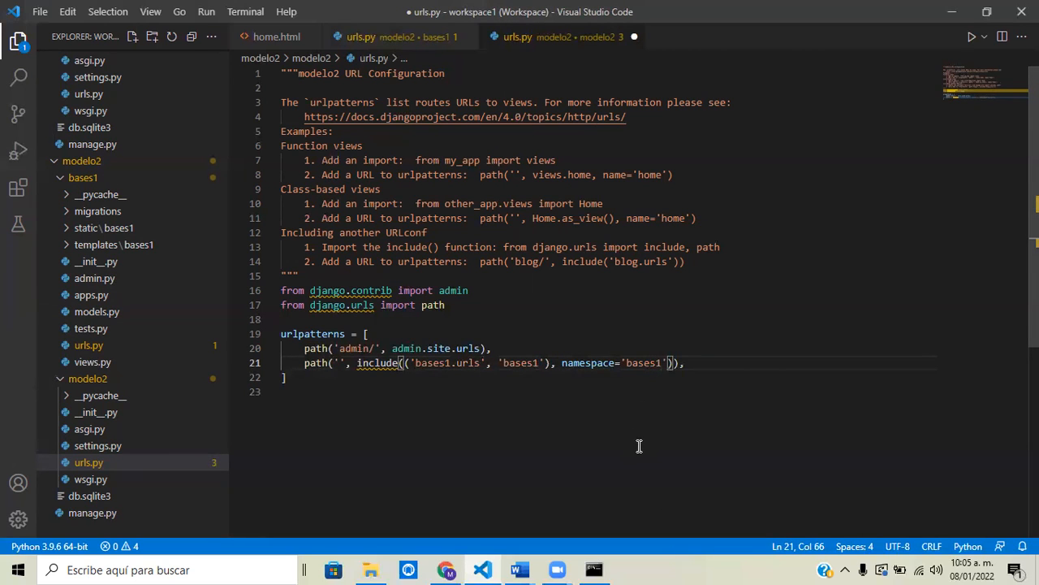
{"action": "mouse_move", "coordinate": [627, 445]}
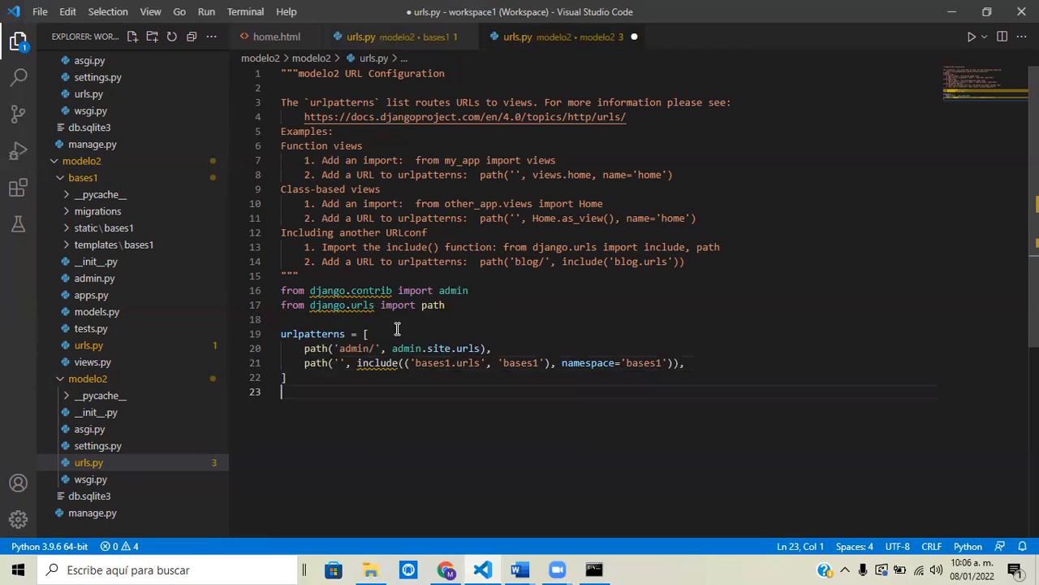
{"action": "mouse_move", "coordinate": [377, 364]}
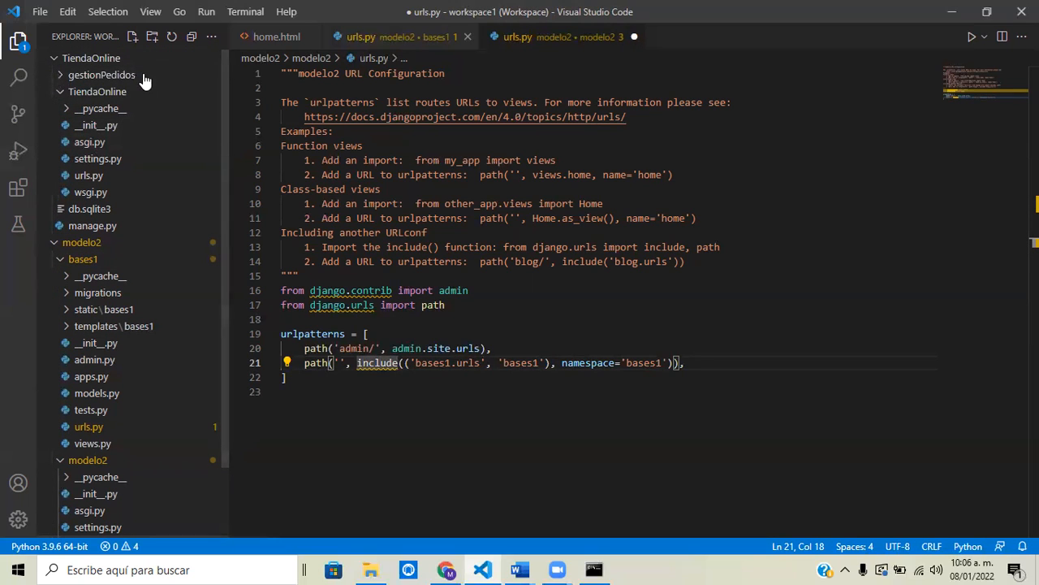
{"action": "mouse_move", "coordinate": [88, 176]}
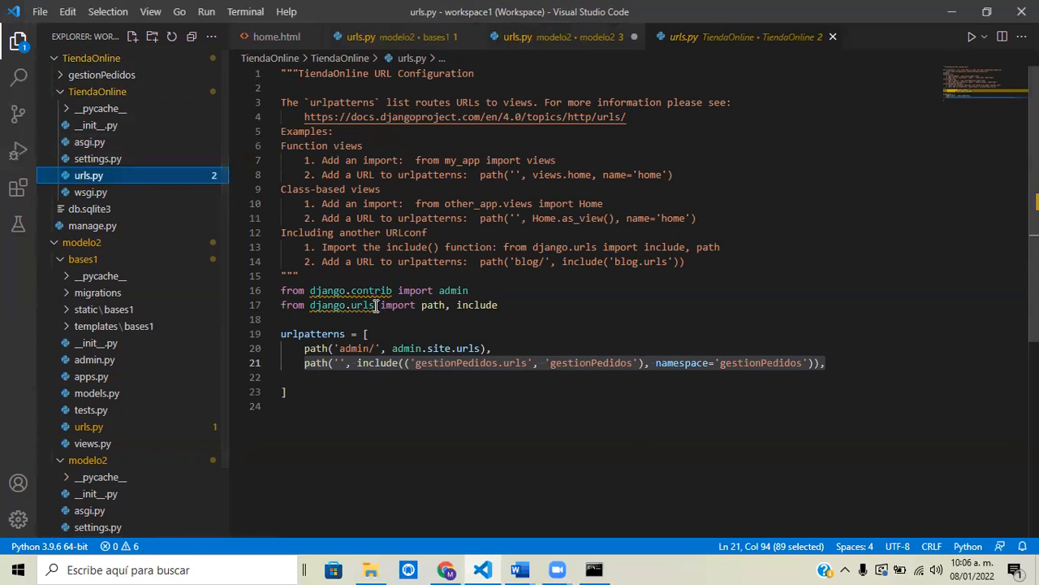
Select the 'from django.urls import path, include' line in TiendaOnline's urls.py
{"action": "left_click", "coordinate": [281, 305]}
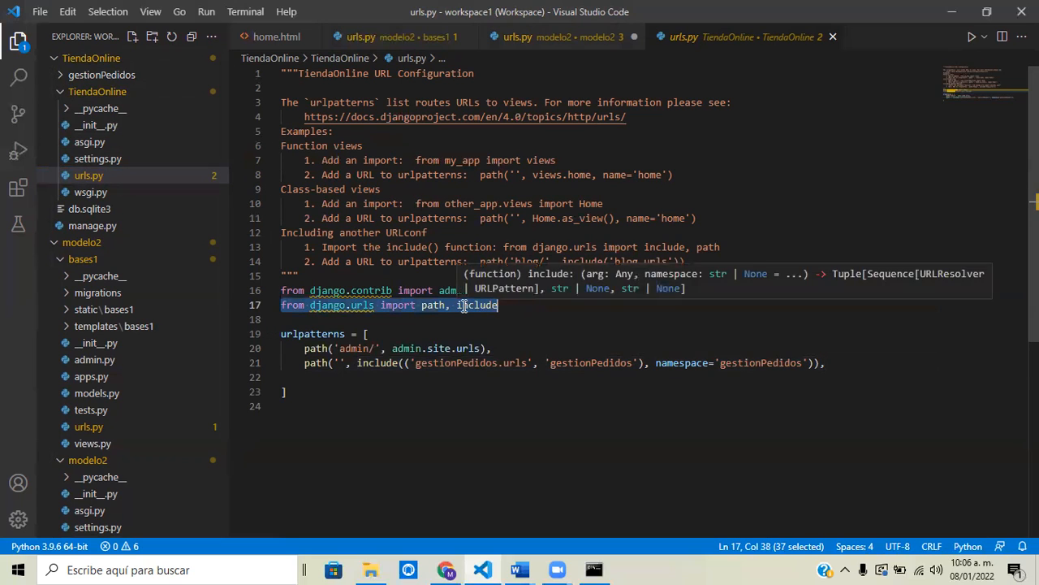
{"action": "right_click", "coordinate": [463, 306]}
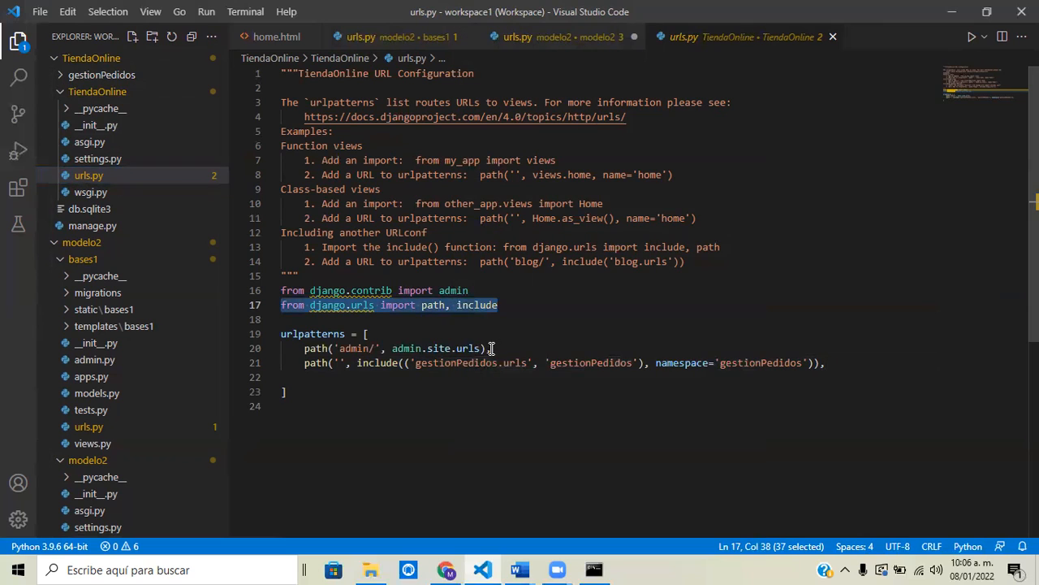
{"action": "mouse_move", "coordinate": [695, 81]}
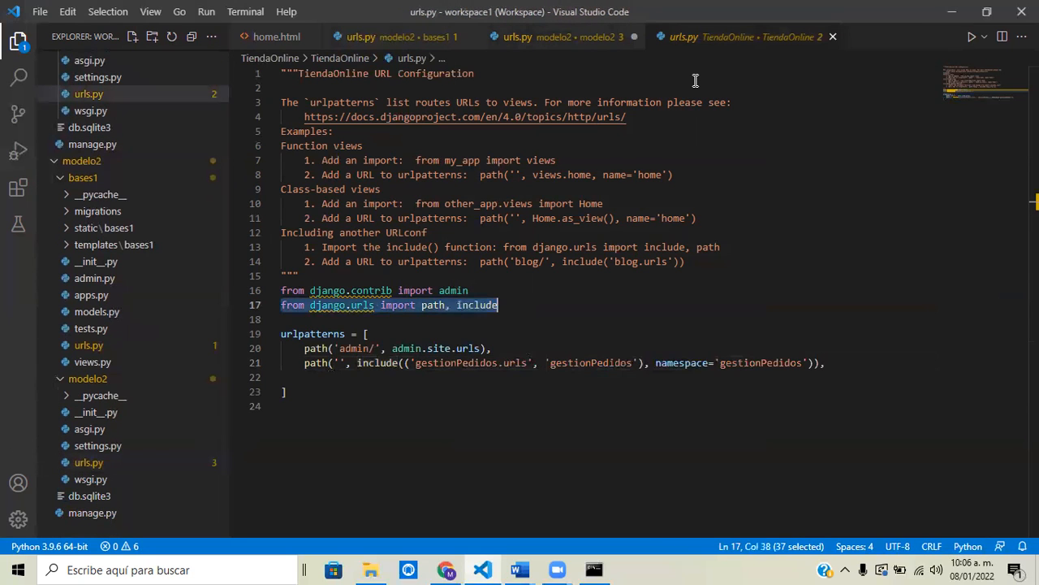
Back in modelo2 urls.py, add ', include' after 'import path' on line 17
{"action": "left_click", "coordinate": [627, 305]}
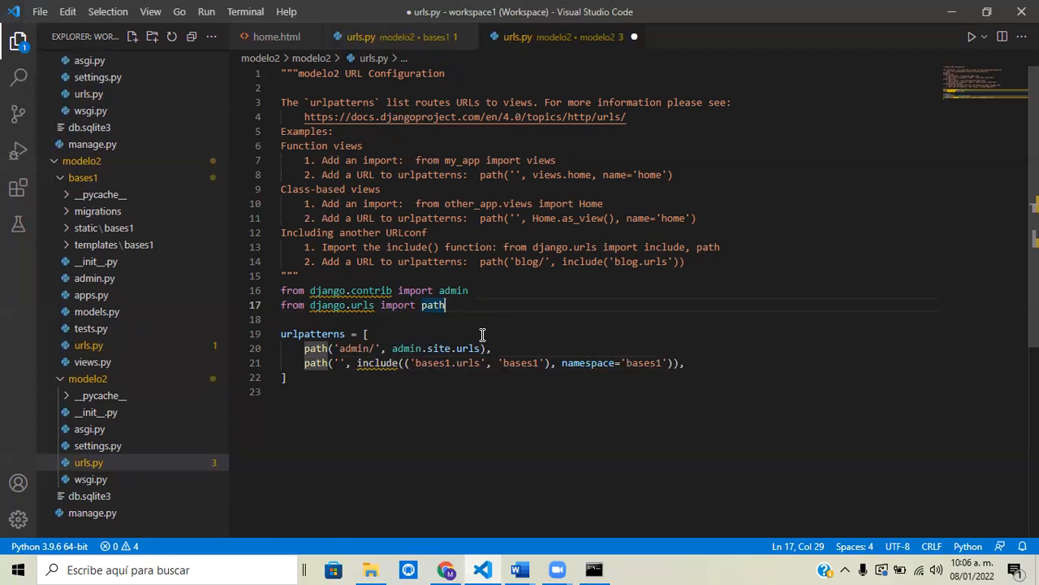
{"action": "mouse_move", "coordinate": [471, 320]}
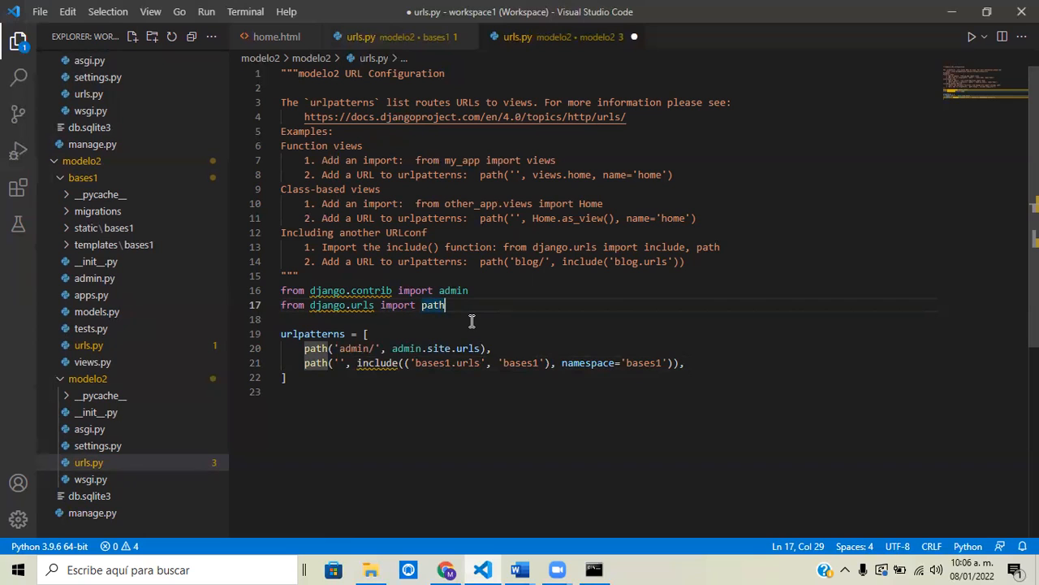
{"action": "type", "text": ", include"}
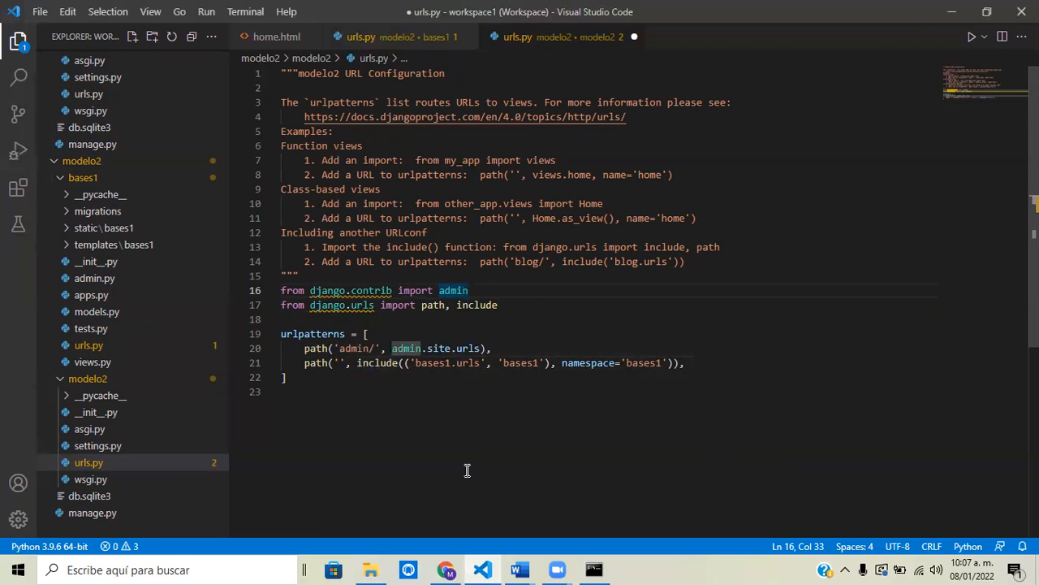
{"action": "mouse_move", "coordinate": [398, 392]}
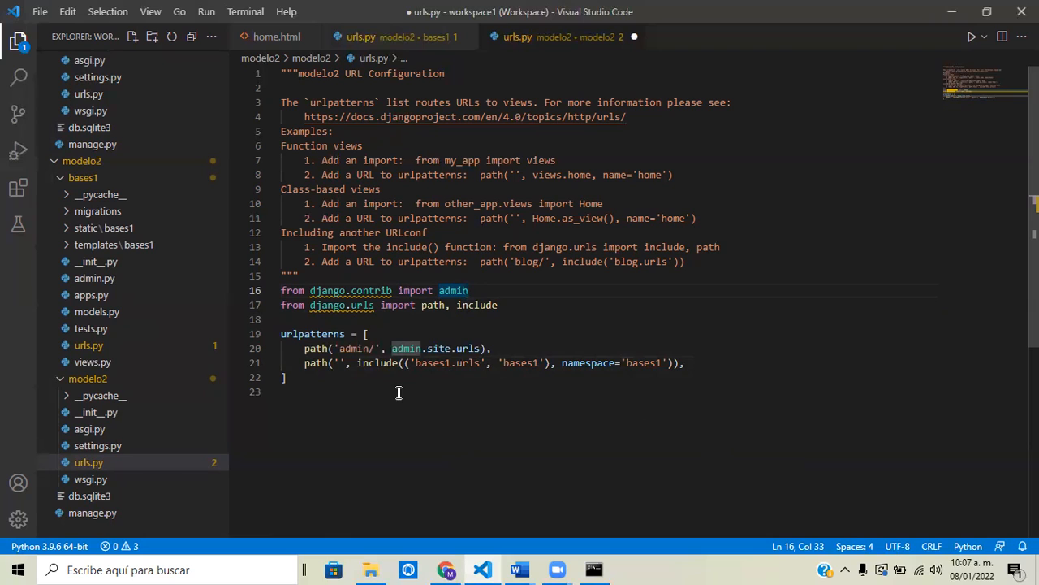
{"action": "left_click", "coordinate": [338, 362]}
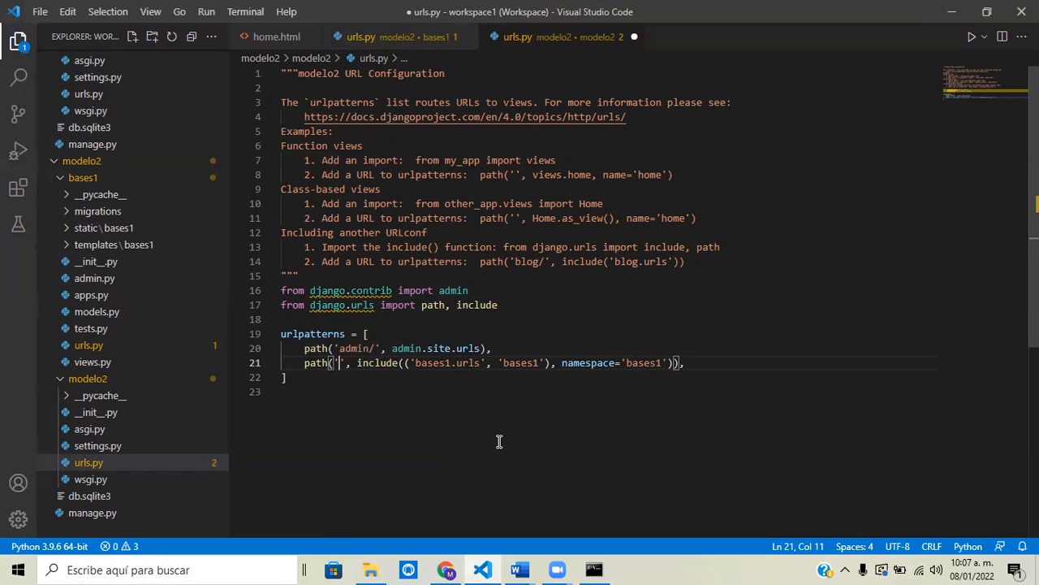
{"action": "mouse_move", "coordinate": [380, 429]}
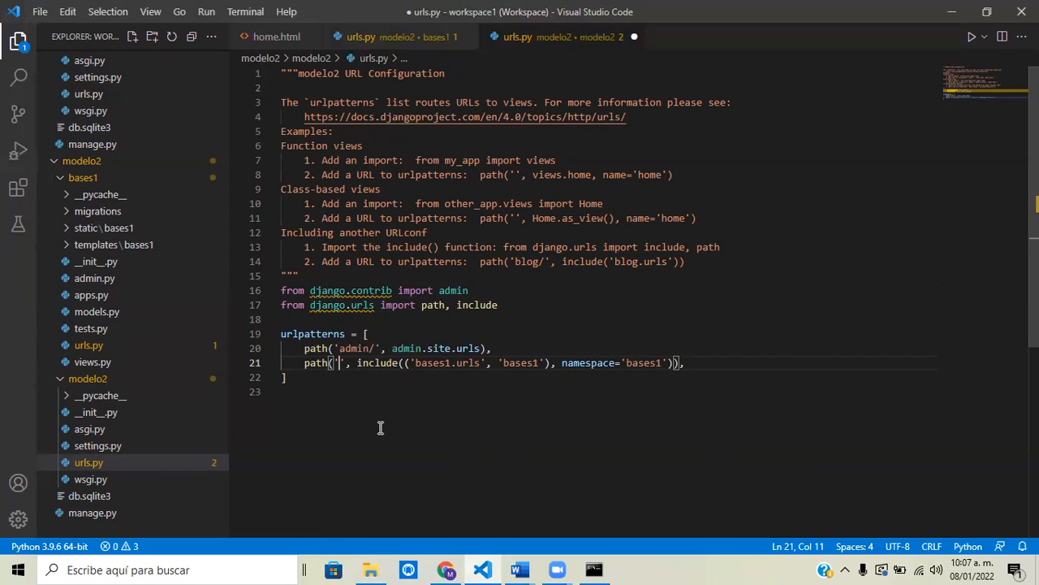
Try a 'prices/' prefix on the bases1 include route, then remove it, leaving an empty path
{"action": "type", "text": "pr"}
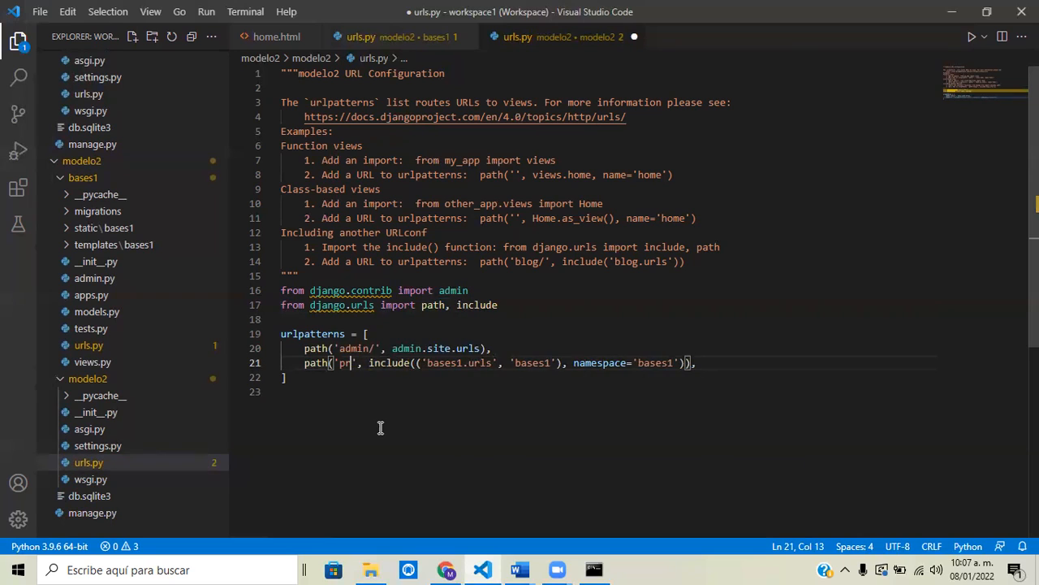
{"action": "type", "text": "ices/"}
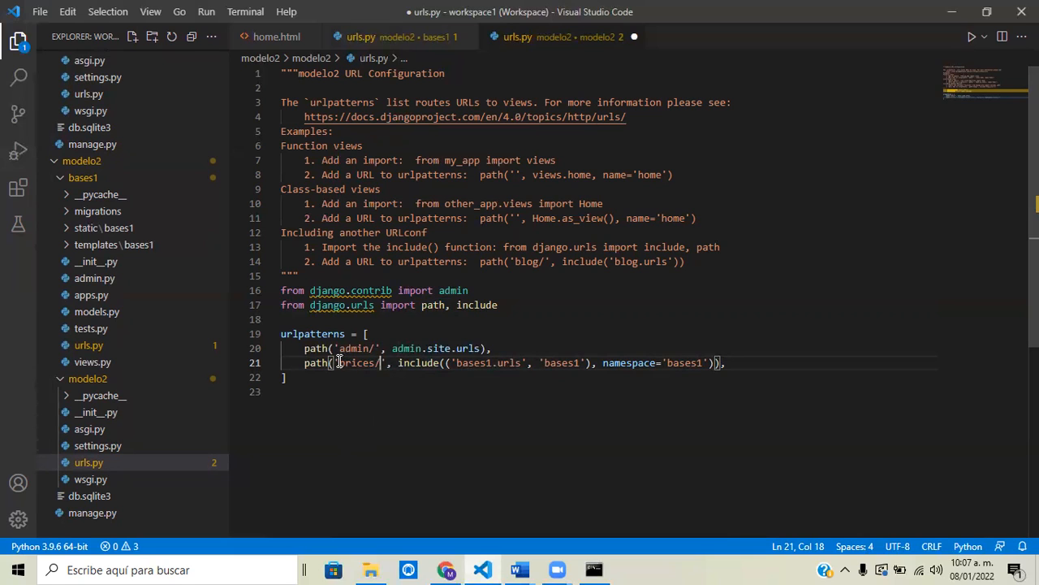
{"action": "double_click", "coordinate": [357, 362]}
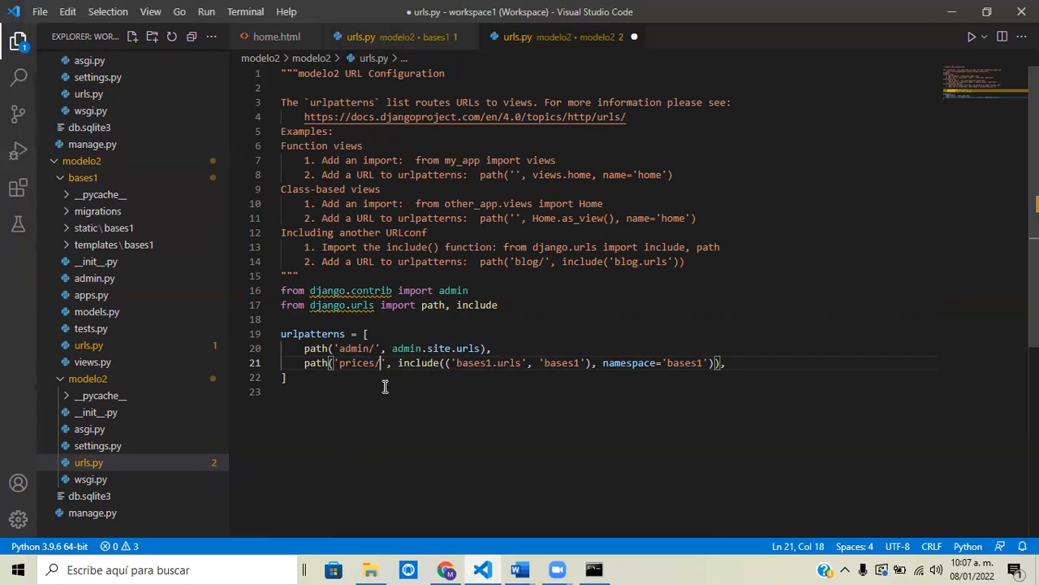
{"action": "mouse_move", "coordinate": [348, 390]}
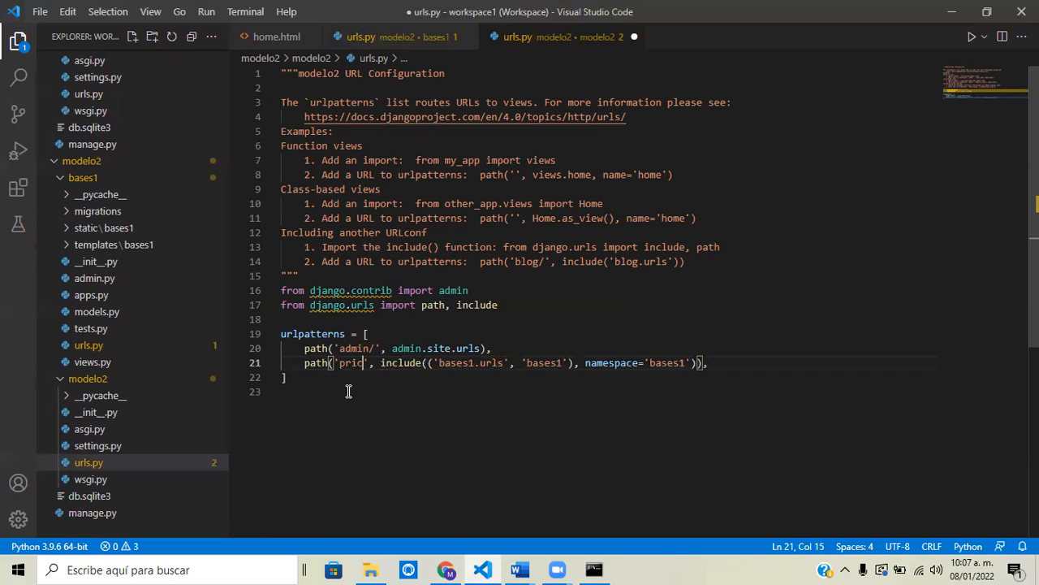
{"action": "key", "text": "BackSpace"}
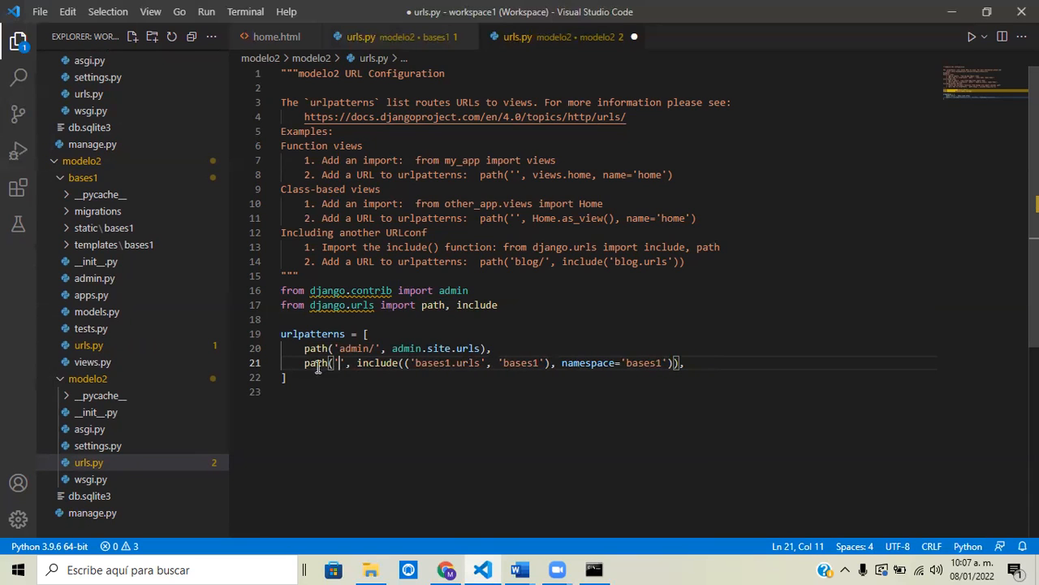
{"action": "mouse_move", "coordinate": [344, 370]}
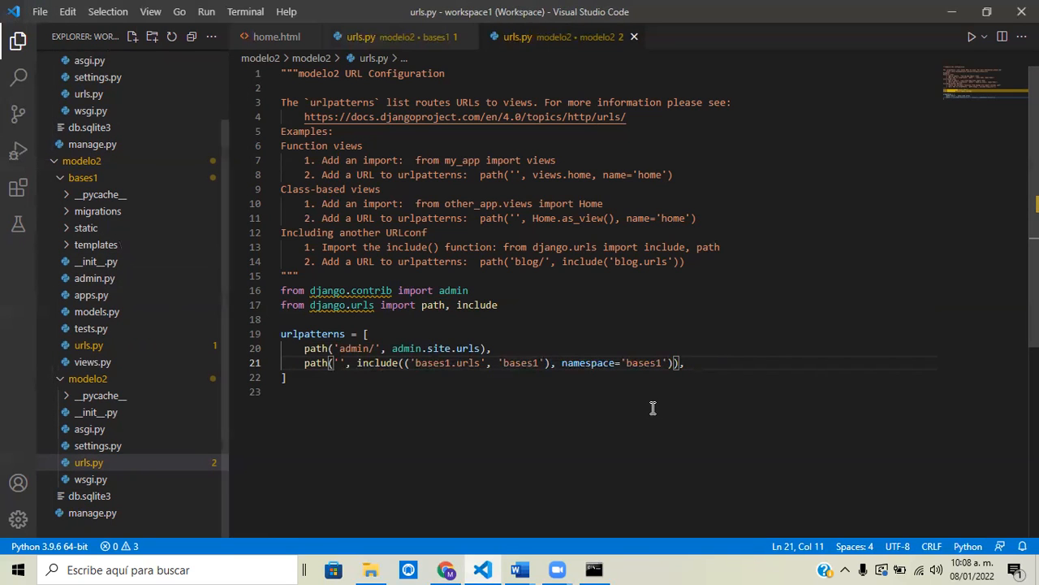
{"action": "mouse_move", "coordinate": [385, 387]}
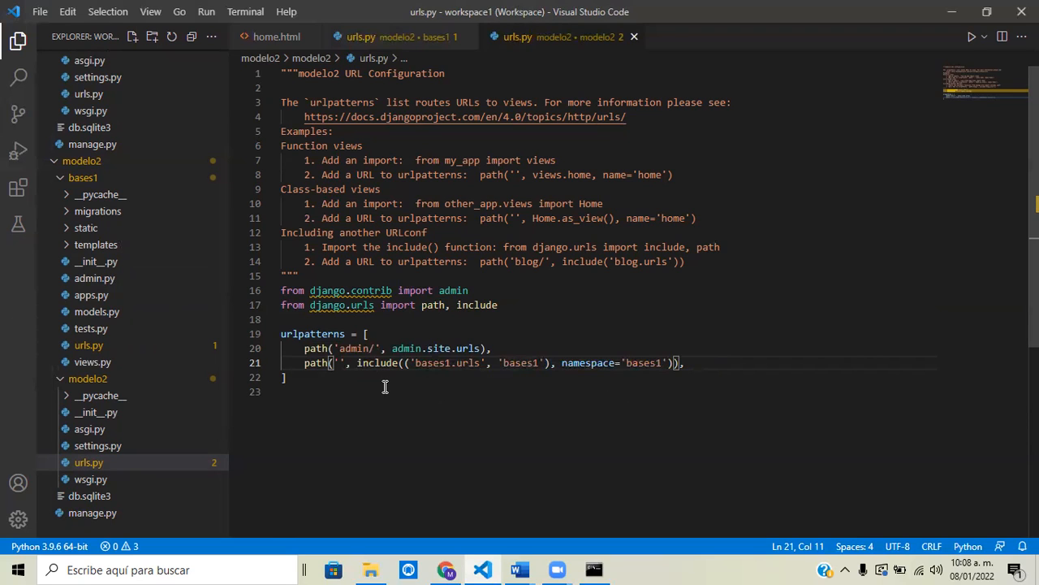
{"action": "mouse_move", "coordinate": [383, 387]}
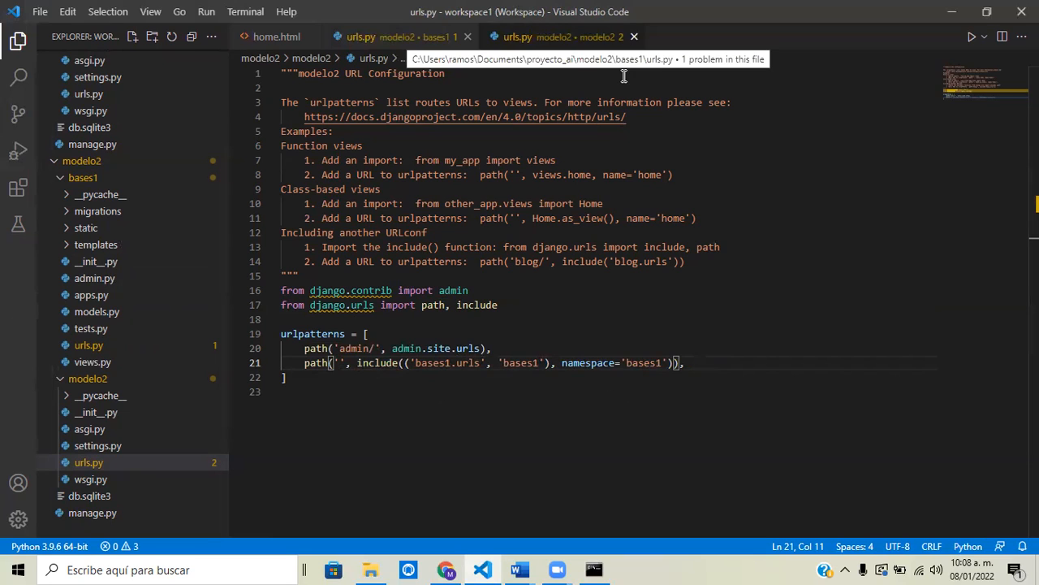
Review bases1 urls.py's empty-path Home route, opening and dismissing the File menu
{"action": "left_click", "coordinate": [361, 35]}
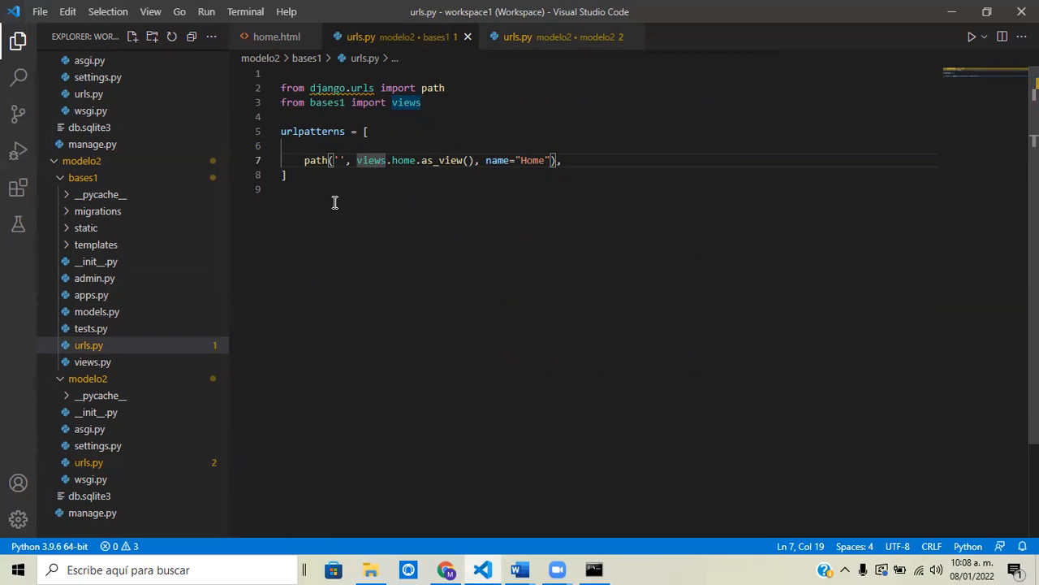
{"action": "left_click", "coordinate": [308, 145]}
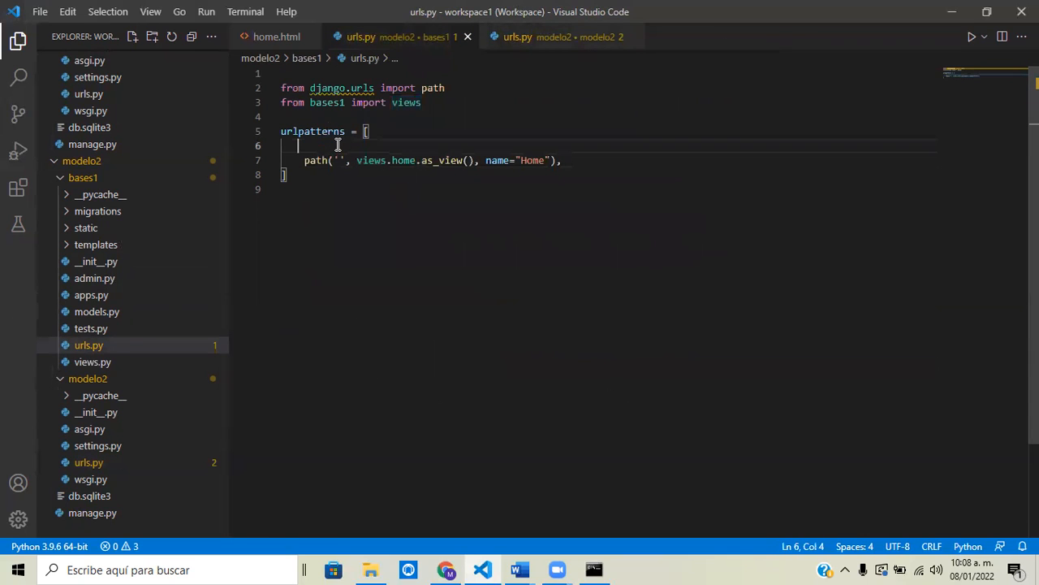
{"action": "mouse_move", "coordinate": [569, 299]}
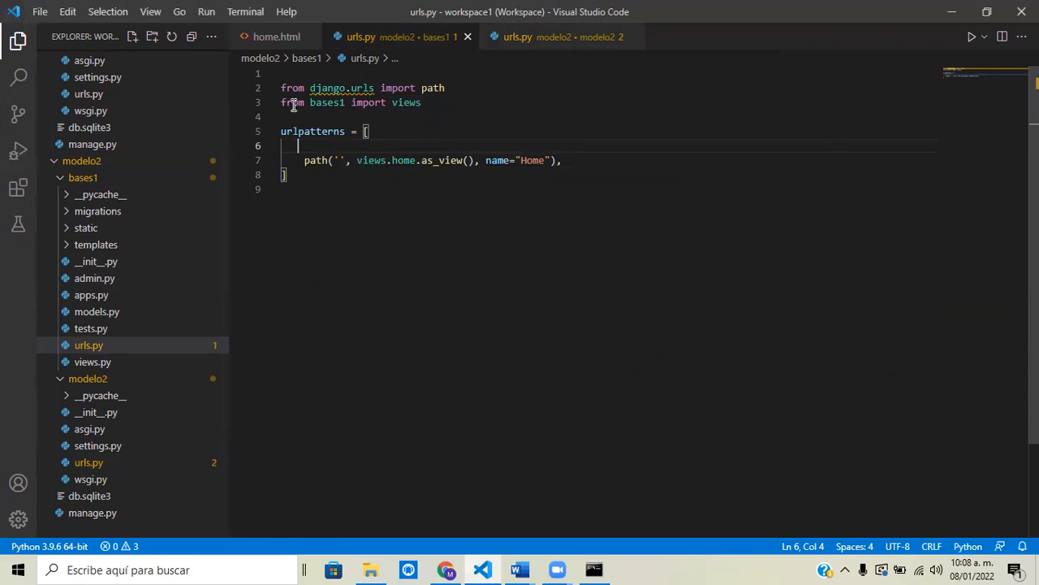
{"action": "mouse_move", "coordinate": [312, 130]}
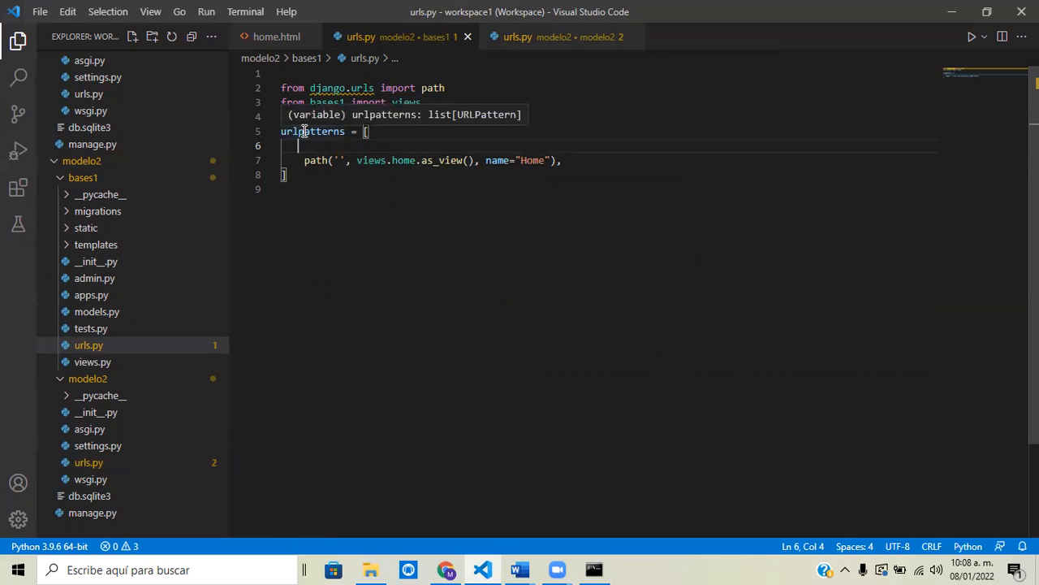
{"action": "mouse_move", "coordinate": [426, 221]}
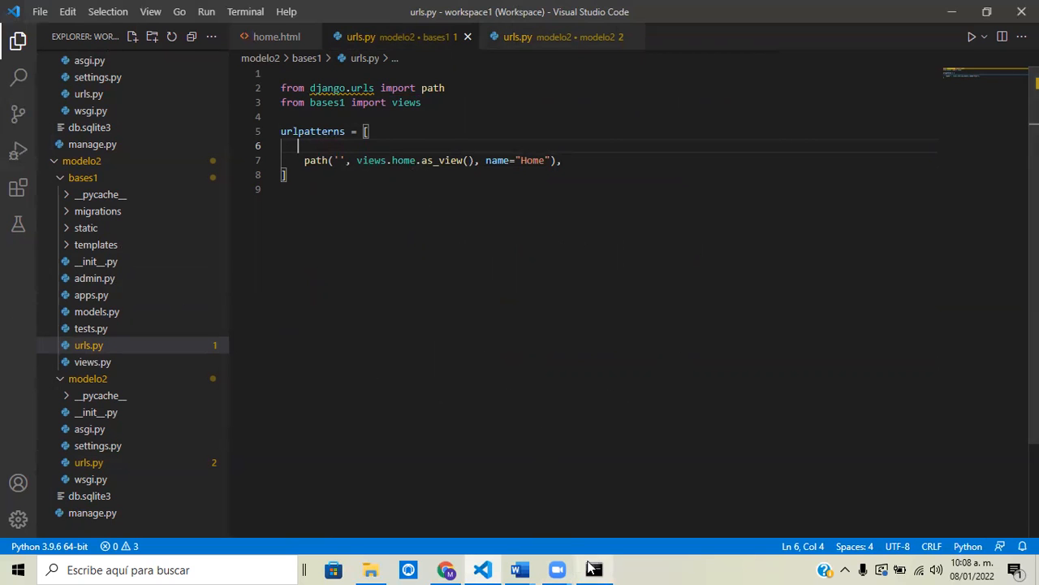
{"action": "left_click", "coordinate": [595, 568]}
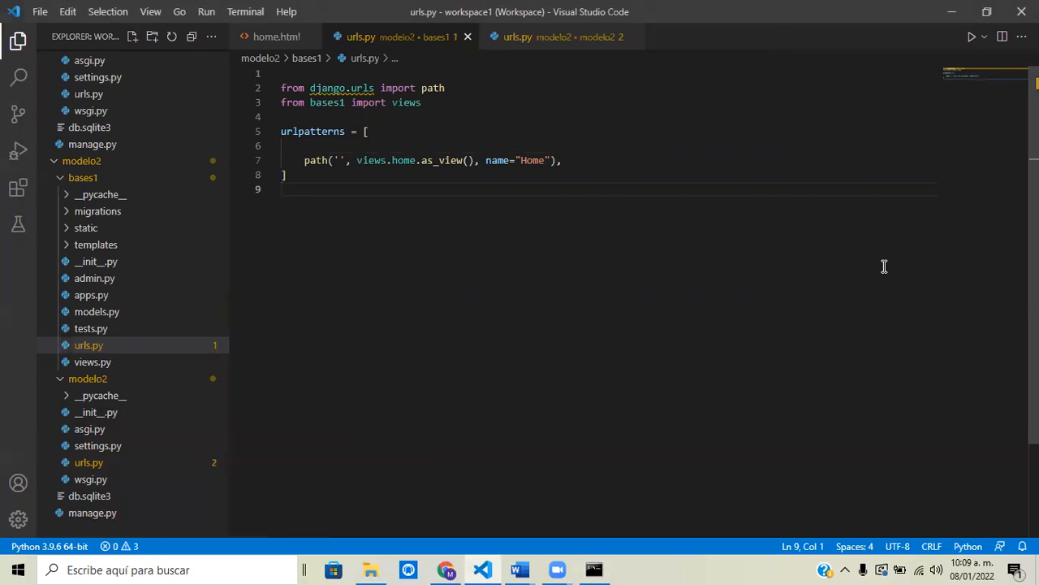
{"action": "left_click", "coordinate": [39, 12]}
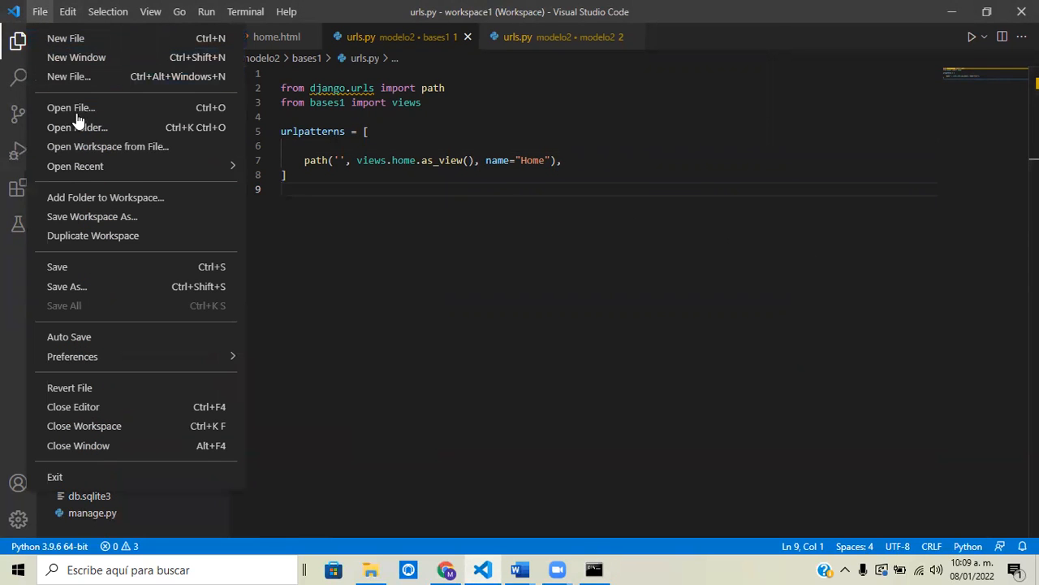
{"action": "left_click", "coordinate": [562, 344]}
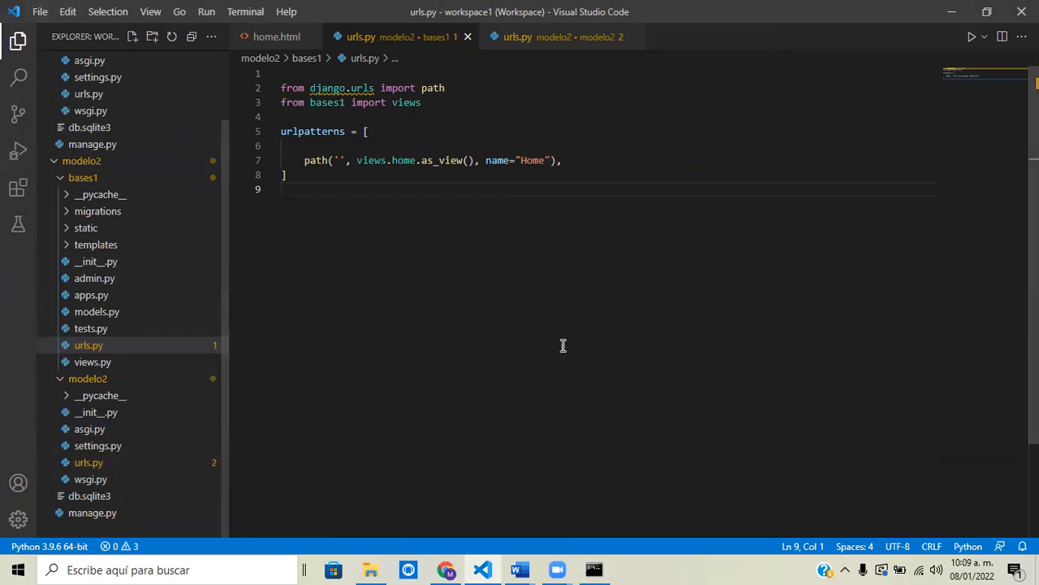
{"action": "mouse_move", "coordinate": [571, 341]}
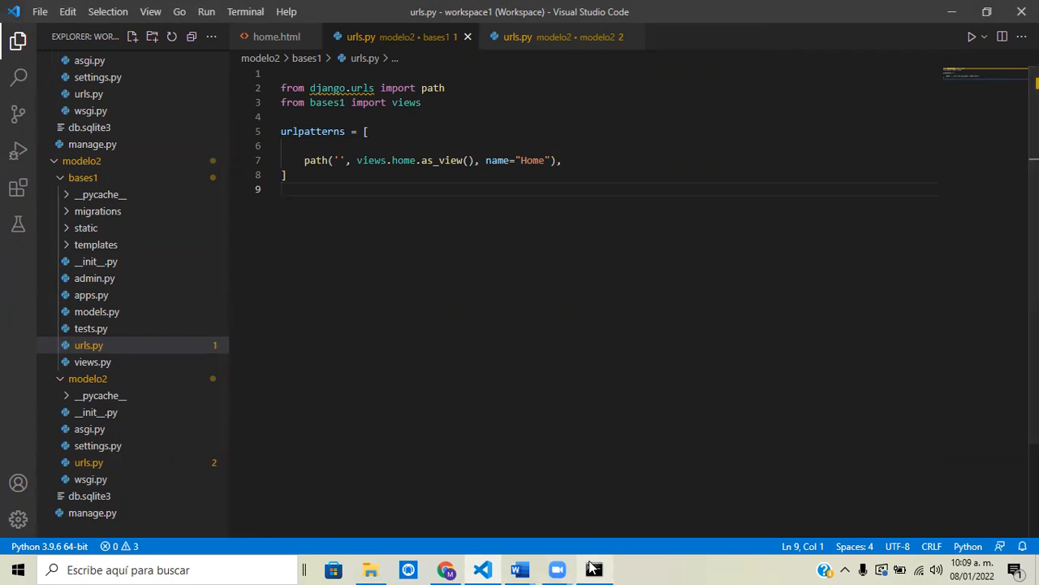
Run python manage.py runserver in Command Prompt for the modelo2 project
{"action": "left_click", "coordinate": [595, 568]}
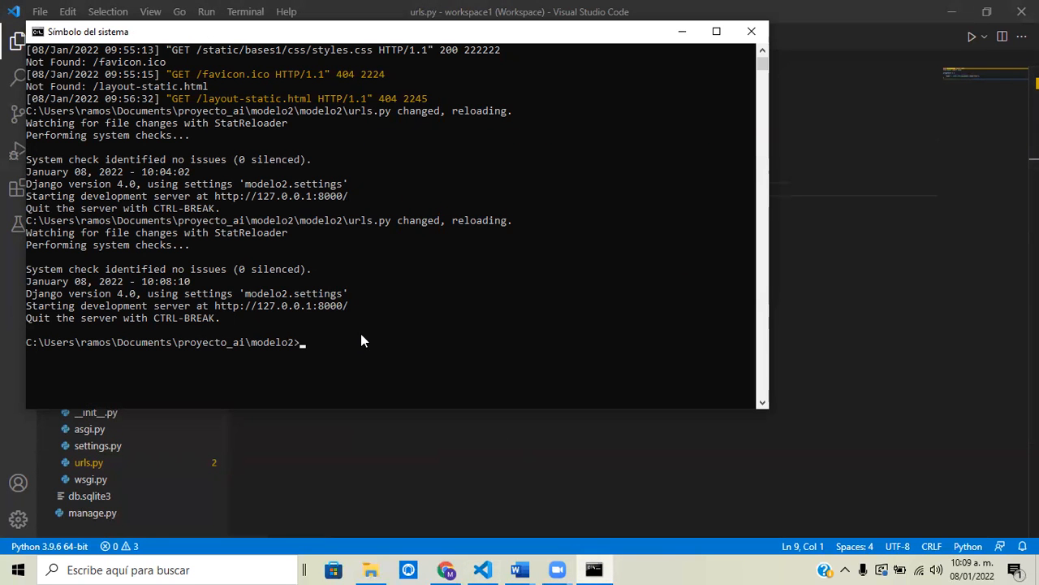
{"action": "type", "text": "python"}
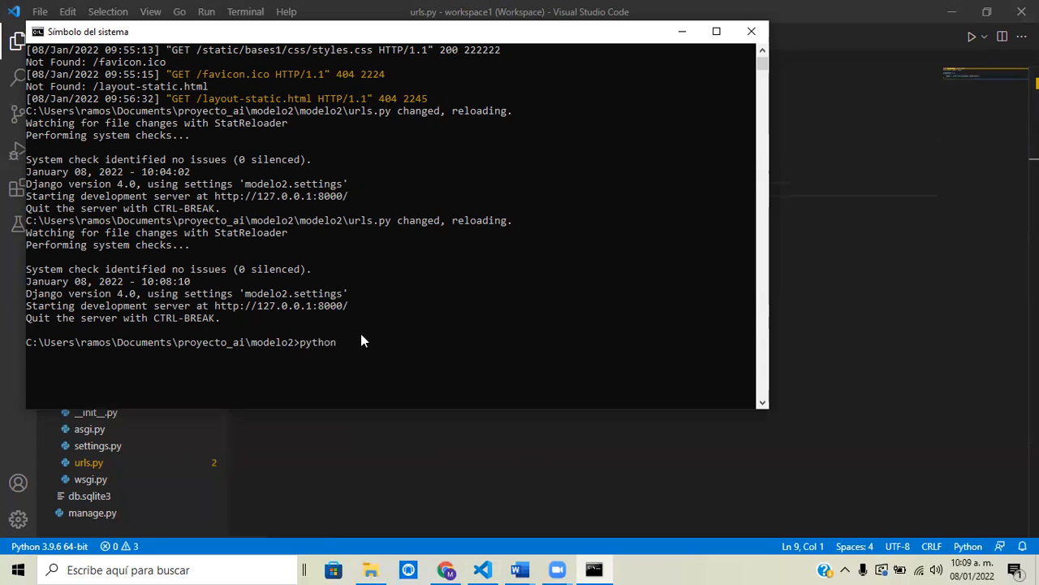
{"action": "type", "text": "manage.p"}
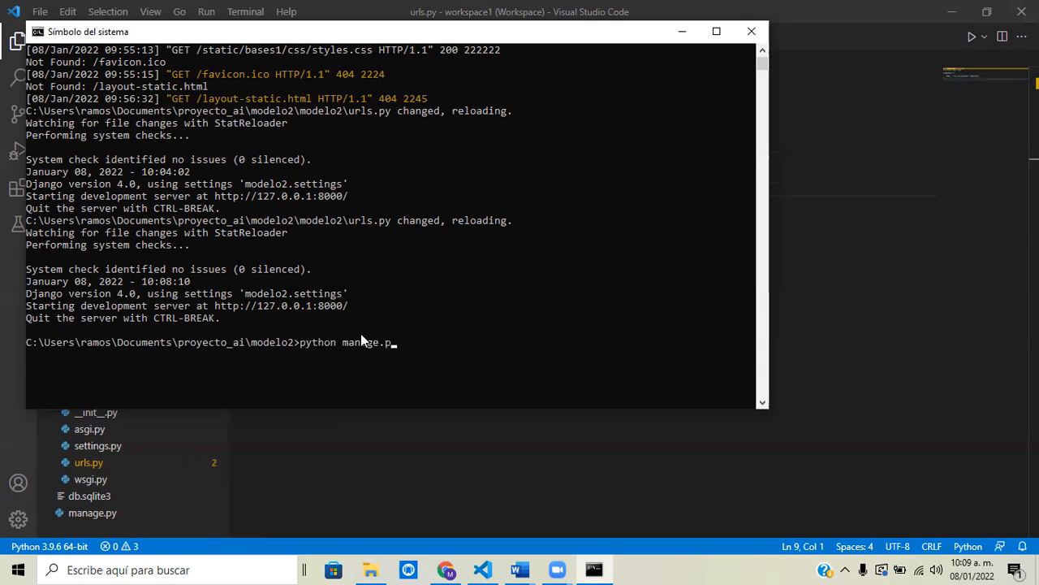
{"action": "type", "text": "y"}
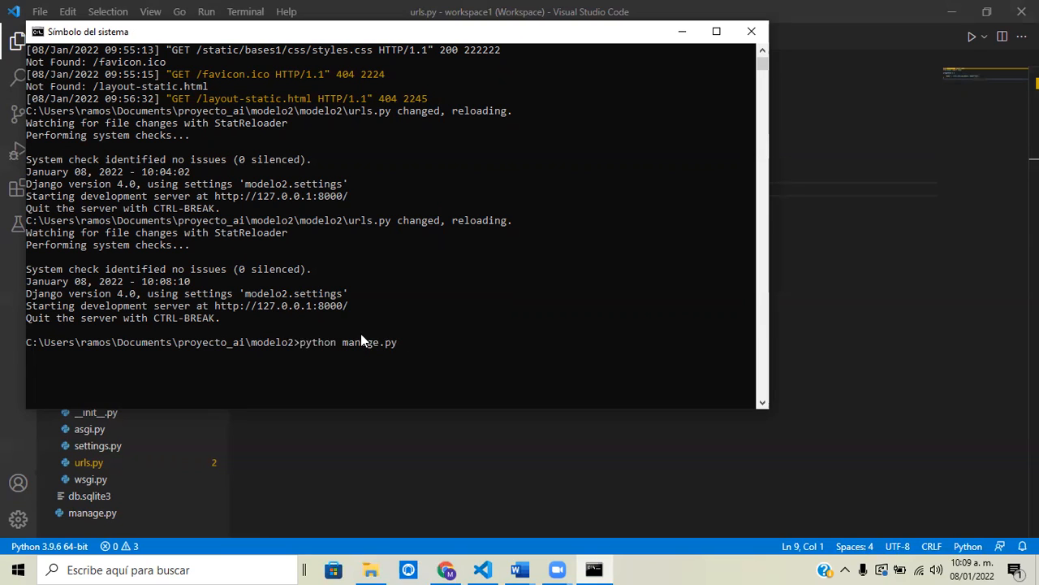
{"action": "type", "text": "runserver"}
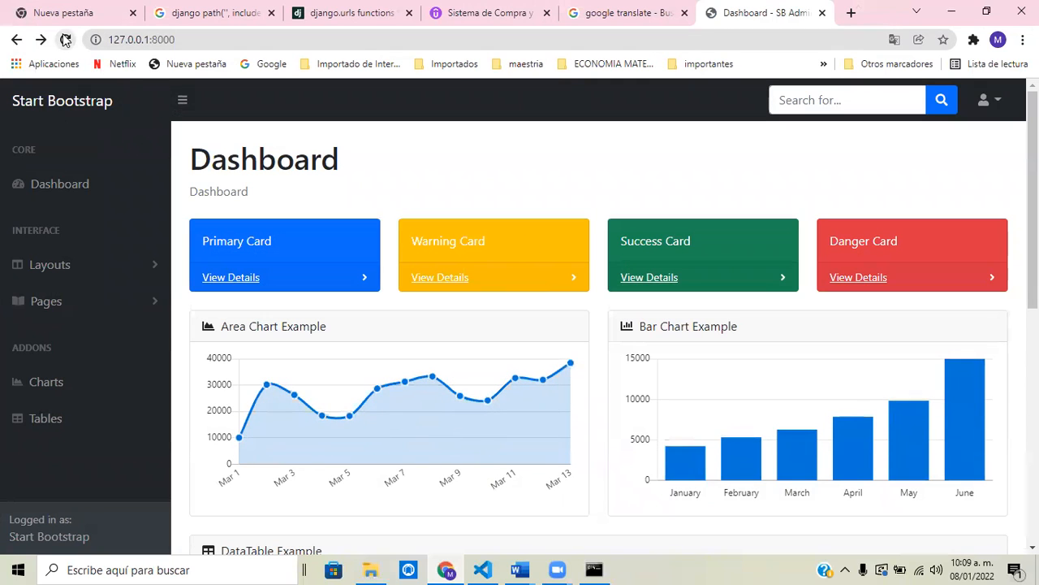
{"action": "left_click", "coordinate": [65, 39]}
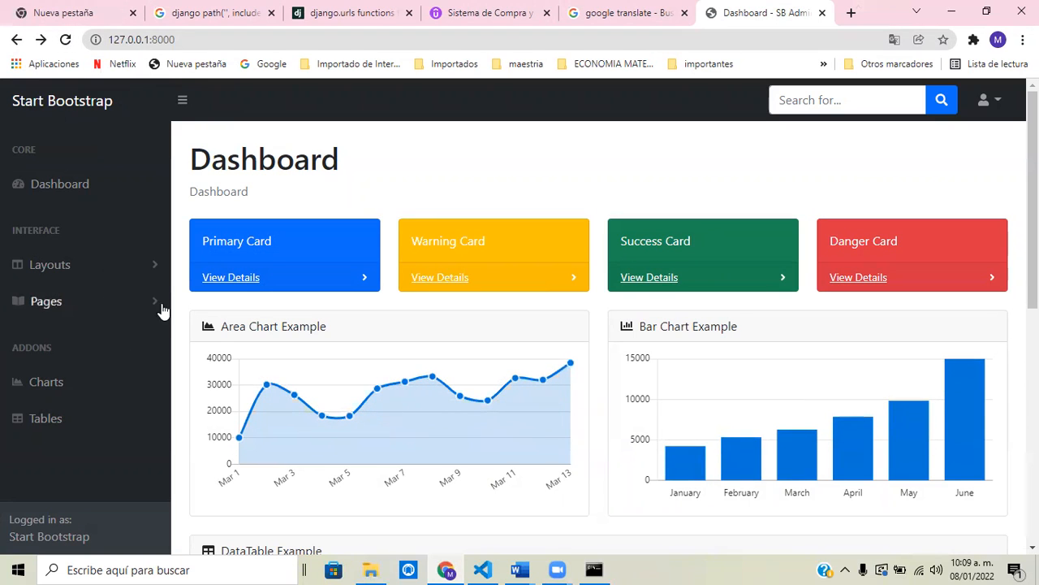
{"action": "mouse_move", "coordinate": [617, 467]}
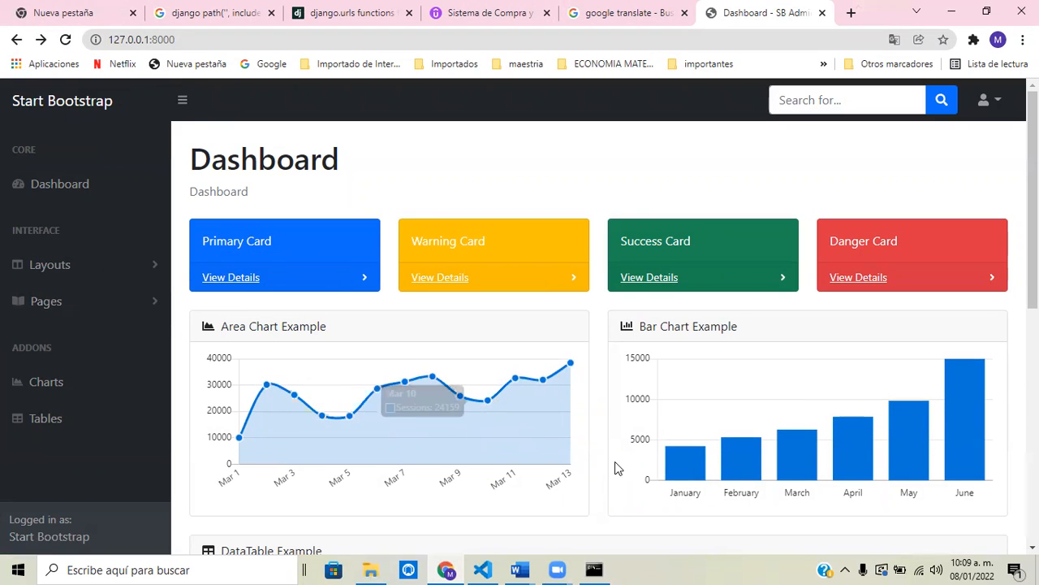
{"action": "left_click", "coordinate": [65, 39]}
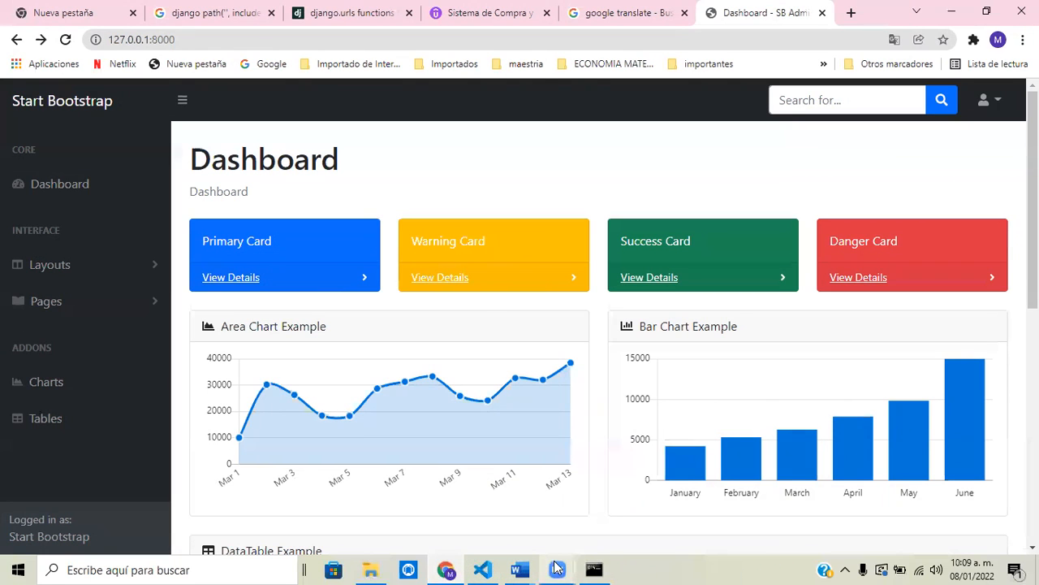
{"action": "left_click", "coordinate": [482, 569]}
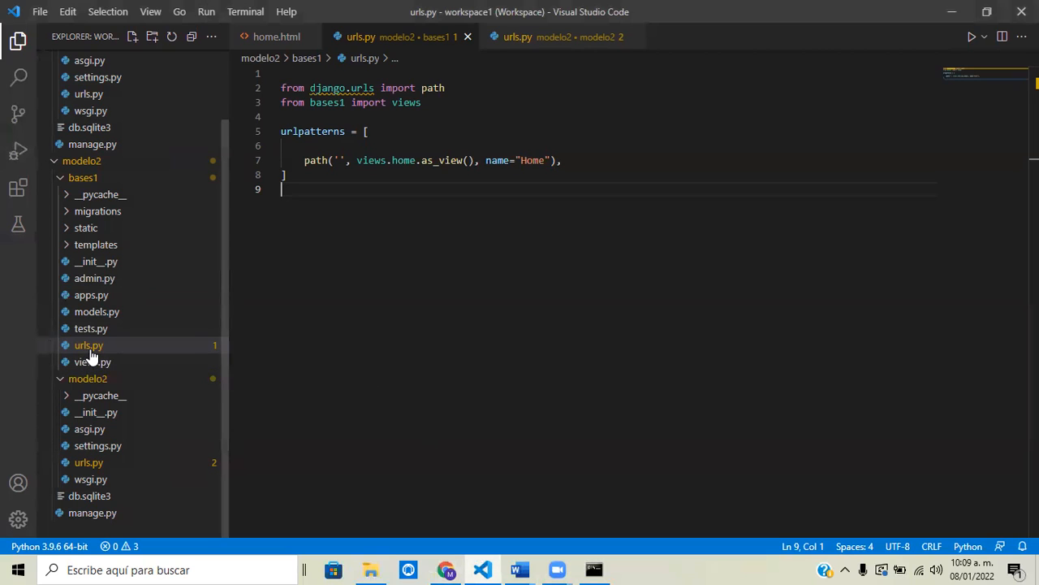
{"action": "mouse_move", "coordinate": [88, 344]}
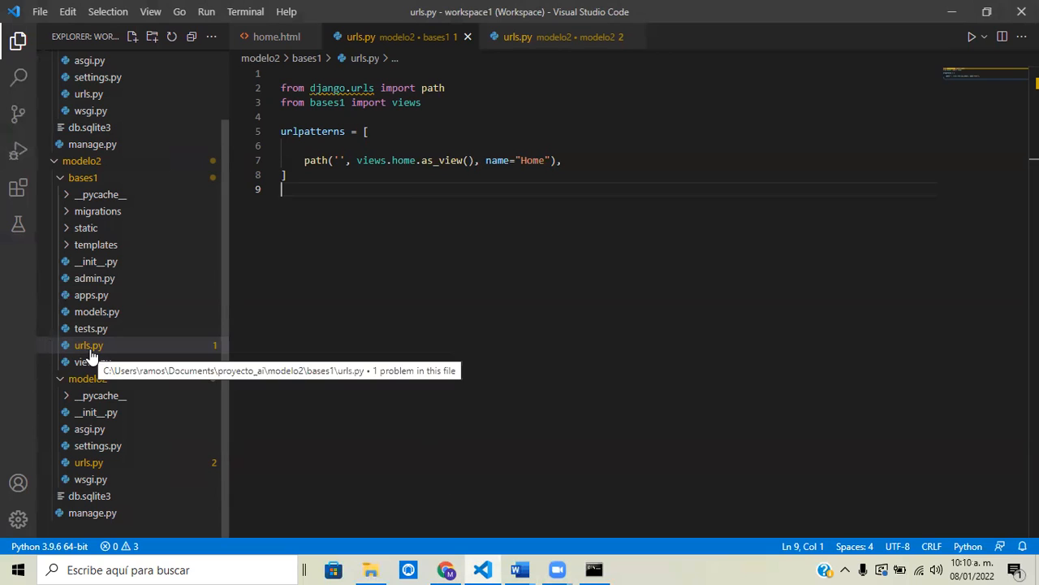
{"action": "mouse_move", "coordinate": [83, 188]}
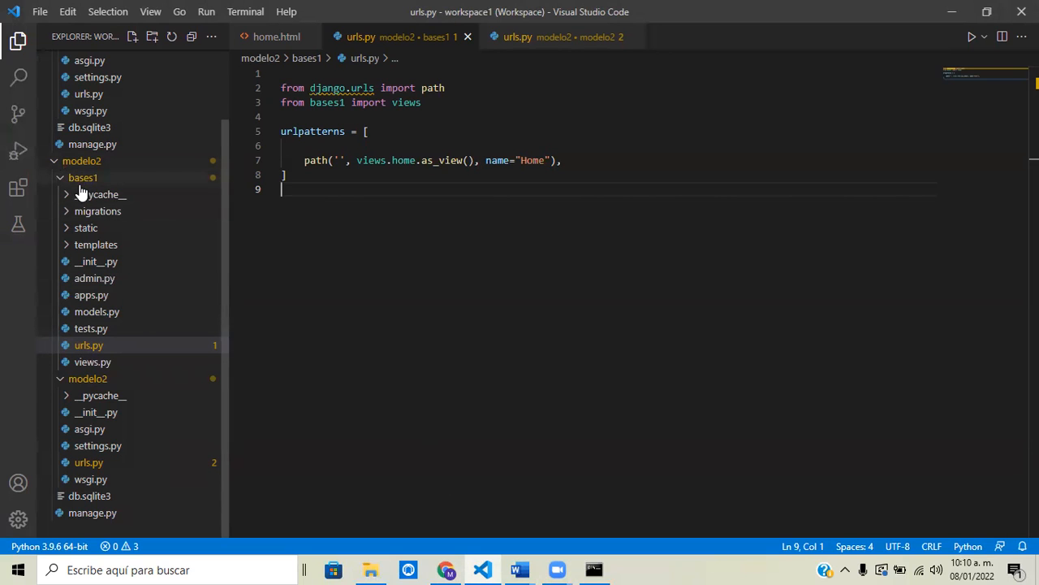
{"action": "mouse_move", "coordinate": [83, 177]}
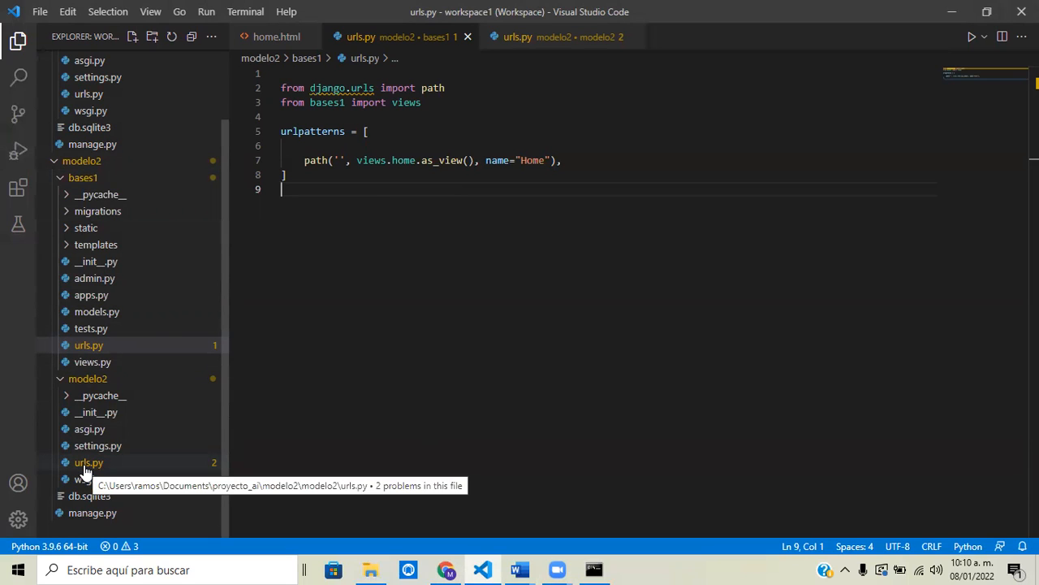
{"action": "mouse_move", "coordinate": [88, 461]}
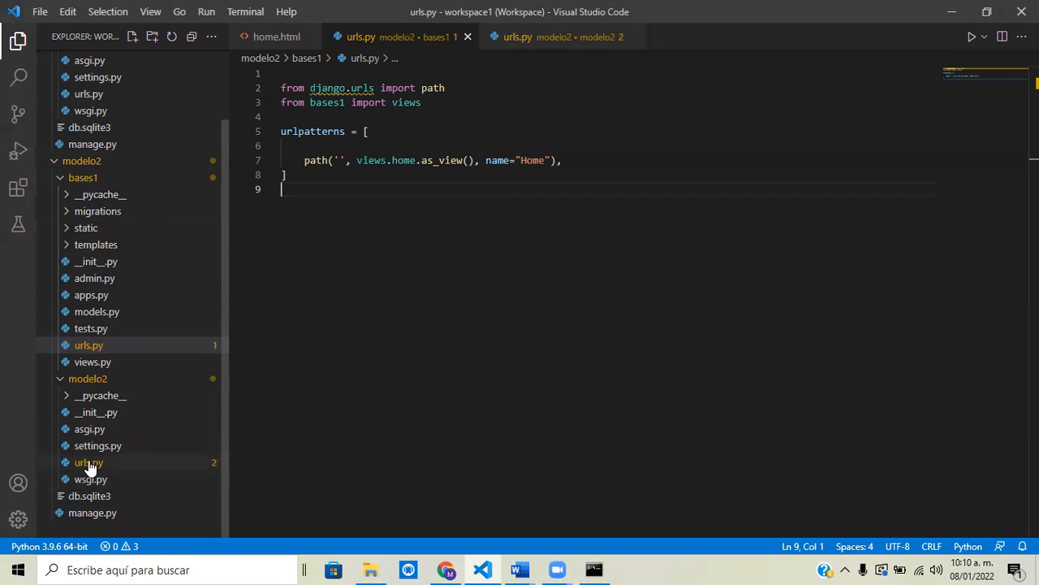
Show modelo2's urls.py and select namespace in the bases1 include line
{"action": "left_click", "coordinate": [88, 462]}
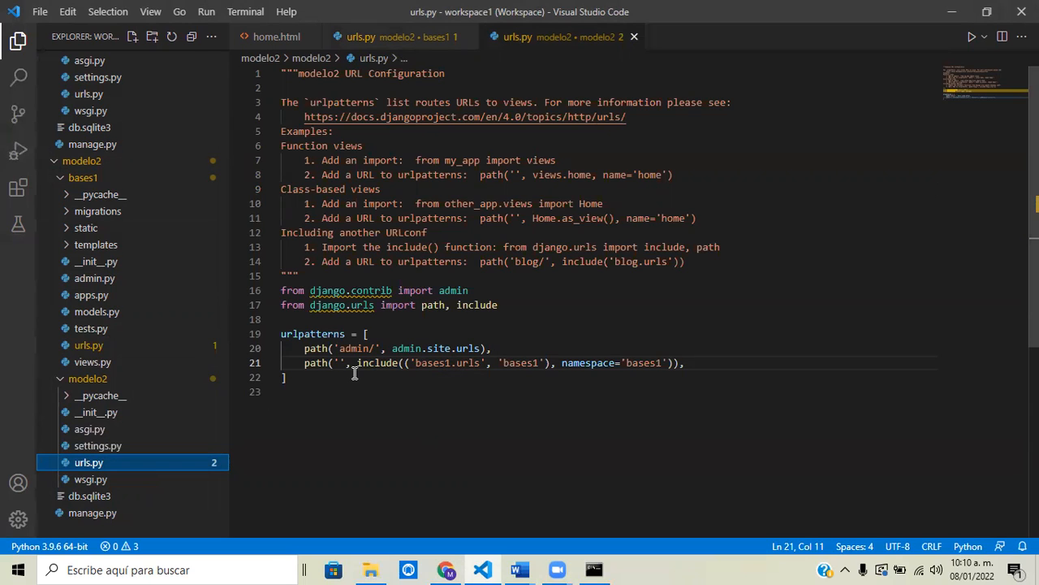
{"action": "mouse_move", "coordinate": [358, 410]}
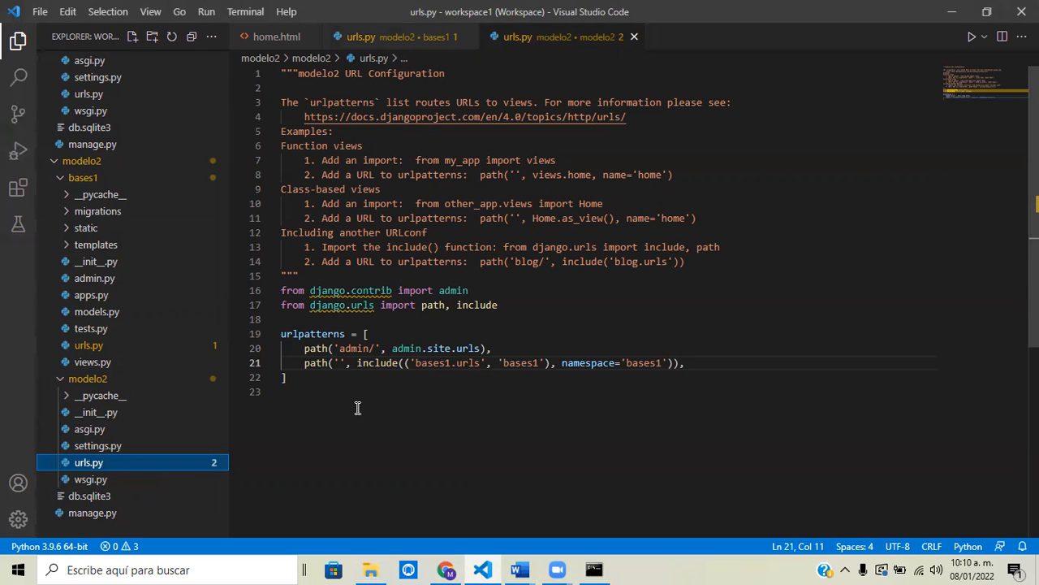
{"action": "mouse_move", "coordinate": [336, 377]}
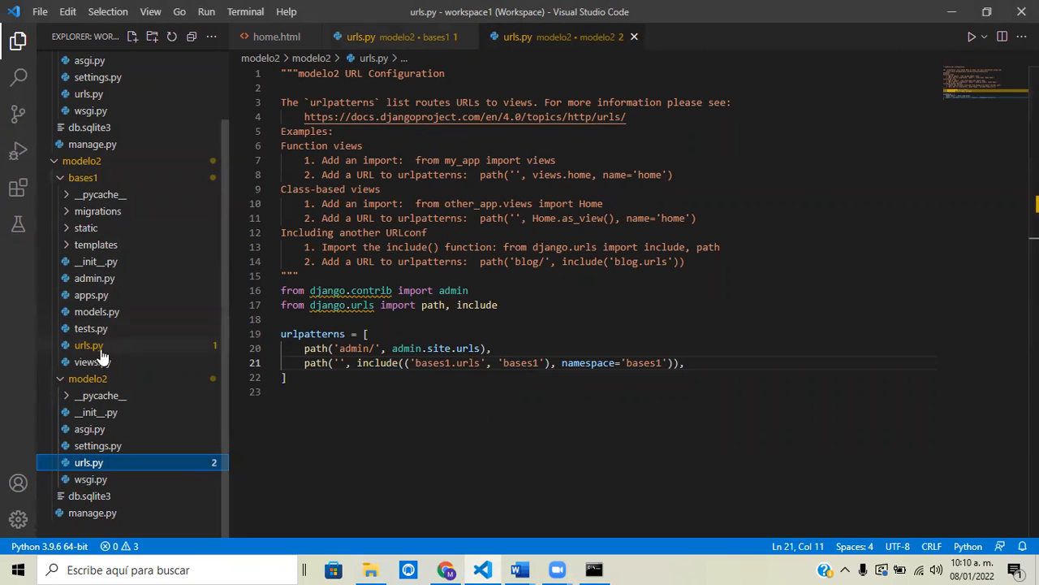
{"action": "mouse_move", "coordinate": [87, 345]}
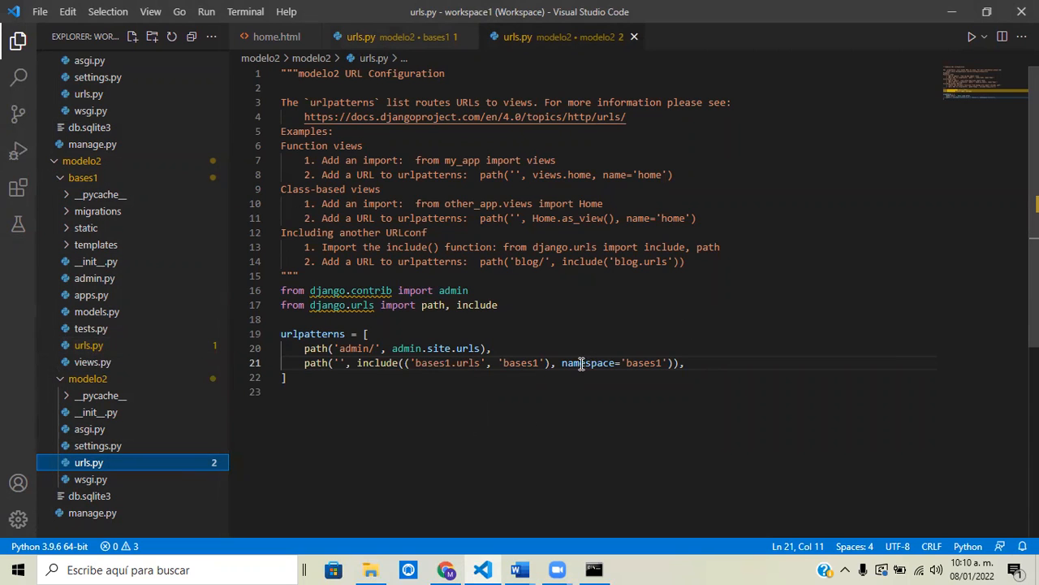
{"action": "double_click", "coordinate": [588, 364]}
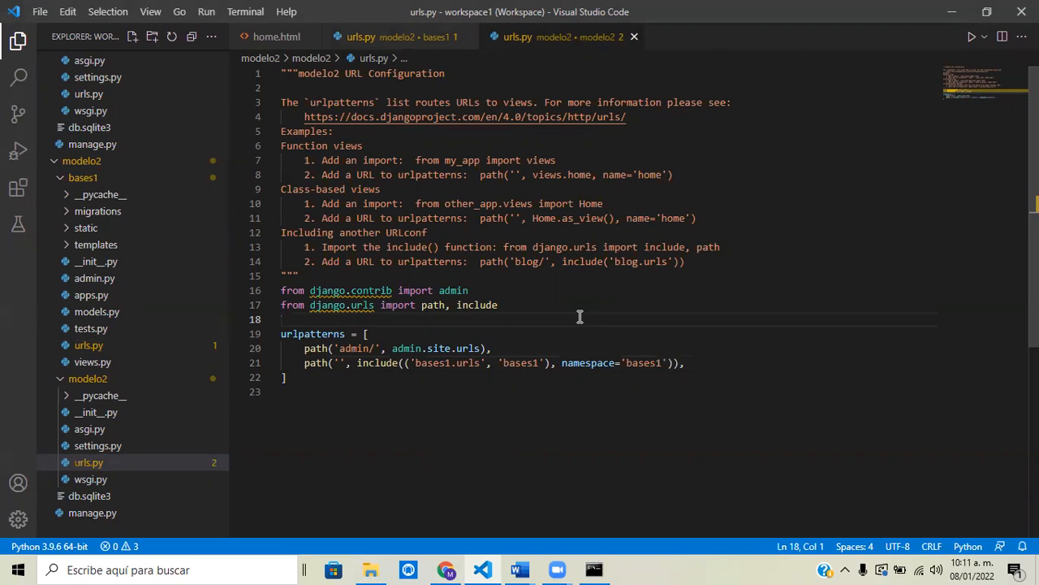
{"action": "mouse_move", "coordinate": [556, 429]}
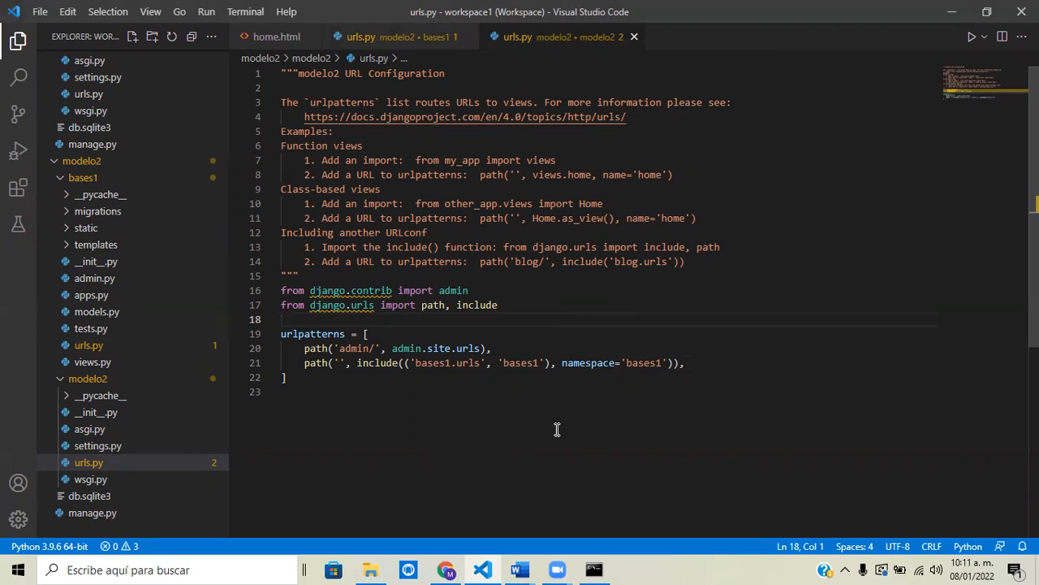
{"action": "mouse_move", "coordinate": [464, 501]}
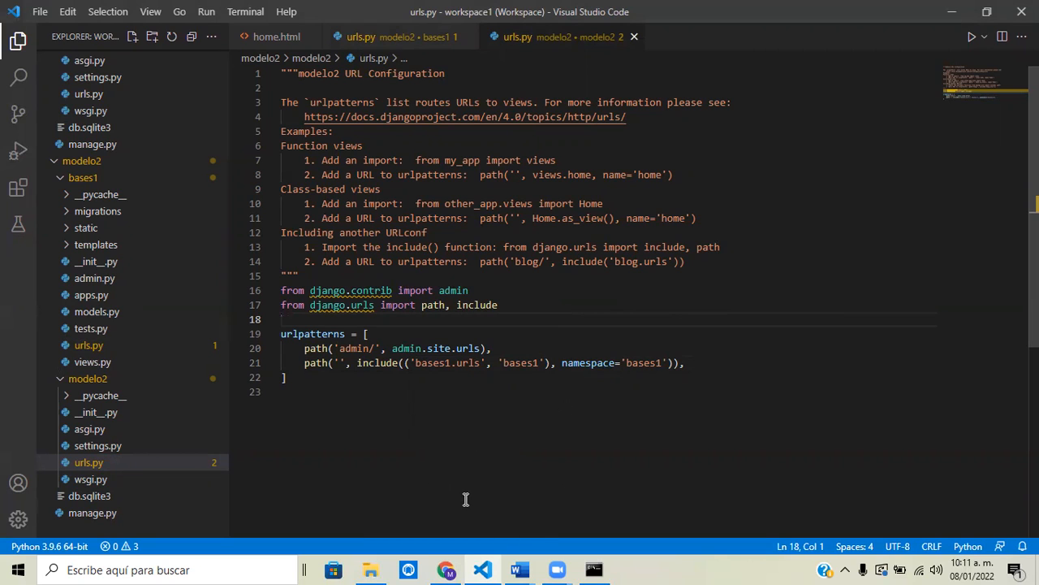